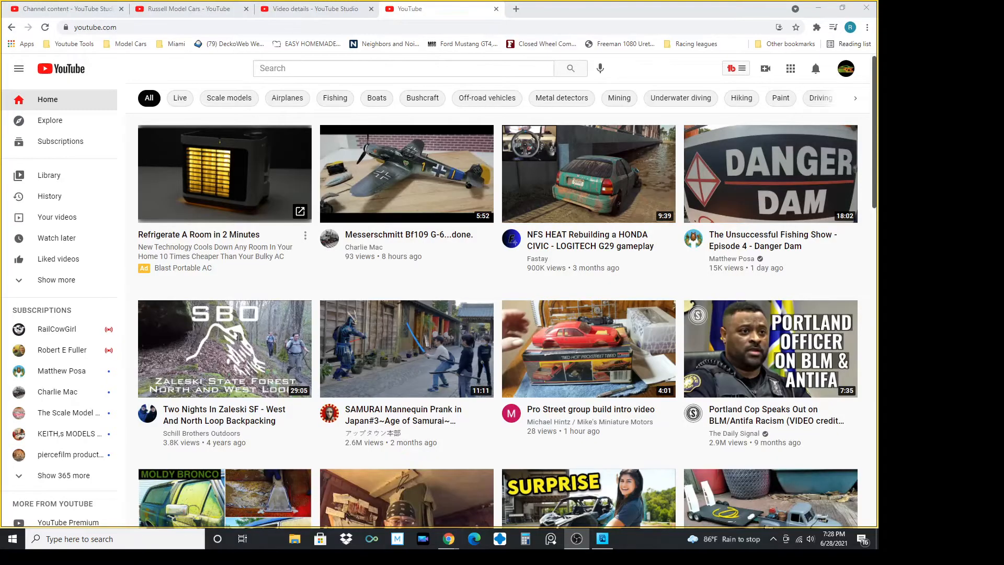
mouse_move(807, 493)
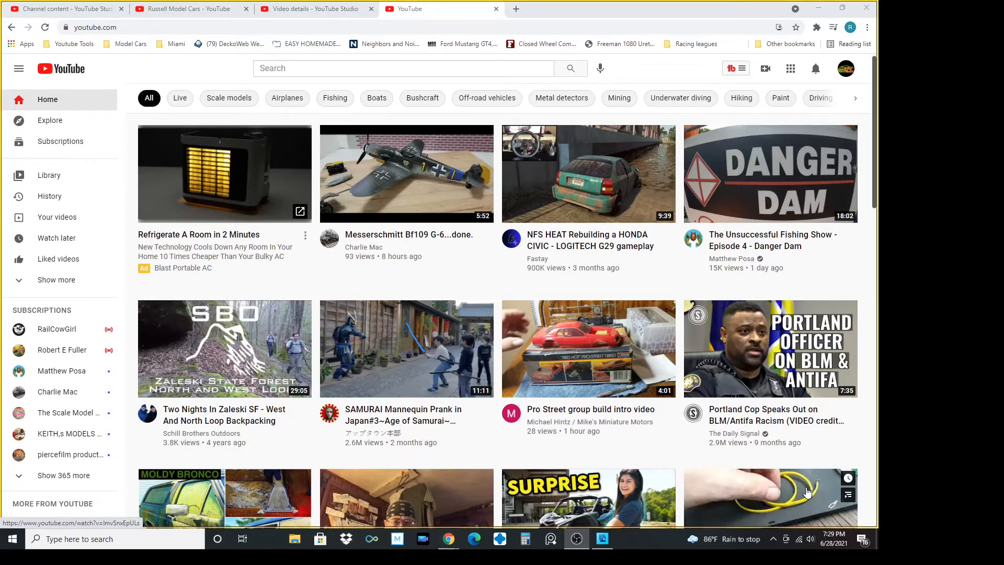
mouse_move(447, 304)
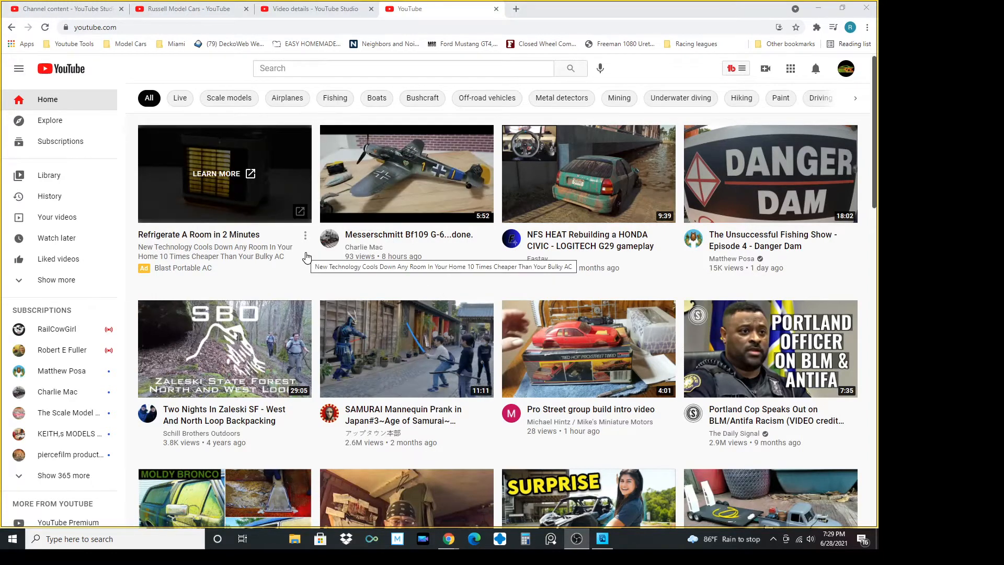
mouse_move(281, 242)
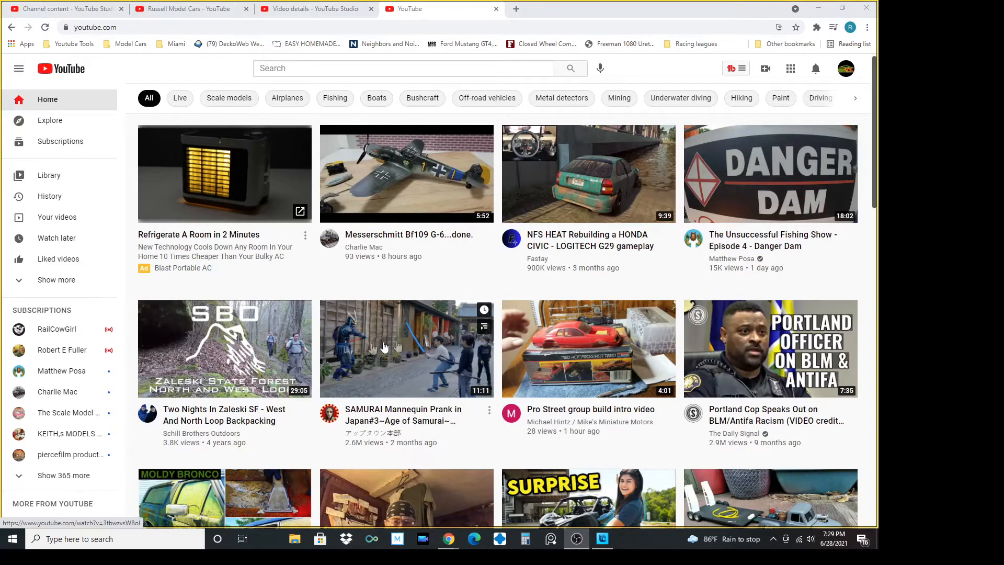
mouse_move(249, 282)
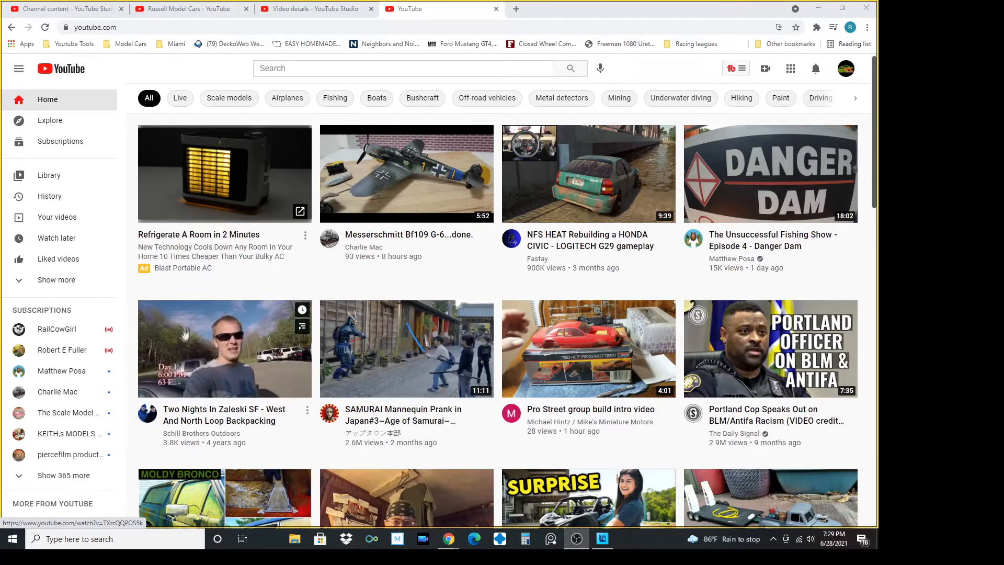
mouse_move(262, 378)
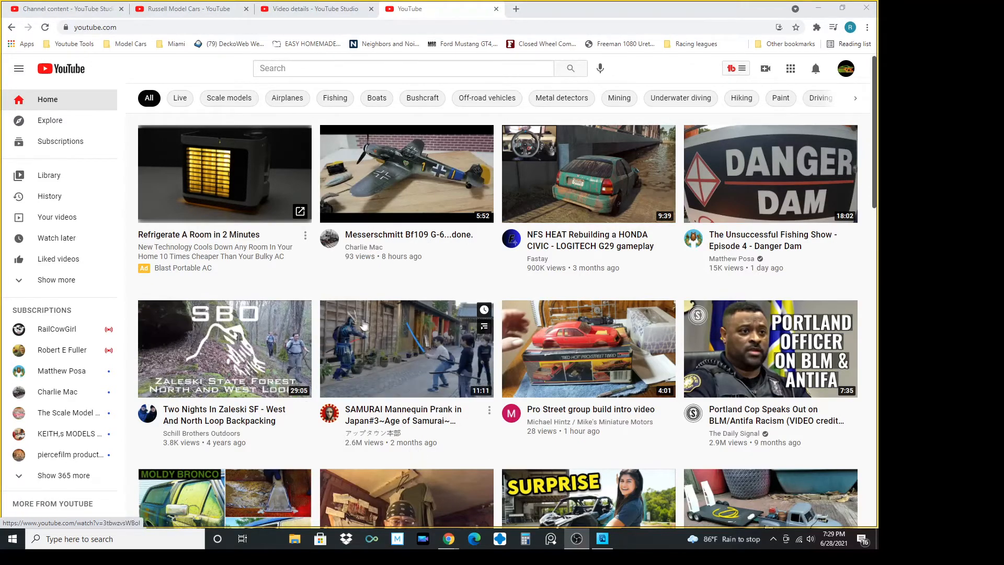
Scroll the home feed, then open the Russell Model Cars channel from the avatar menu
scroll(down, 3)
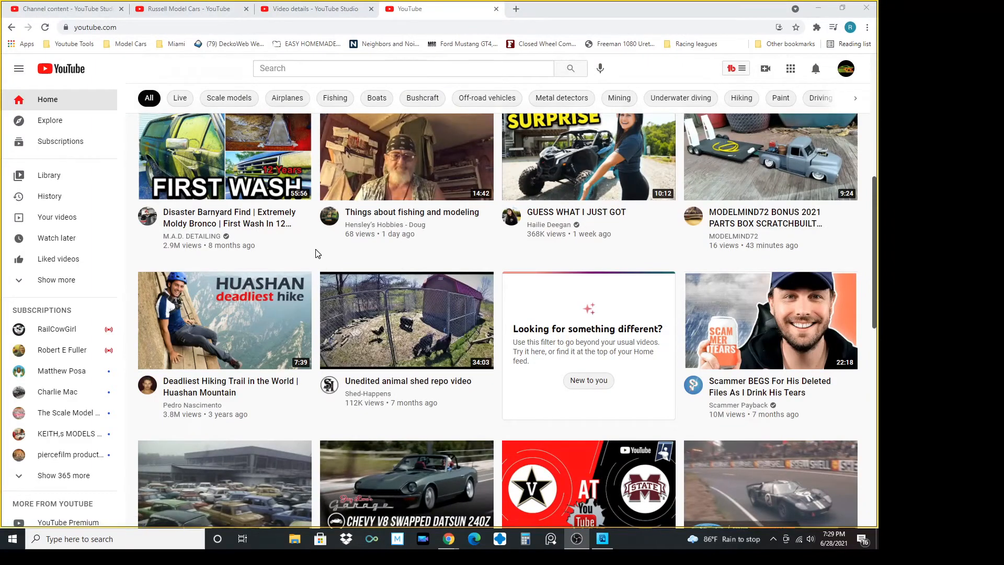
scroll(down, 3)
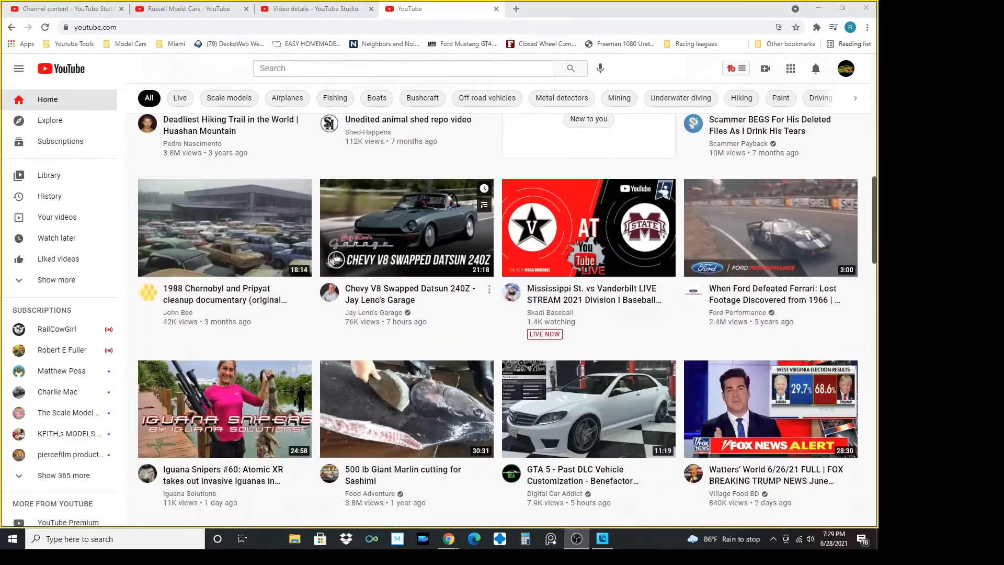
scroll(down, 3)
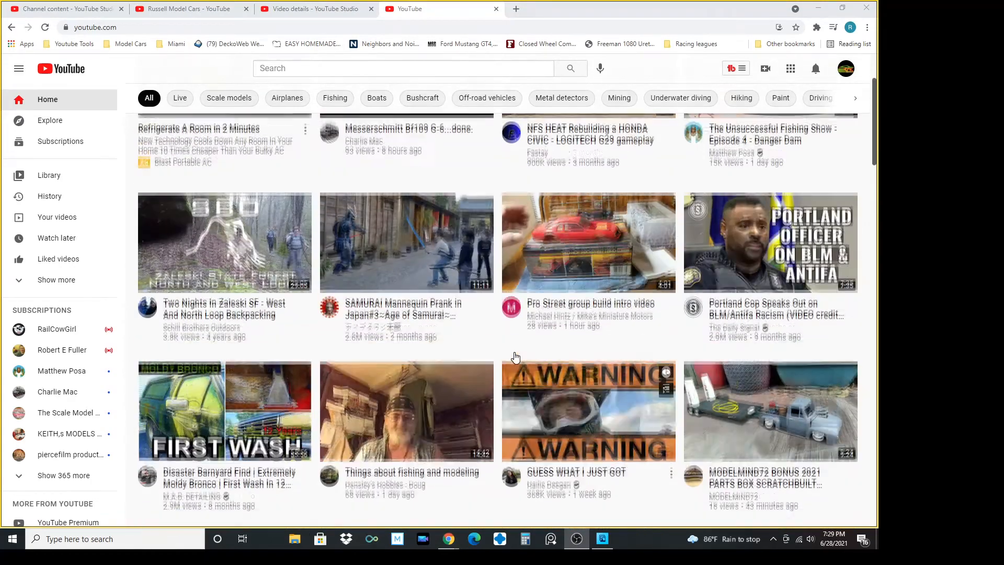
scroll(up, 3)
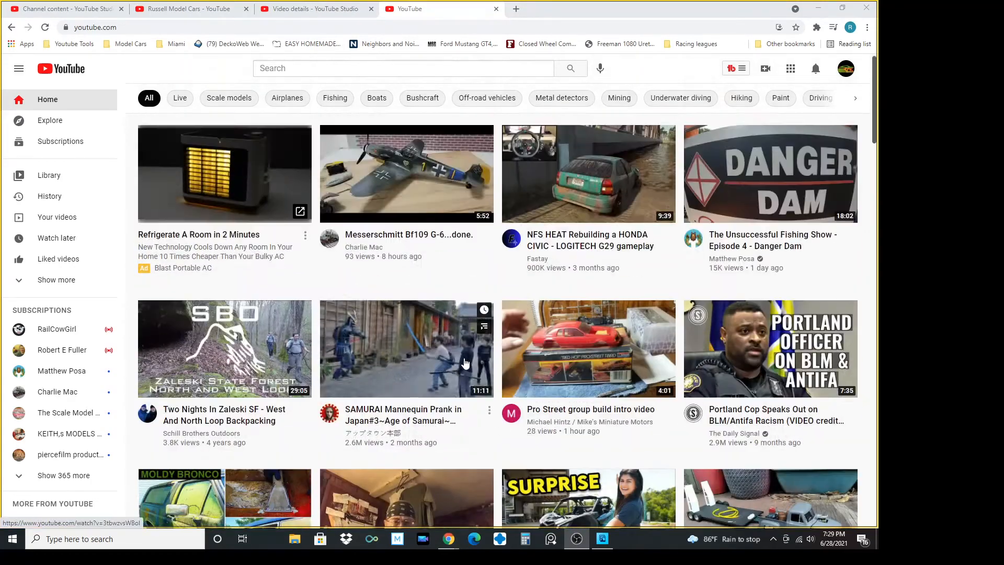
mouse_move(581, 342)
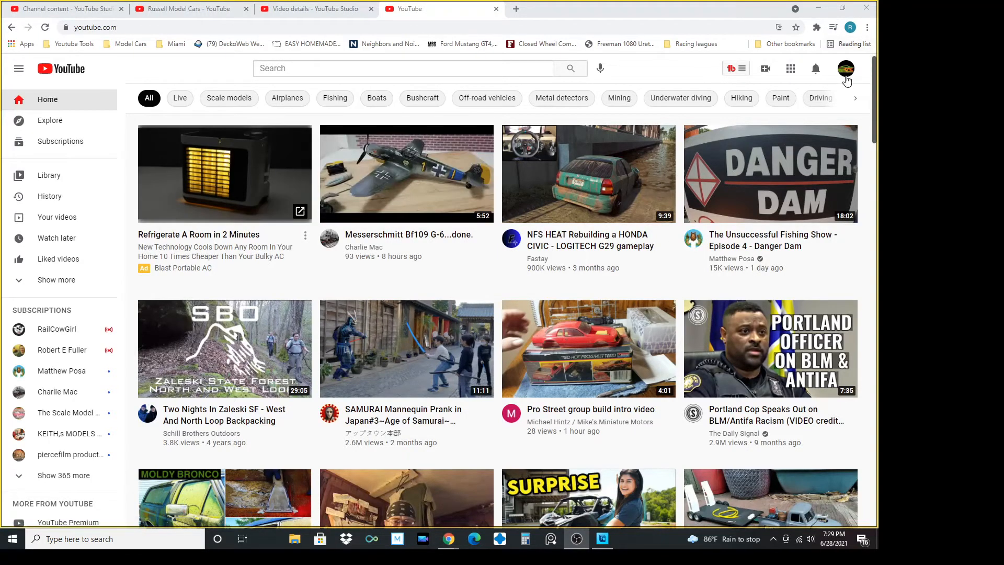
click(845, 68)
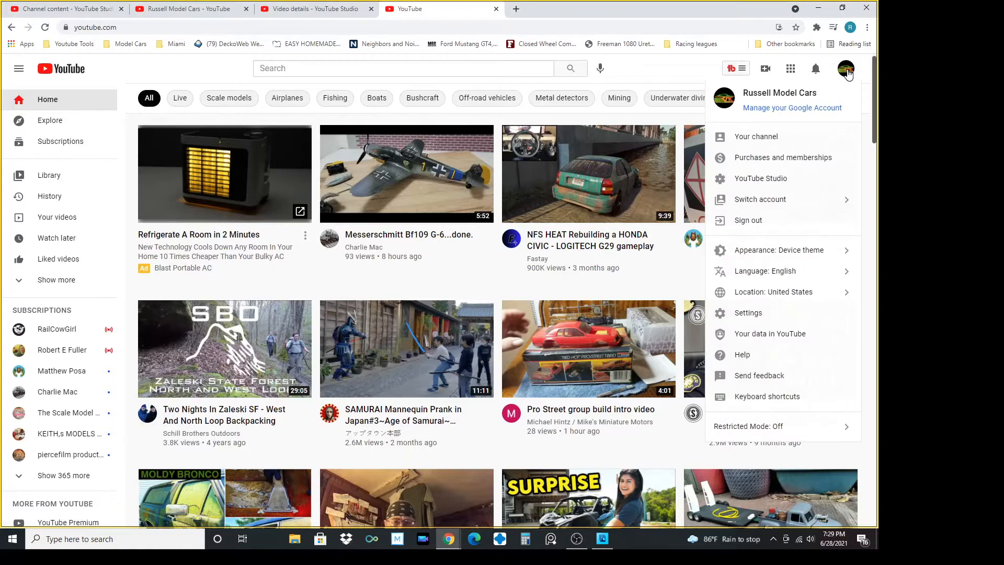
click(748, 137)
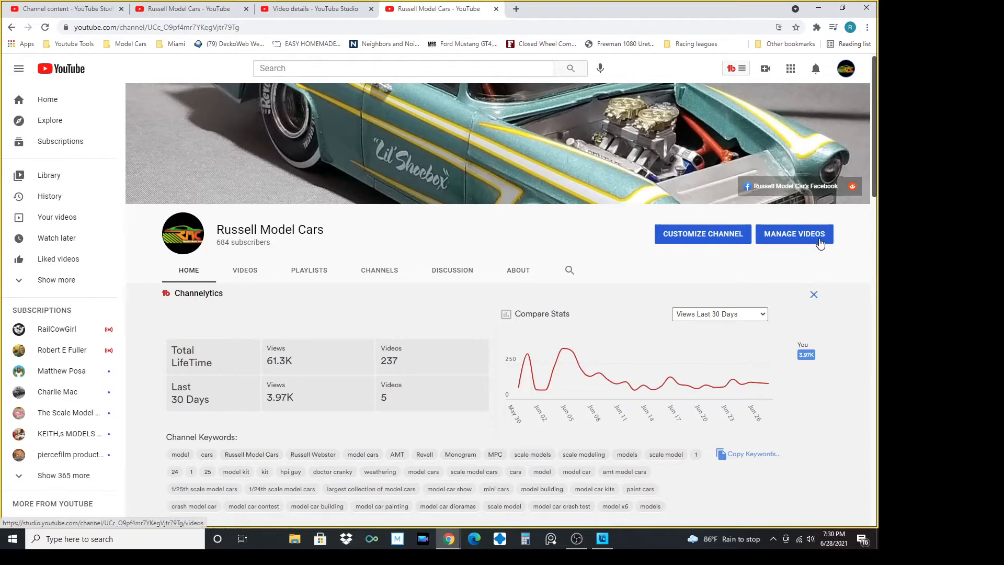
Open the Atlantis 57 Cadillac video's details, preview the wheel-parts frame, then restore the original thumbnail
click(794, 234)
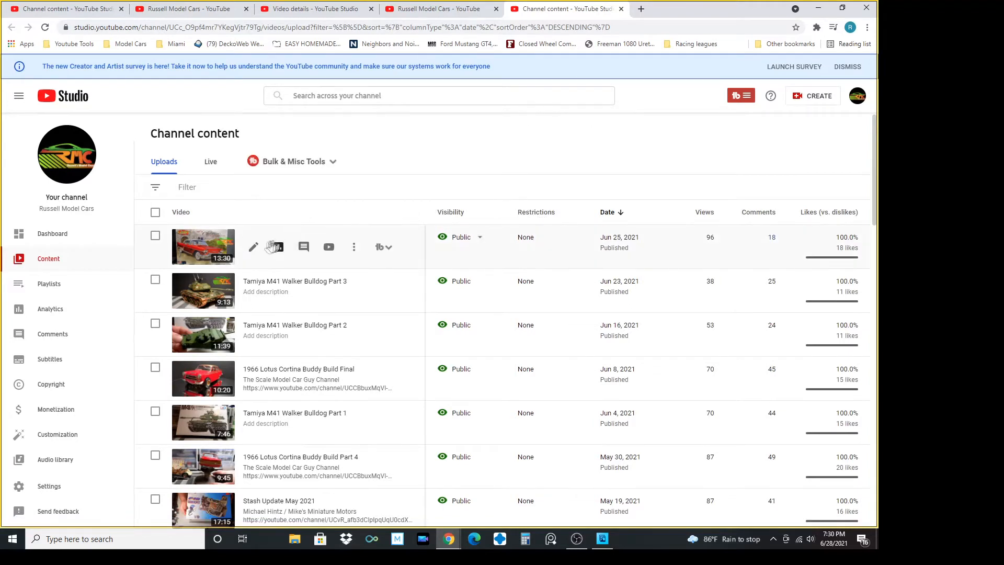
mouse_move(232, 295)
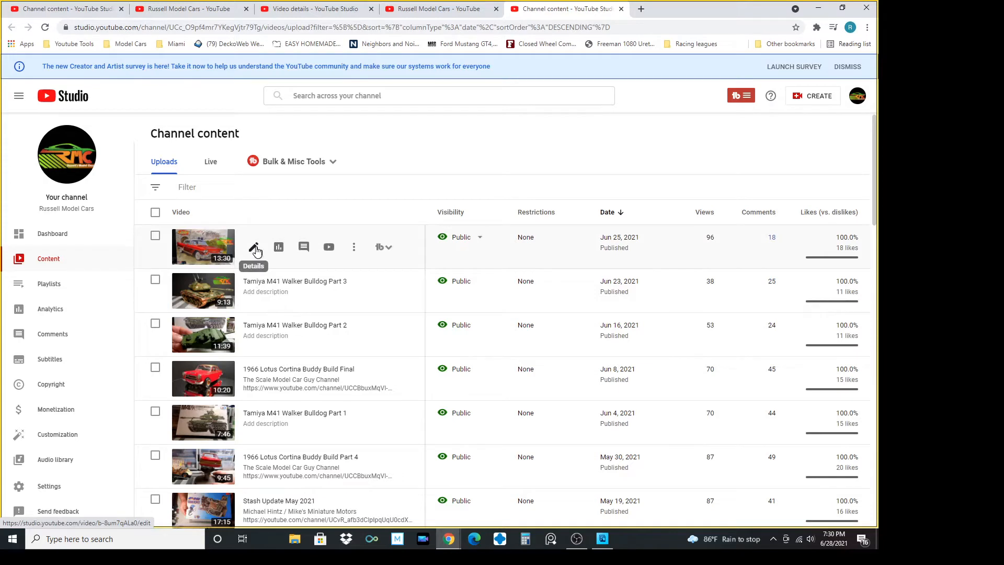
mouse_move(252, 249)
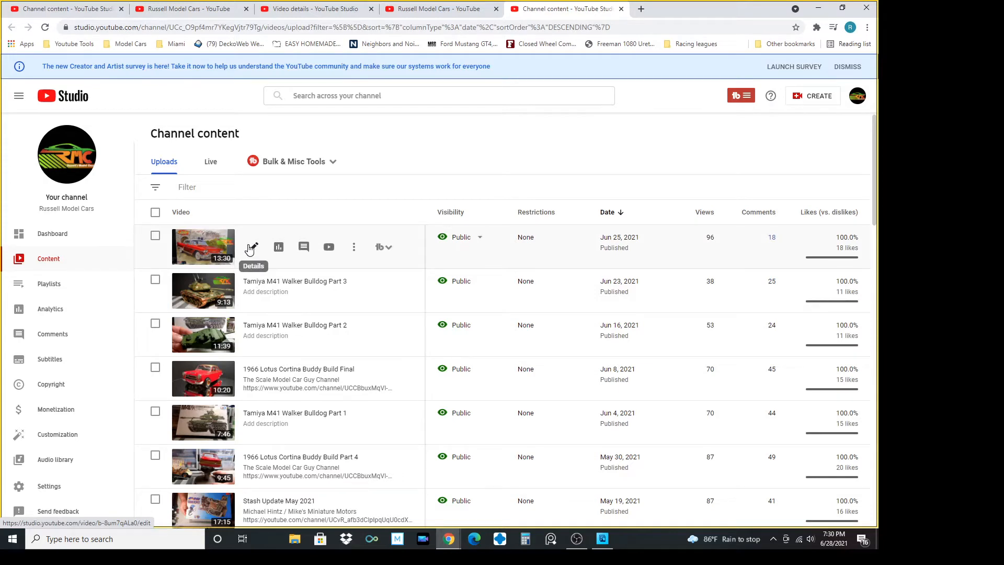
click(252, 247)
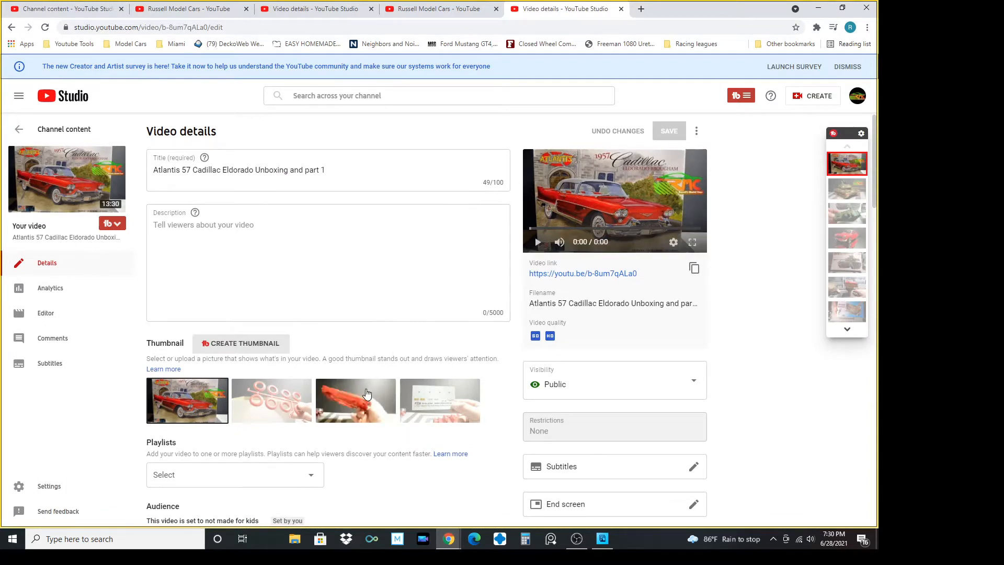
scroll(down, 3)
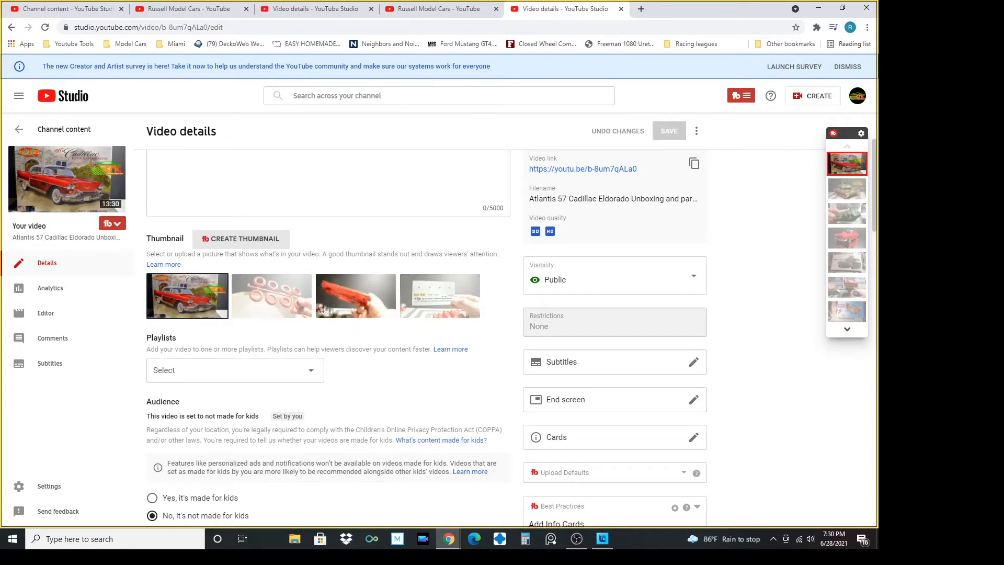
mouse_move(321, 293)
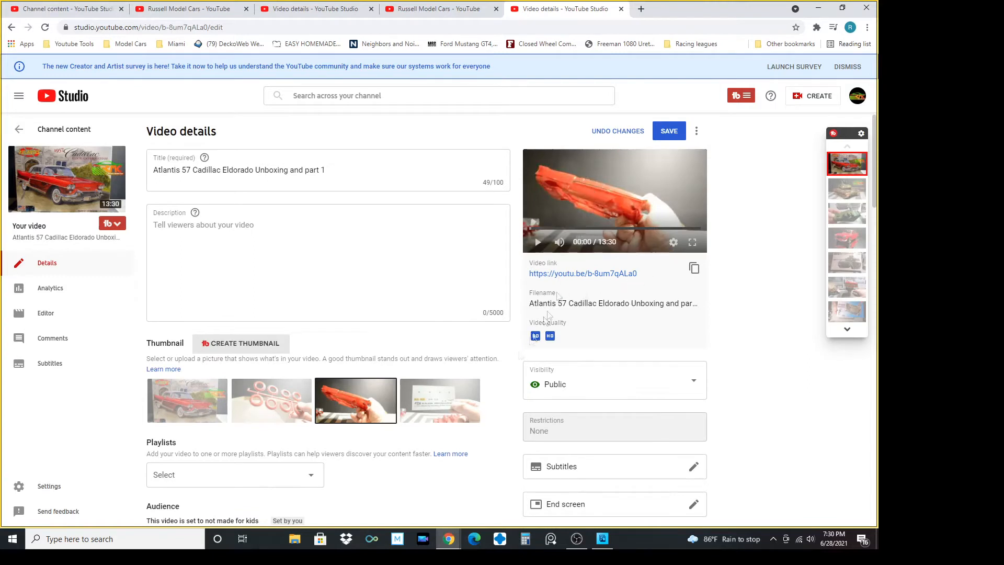
click(271, 401)
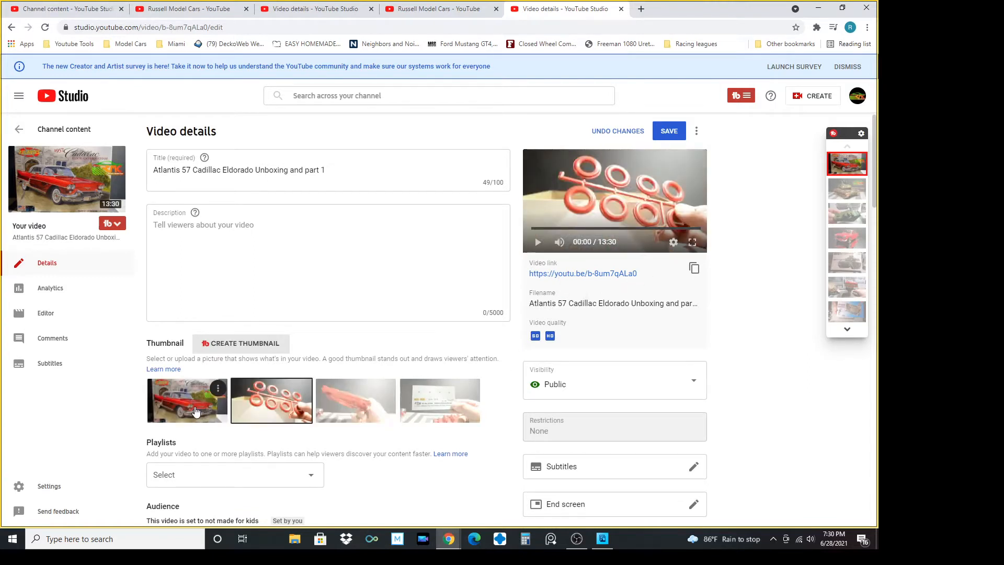
click(187, 401)
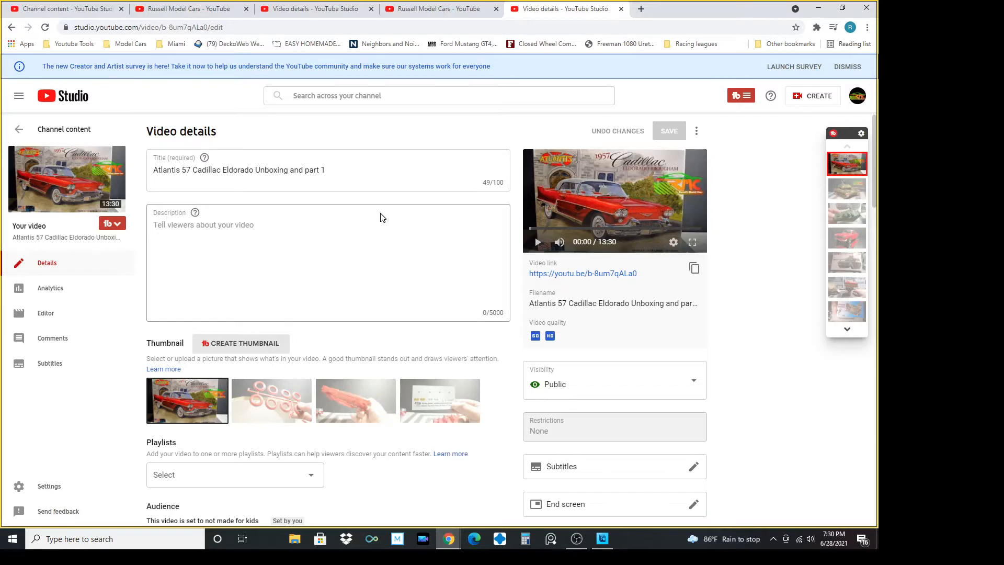
mouse_move(457, 10)
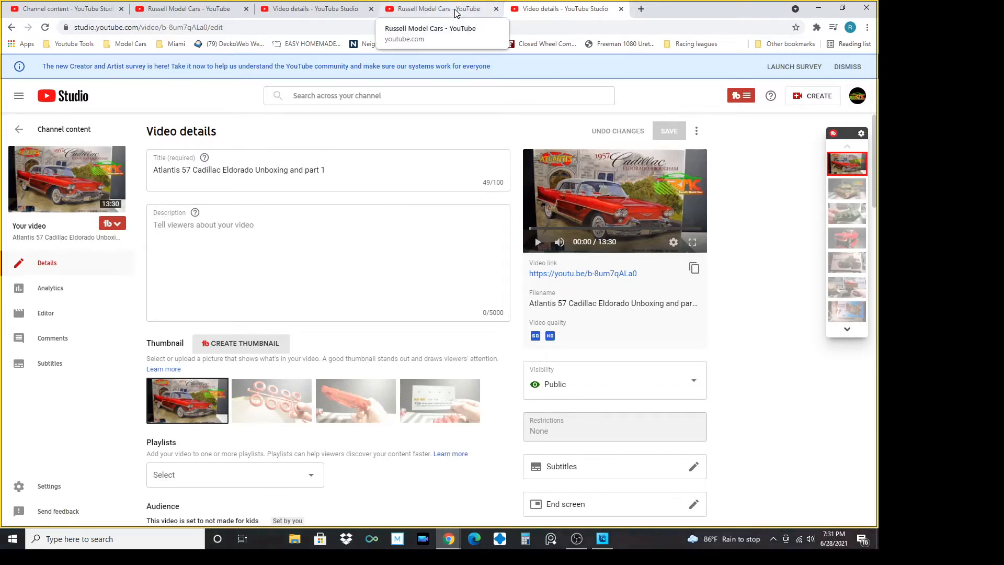
click(441, 9)
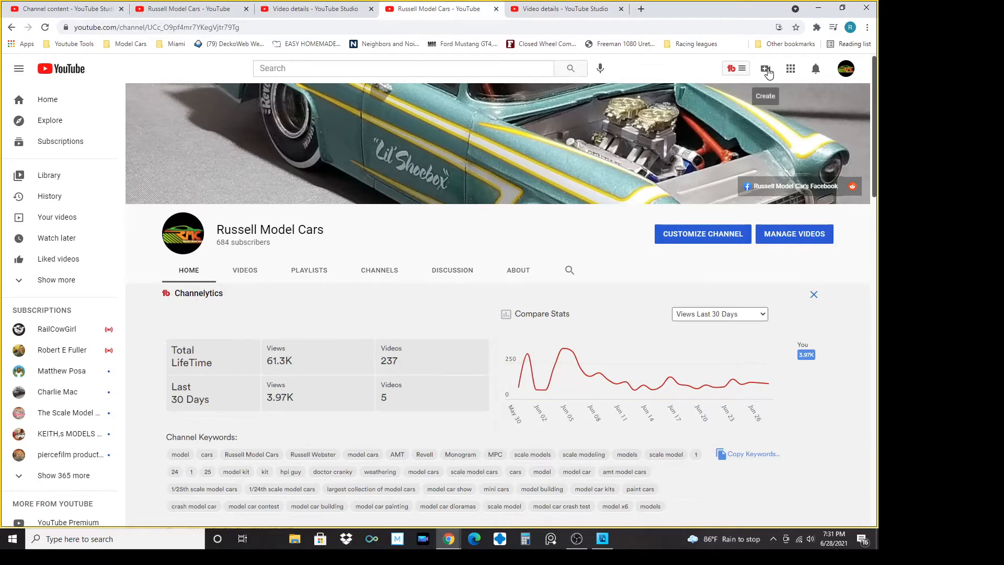
click(764, 68)
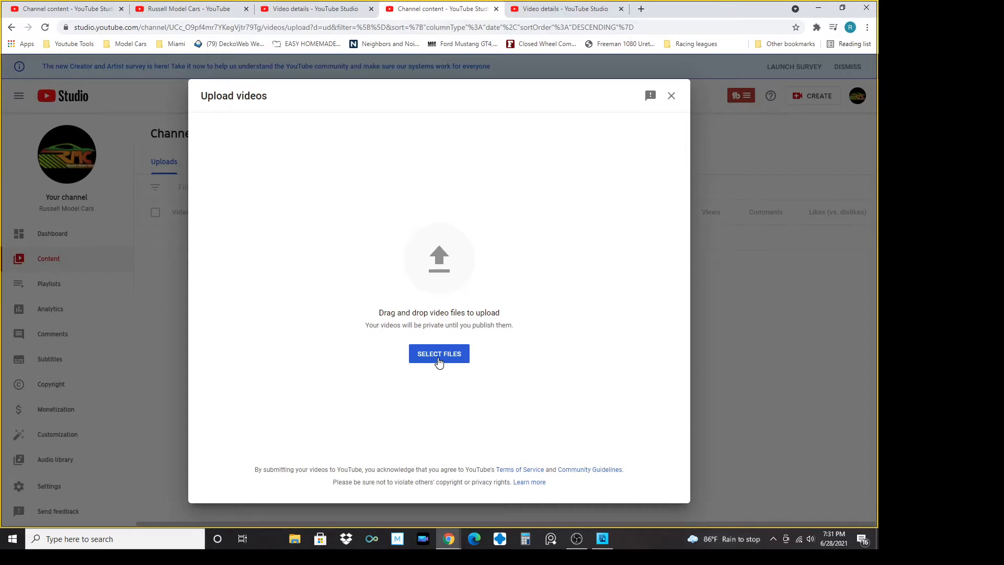
click(439, 354)
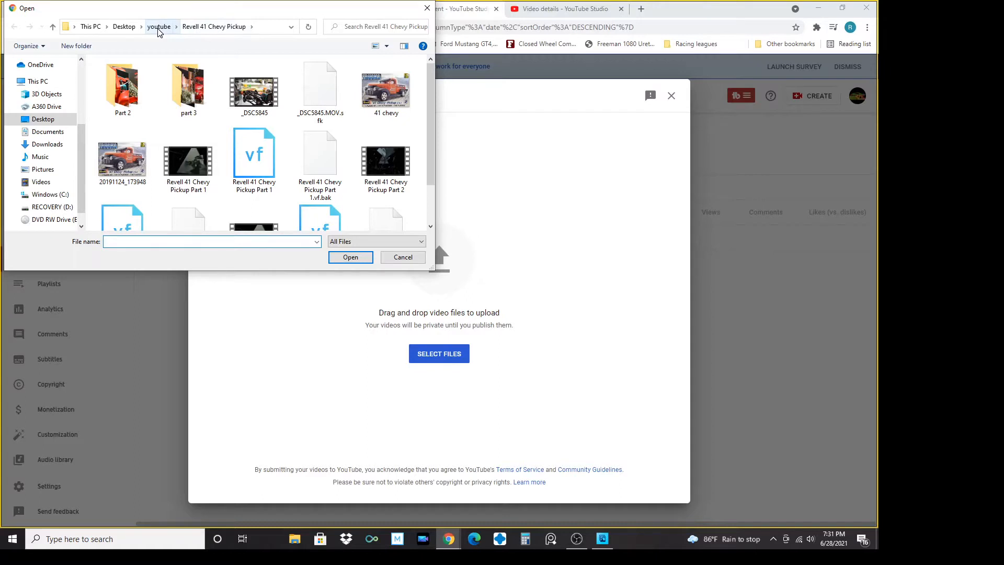
scroll(down, 3)
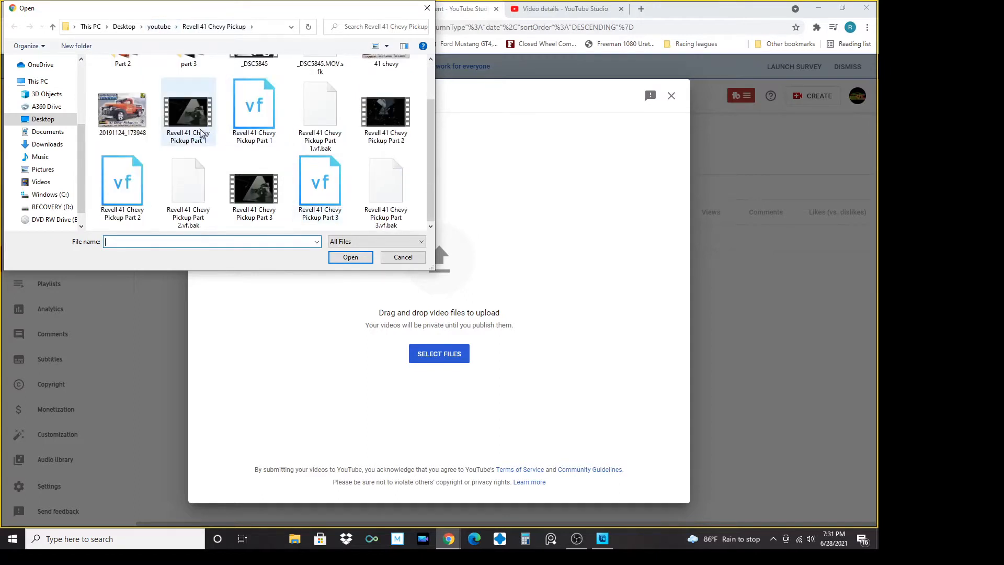
click(188, 108)
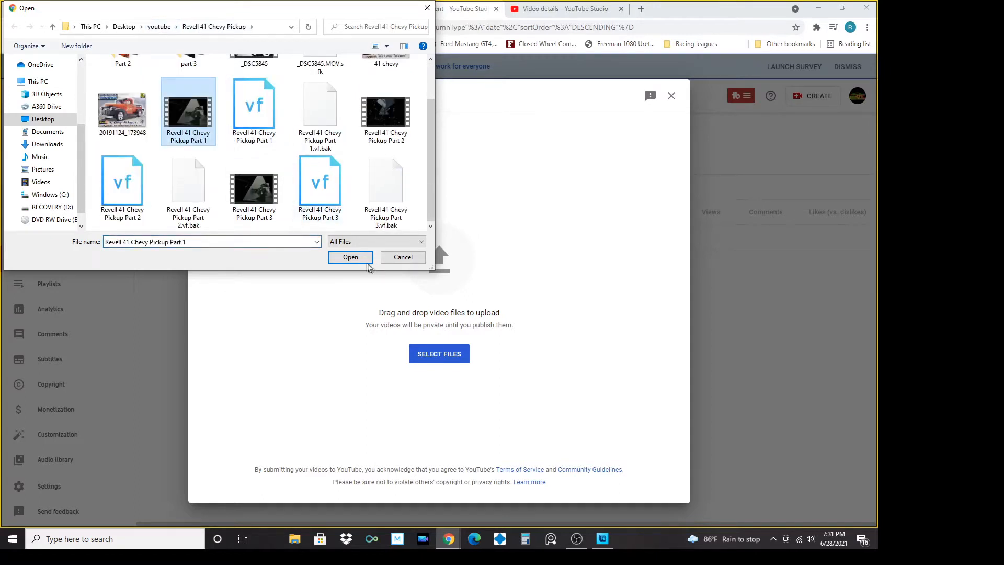
click(351, 258)
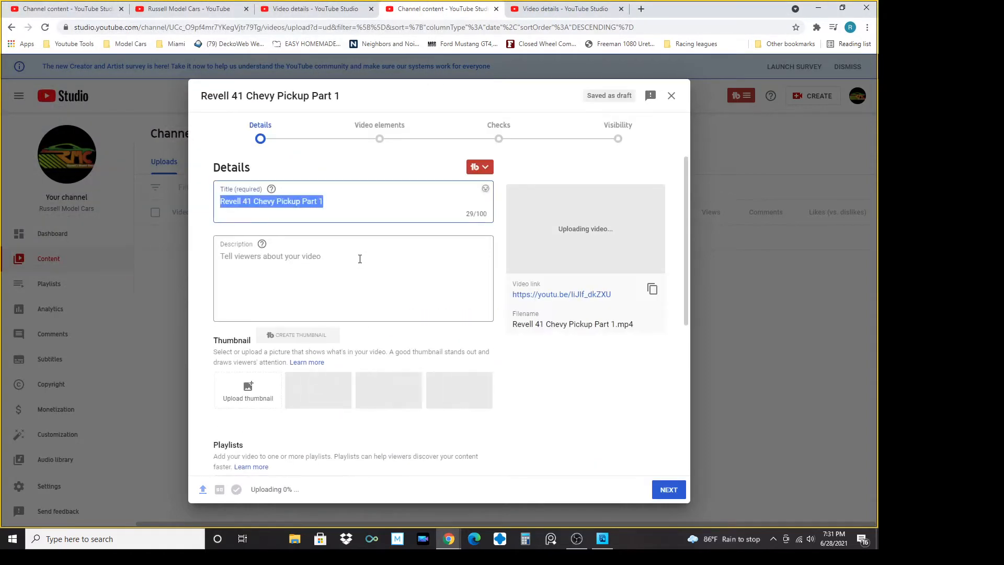
mouse_move(249, 402)
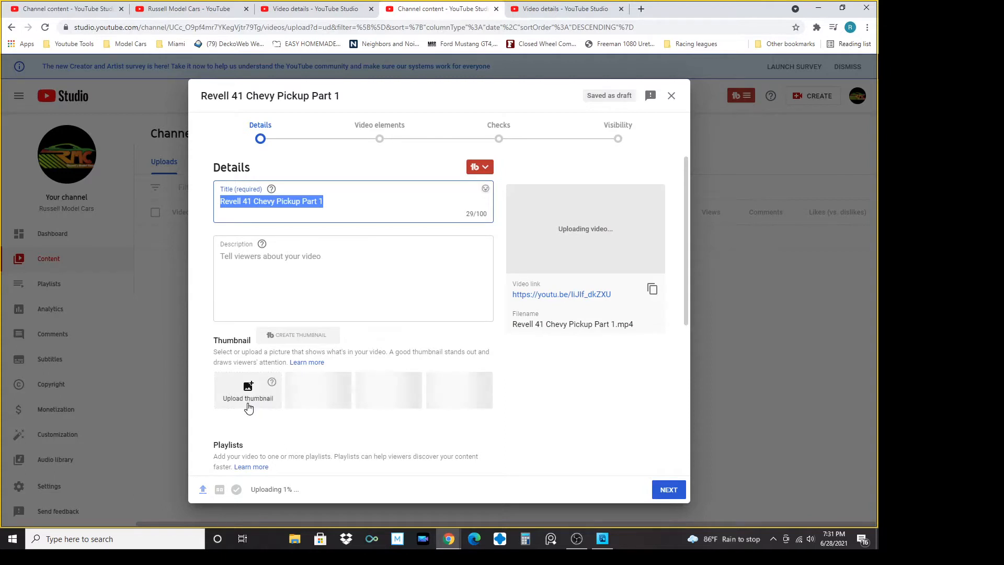
mouse_move(247, 387)
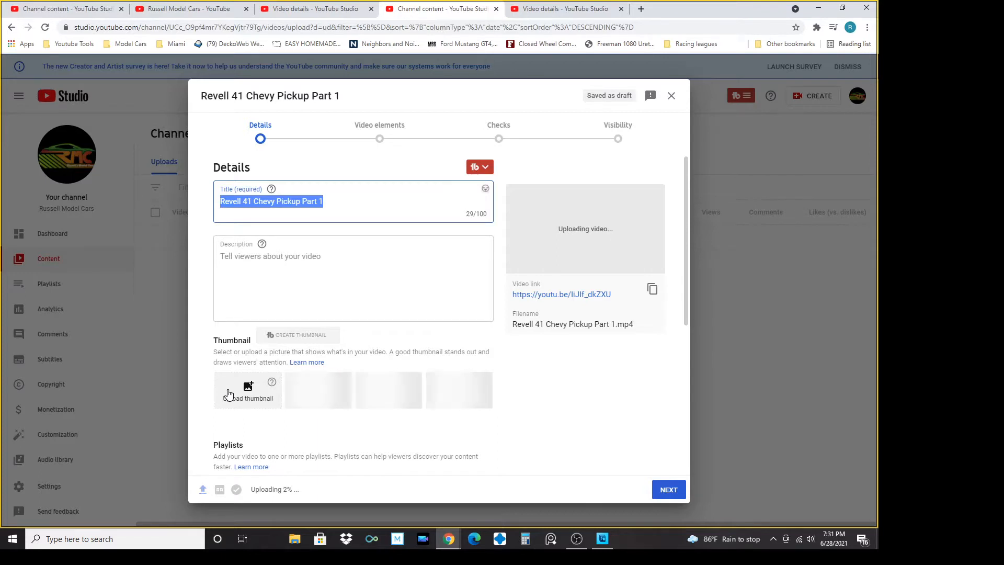
mouse_move(266, 436)
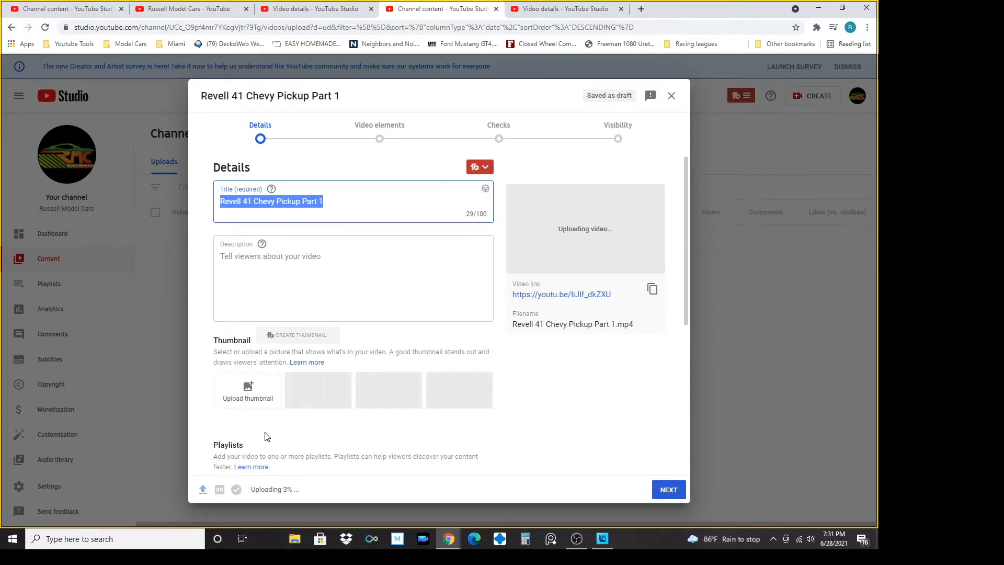
mouse_move(254, 395)
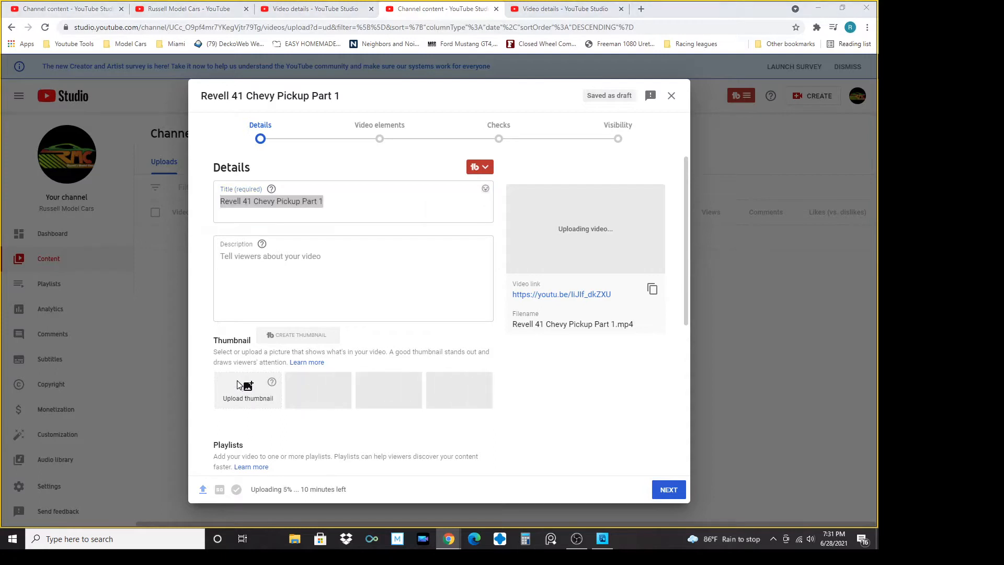
Upload photo 20191124_173948 as a custom thumbnail, which is rejected for exceeding 2MB
click(247, 390)
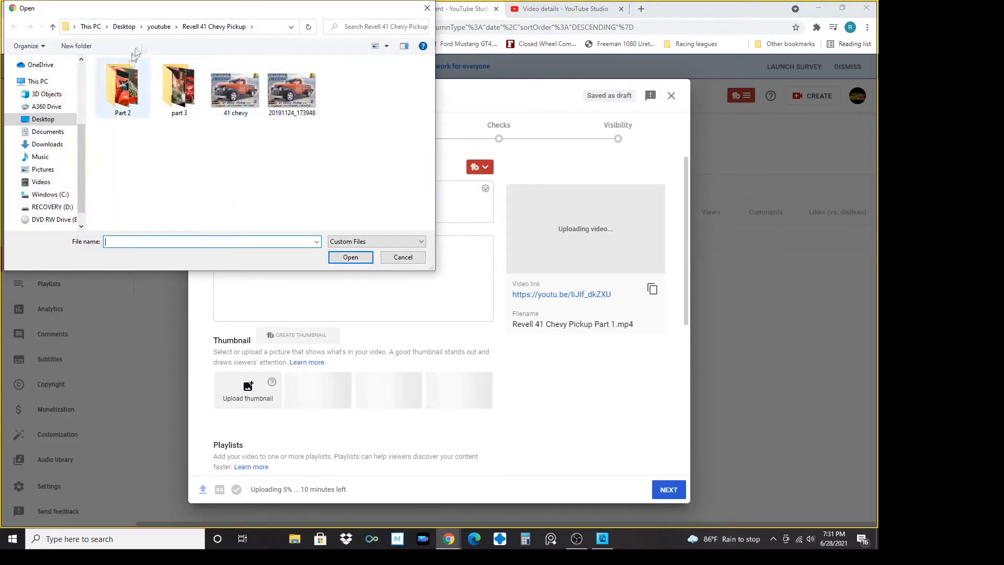
mouse_move(243, 101)
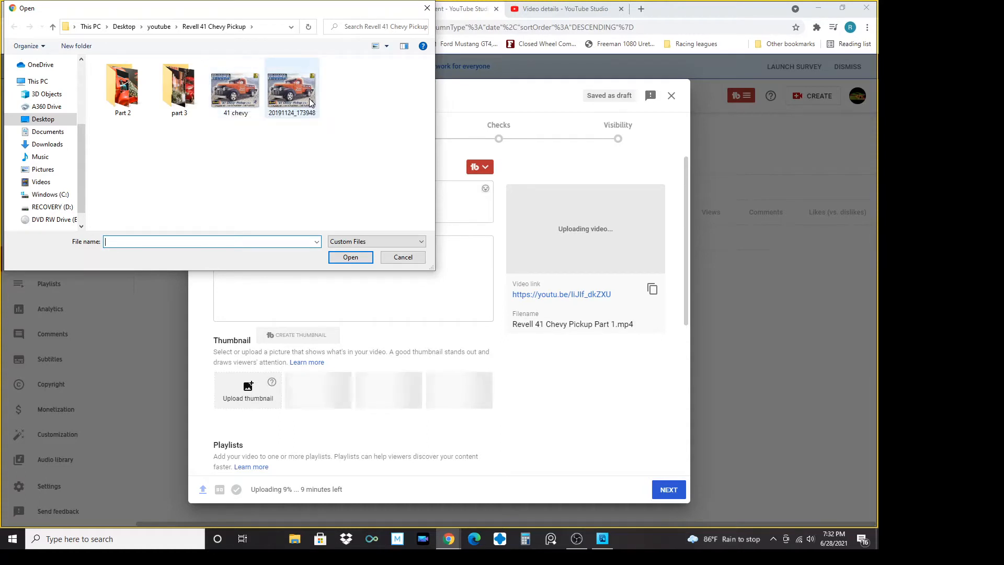
mouse_move(309, 103)
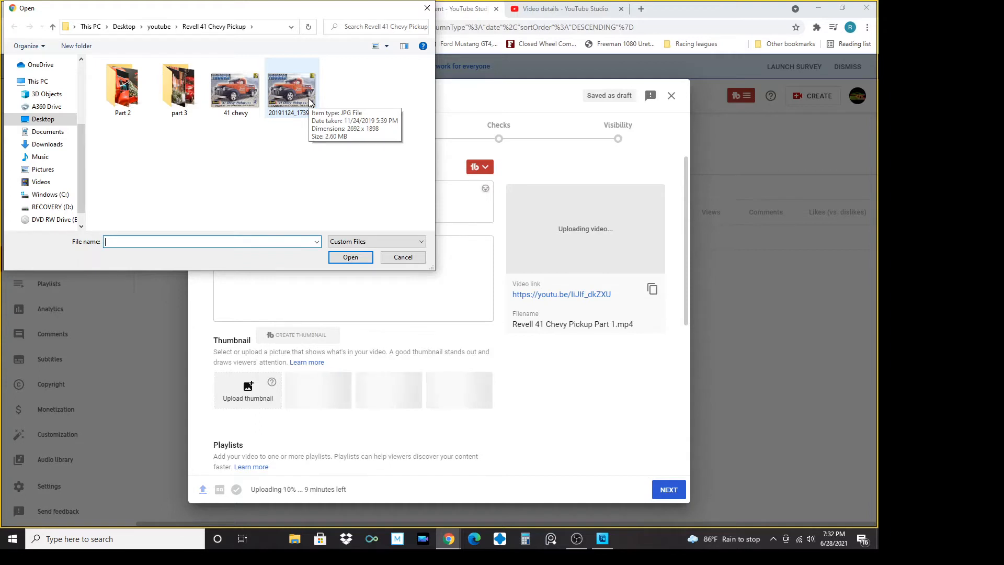
click(292, 86)
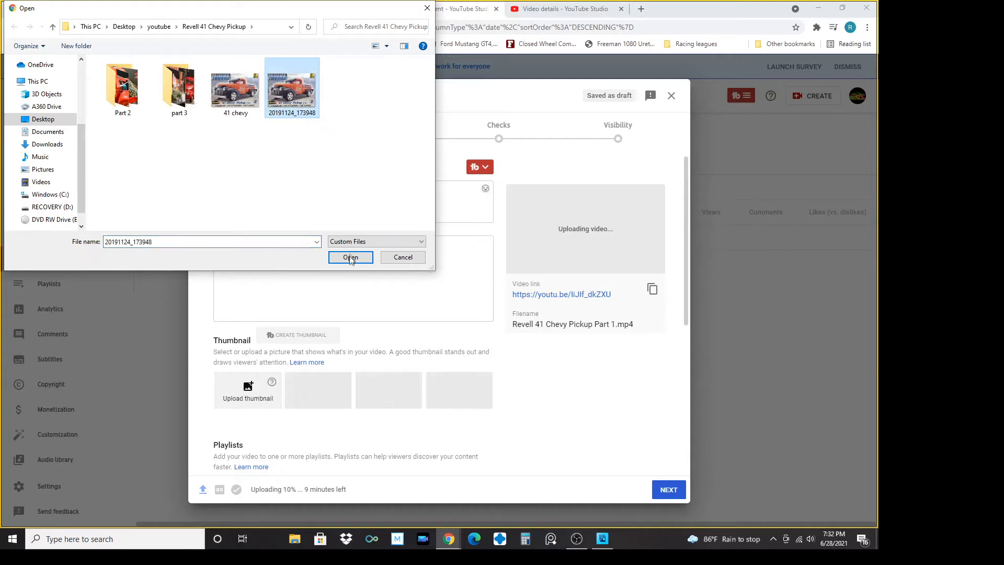
click(351, 258)
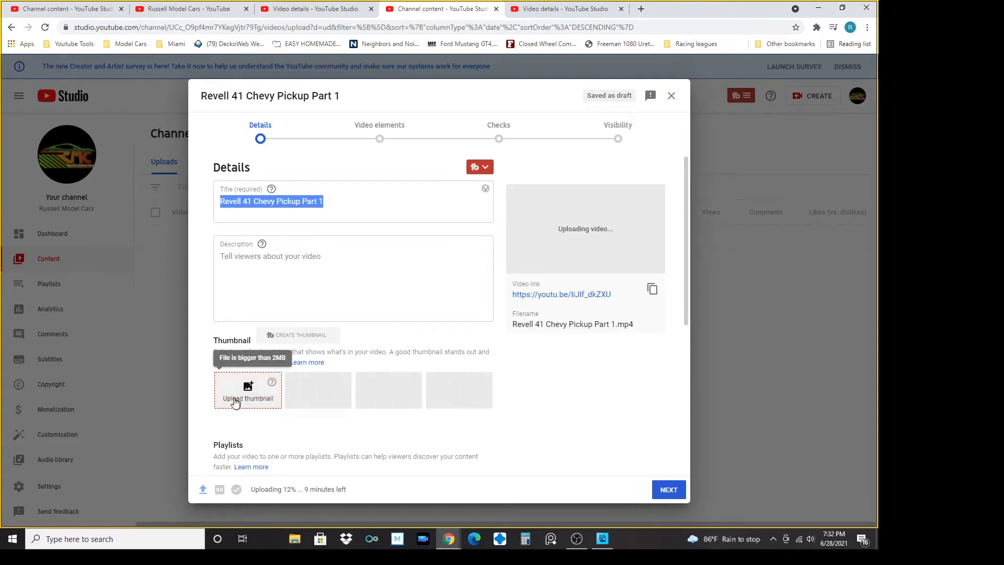
Upload the smaller Revell '41 Chevy Pickup box image as the custom thumbnail
click(248, 390)
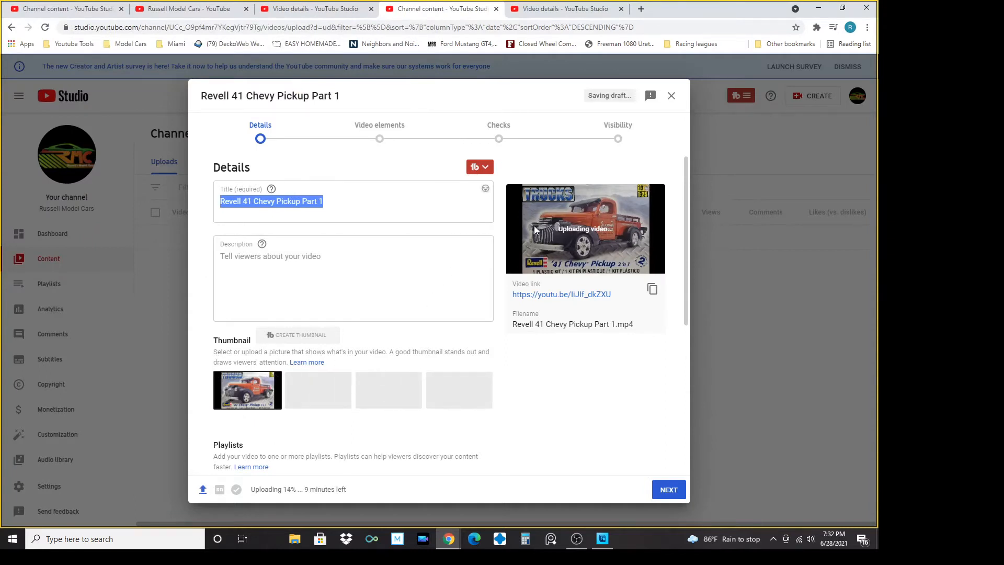
mouse_move(195, 279)
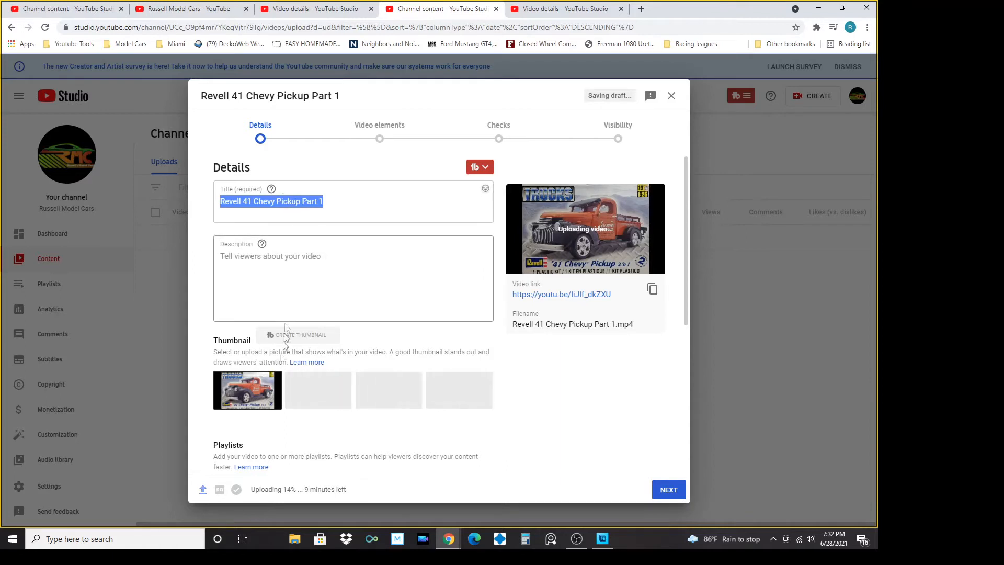
mouse_move(529, 289)
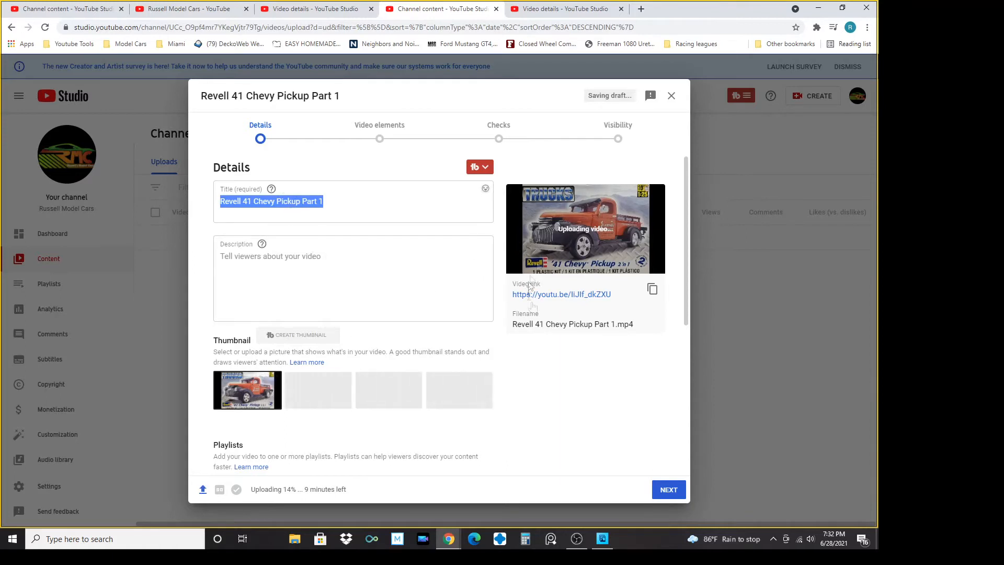
mouse_move(535, 230)
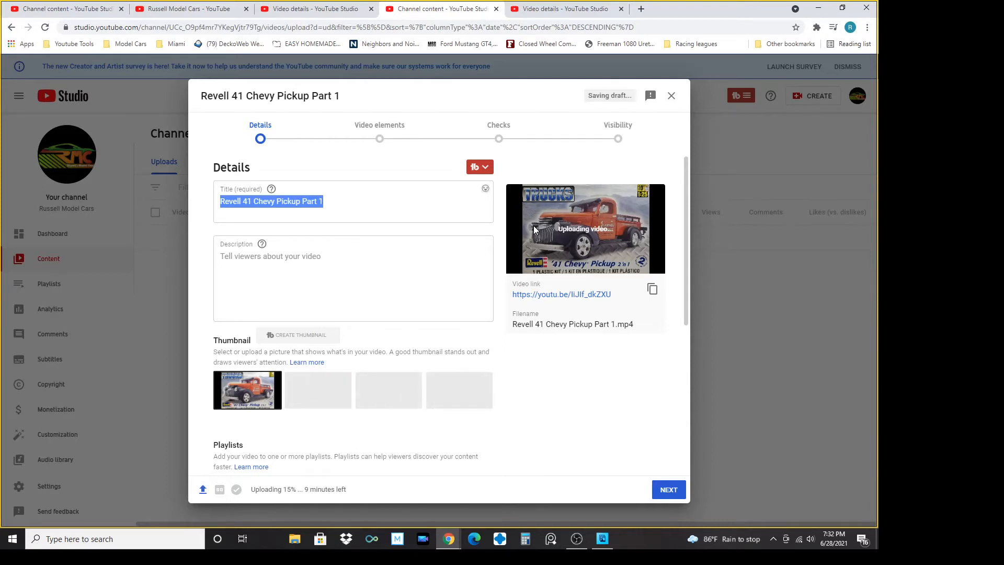
mouse_move(583, 294)
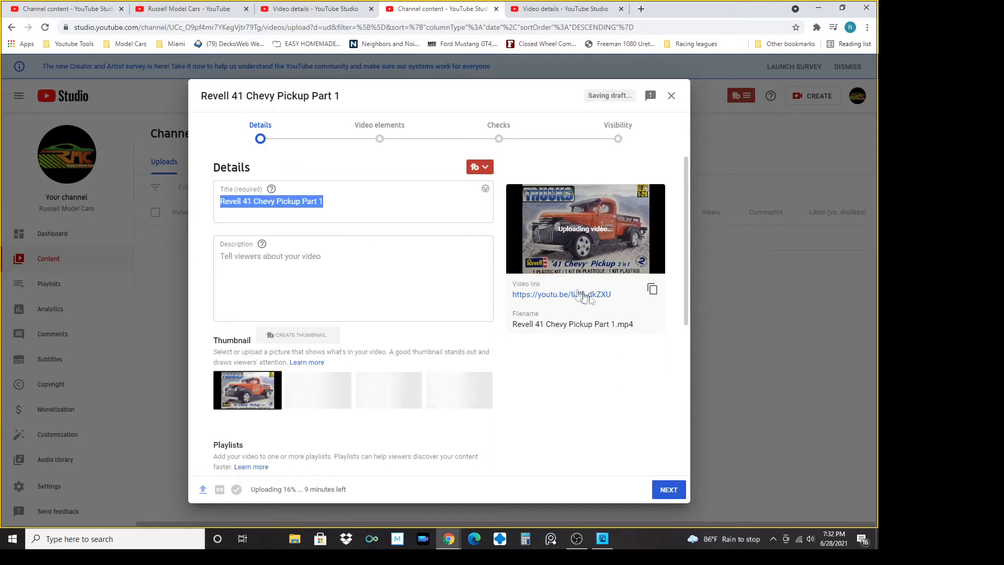
mouse_move(527, 230)
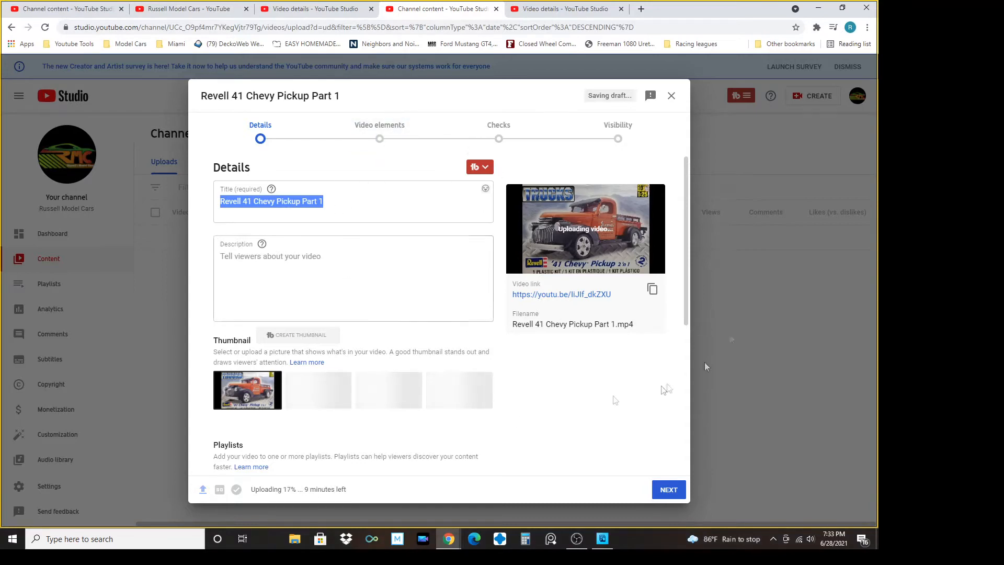
Close the video details and cancel the Revell 41 Chevy Pickup draft upload, confirming it
click(671, 96)
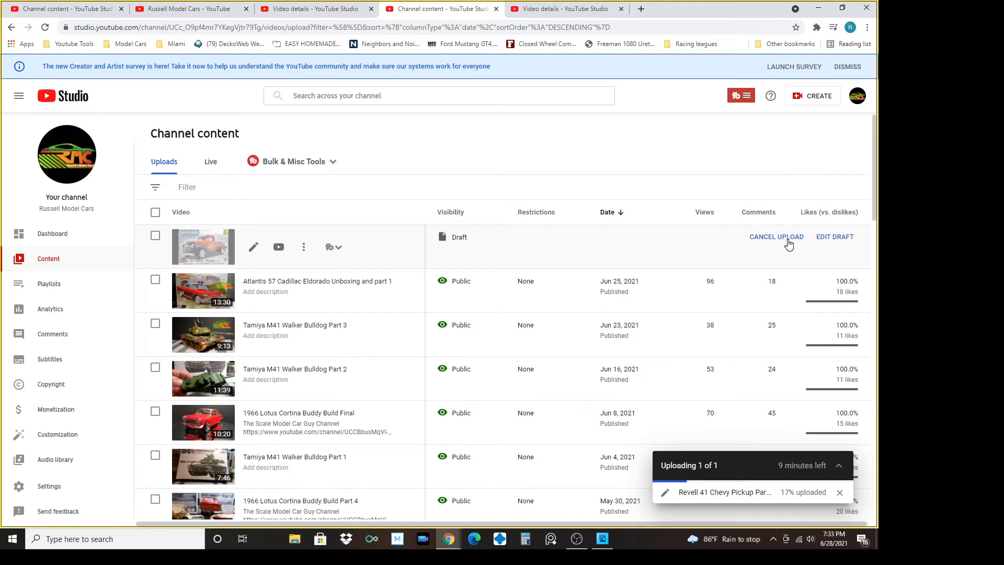
click(776, 236)
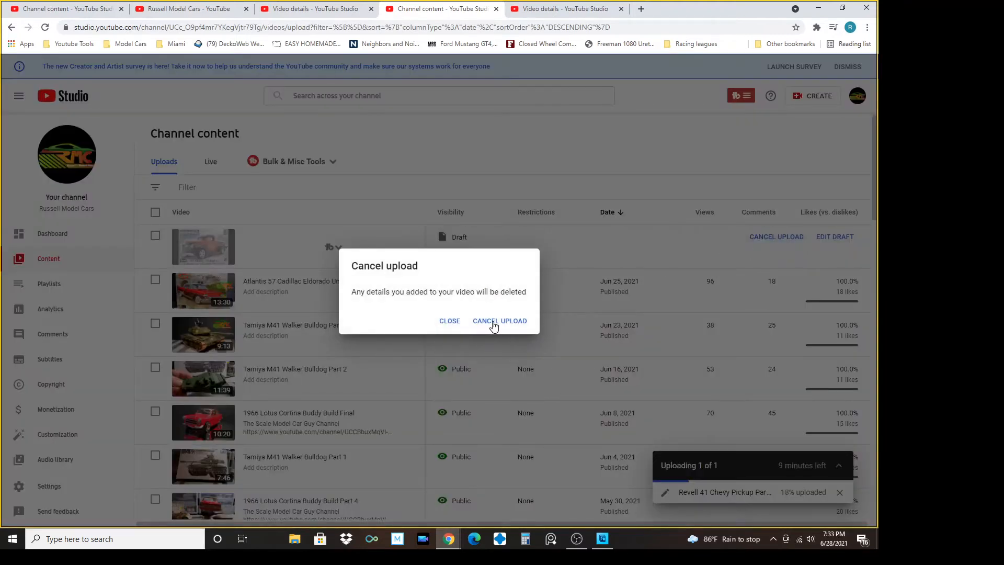
click(499, 321)
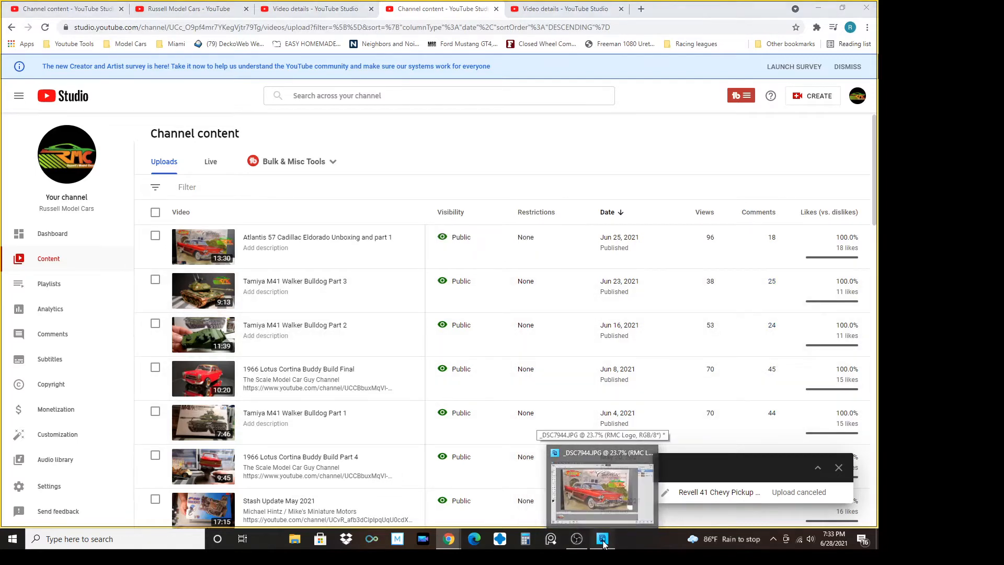
Switch to the _DSC7944.JPG Cadillac image window in Photoshop Elements
click(602, 539)
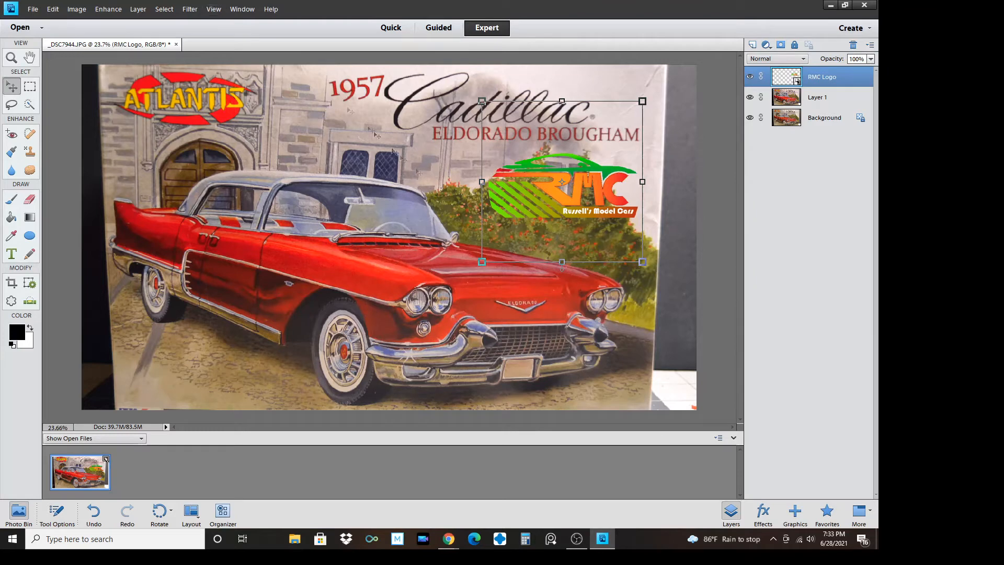
mouse_move(361, 208)
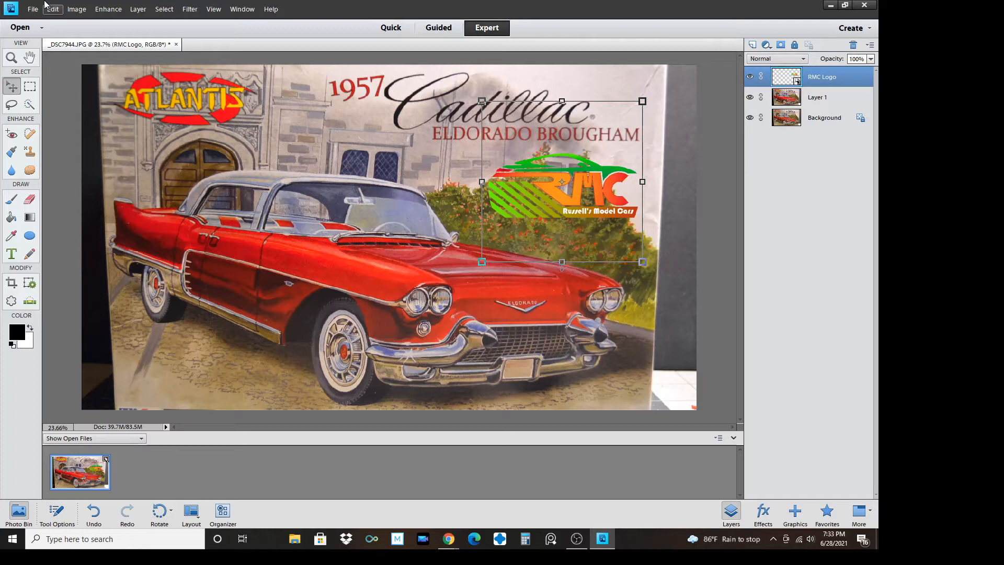
Browse the Edit menu, then the File menu up to the Open command
click(57, 8)
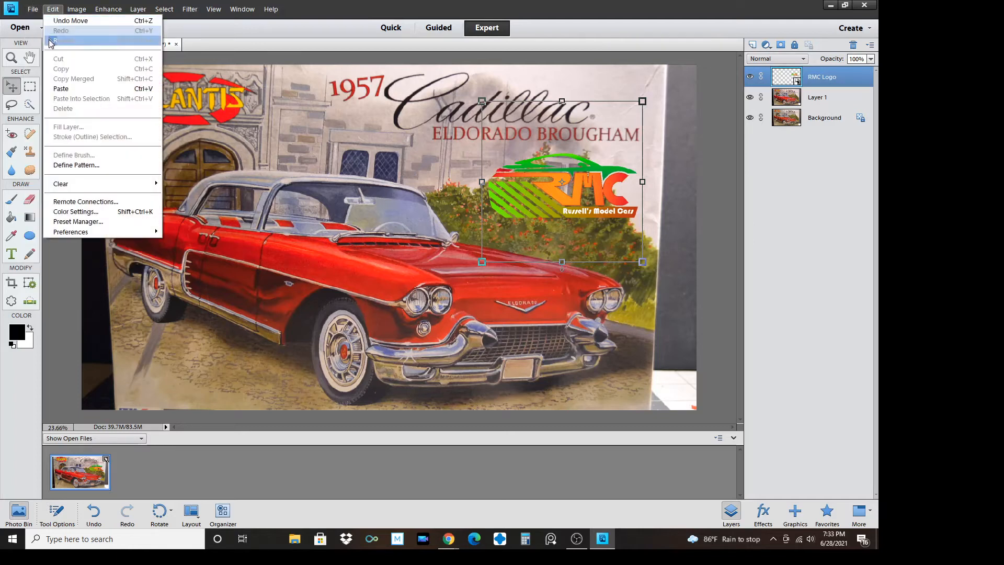
click(30, 8)
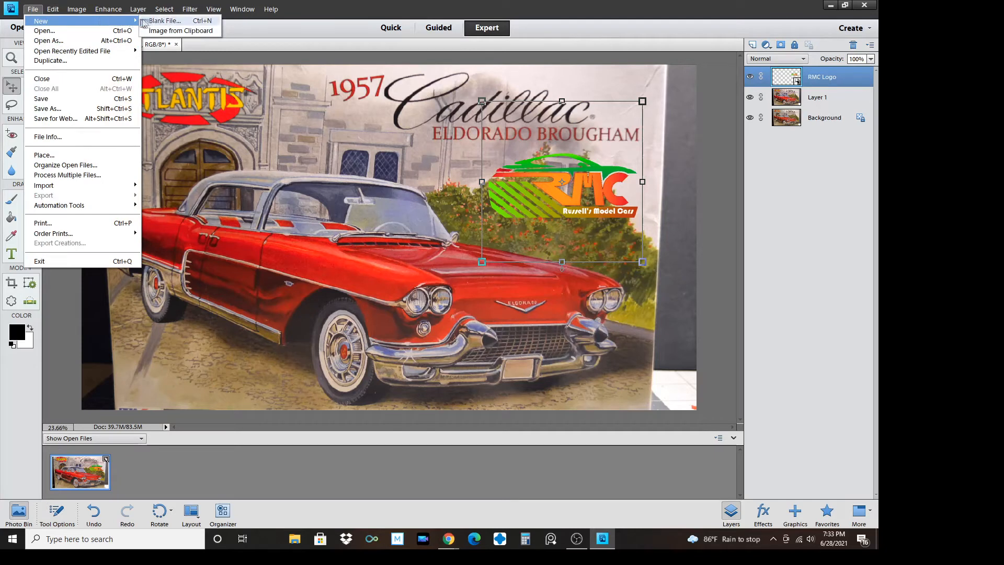
click(166, 21)
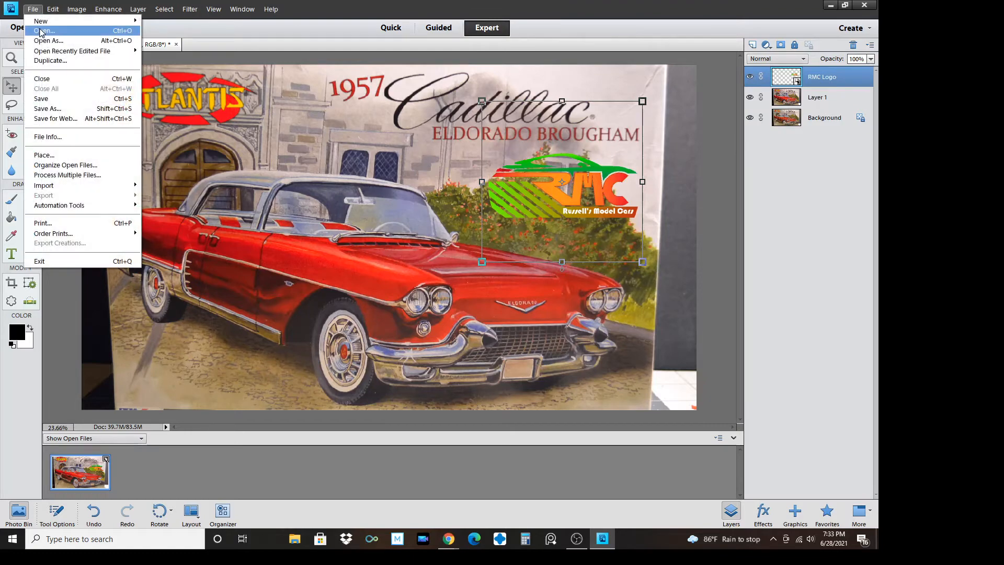
Select the _DSC7944 photo in the Open dialog and try opening it
click(44, 30)
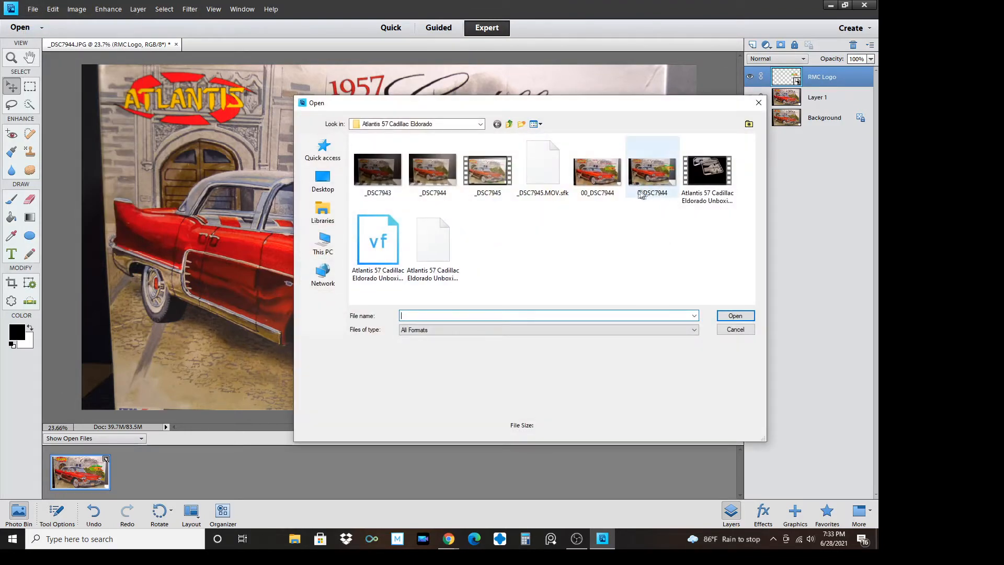
click(432, 168)
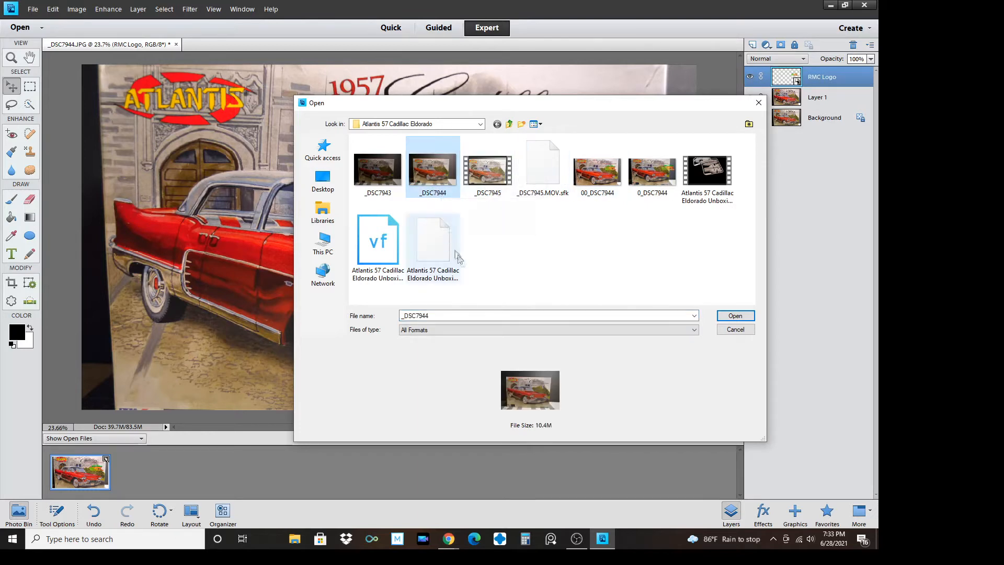
mouse_move(743, 318)
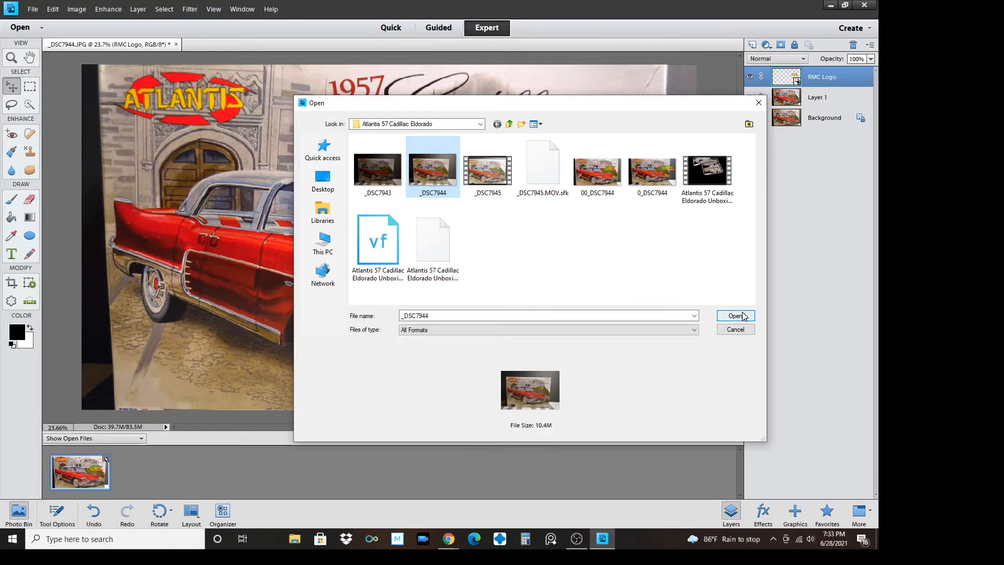
click(736, 316)
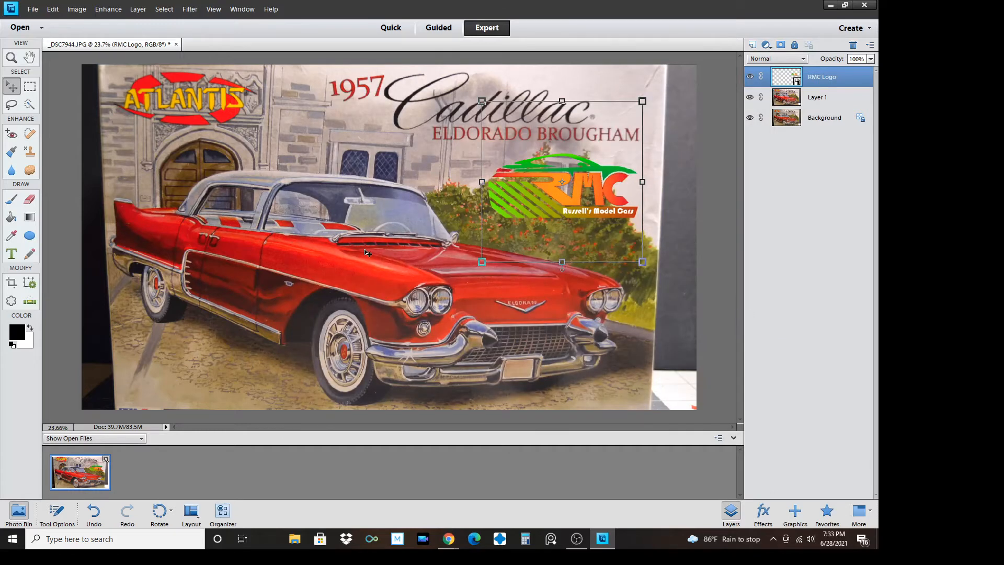
mouse_move(390, 238)
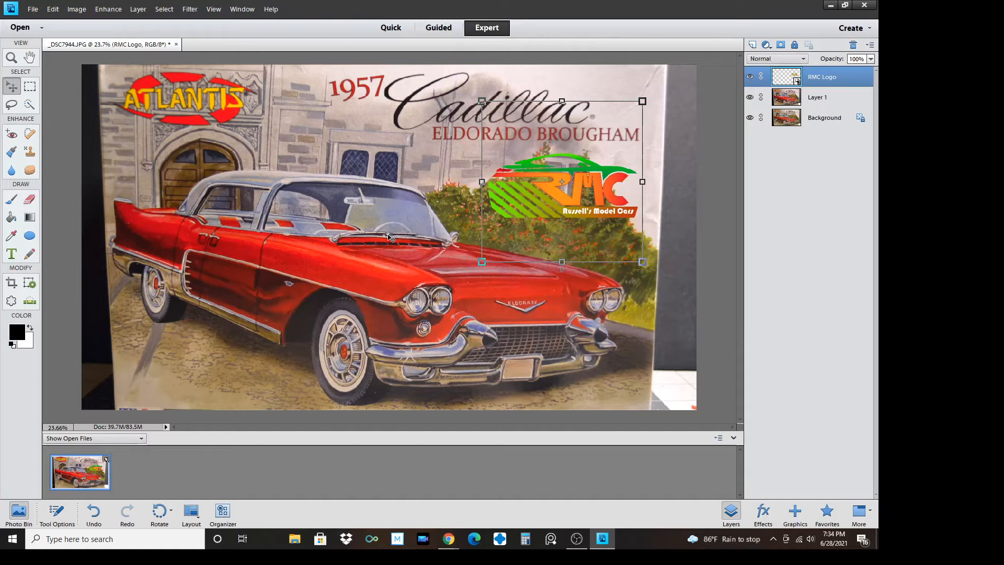
mouse_move(157, 77)
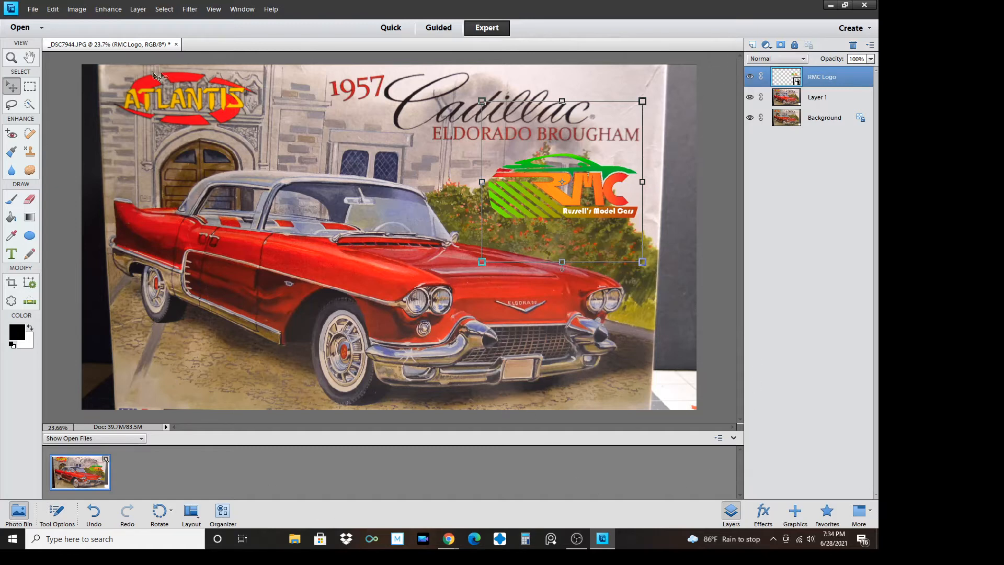
Close the logo composite from the Photo Bin and reopen the _DSC7944 photo
click(33, 9)
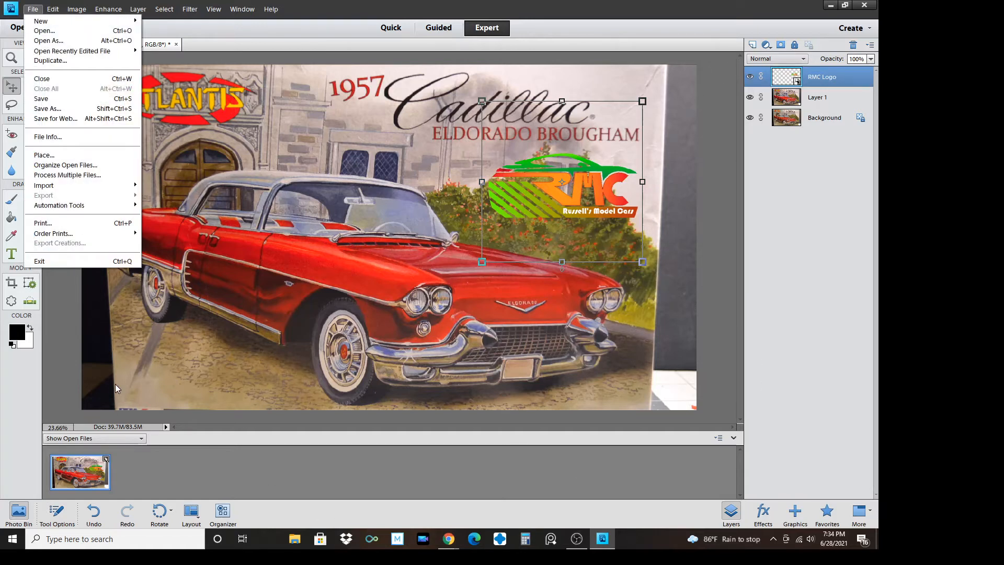
right_click(80, 472)
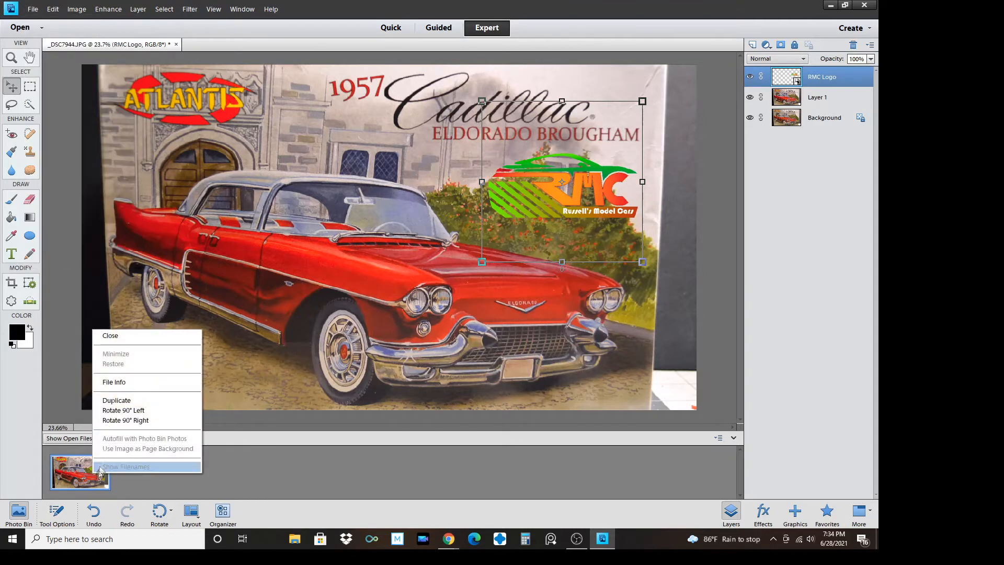
click(110, 335)
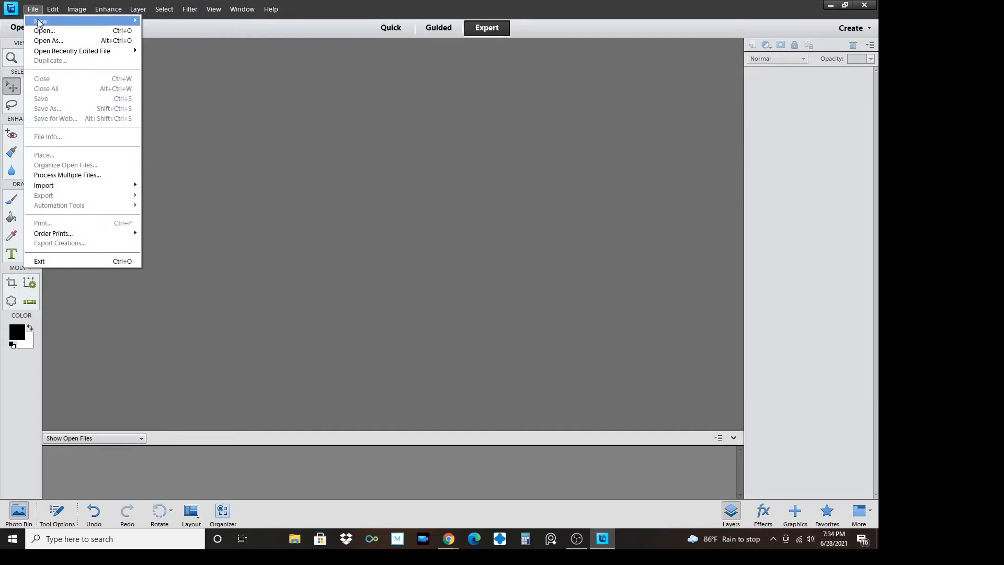
click(45, 32)
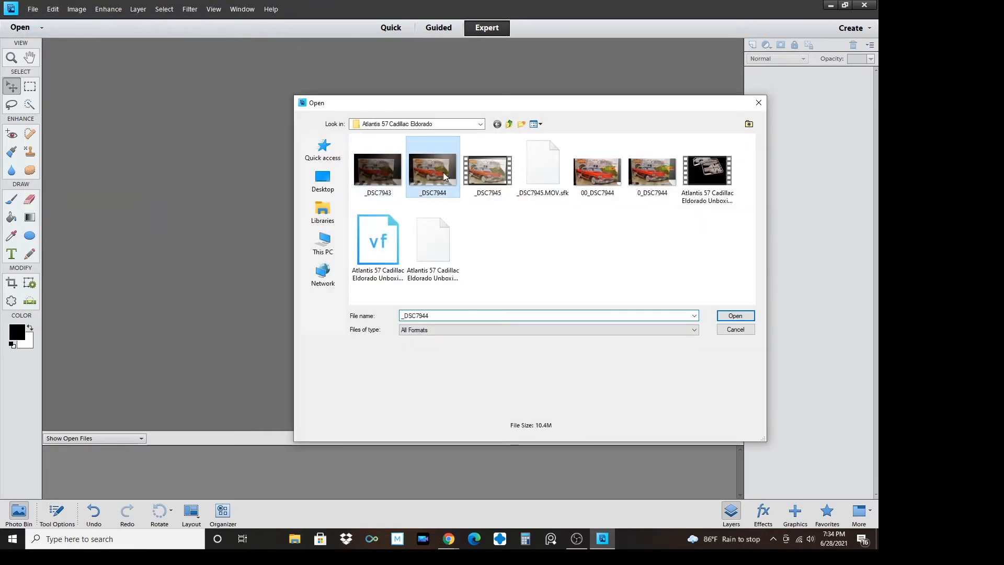
click(735, 316)
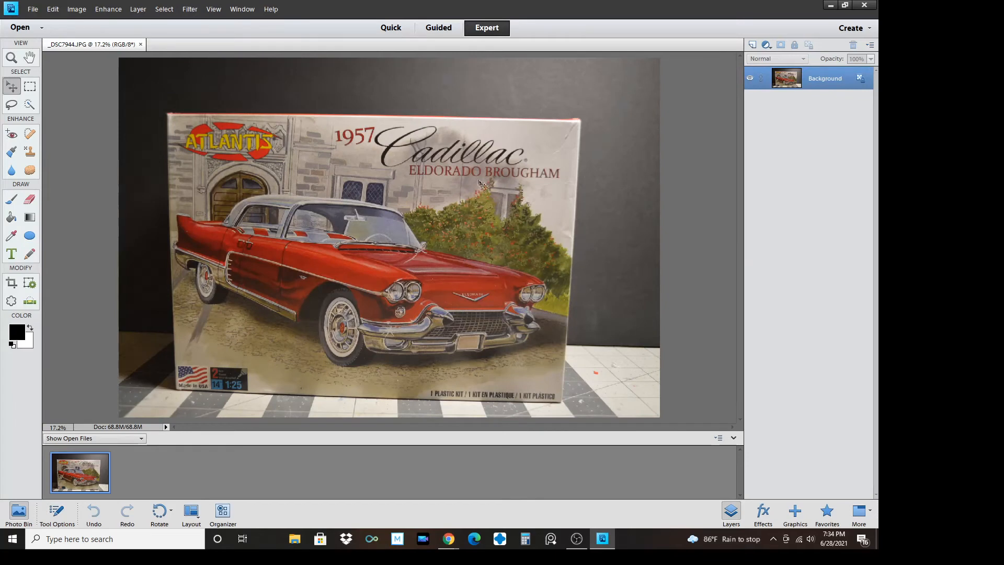
Return to Guided mode after briefly trying Quick, and start Crop Photo under Touchups
click(439, 27)
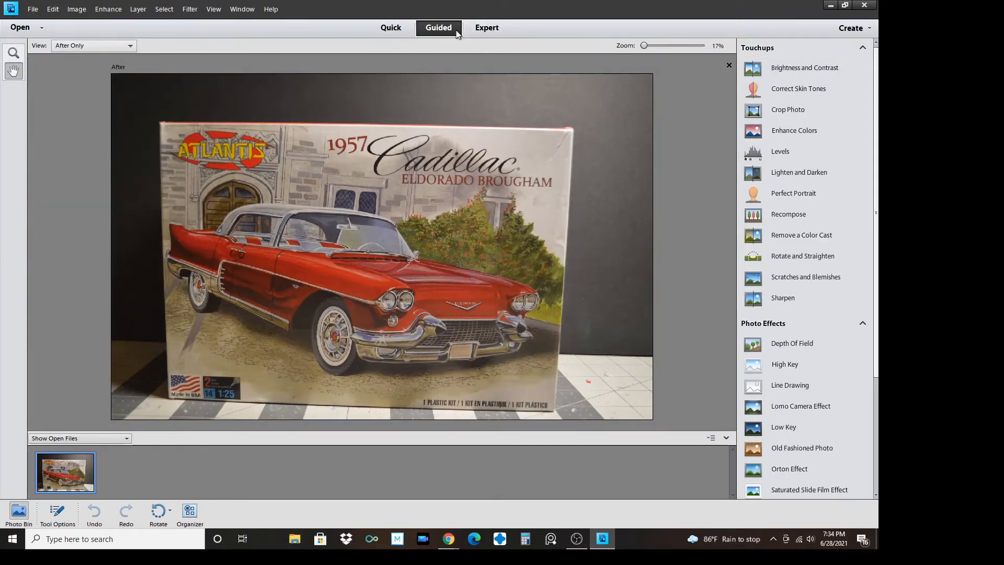
click(390, 27)
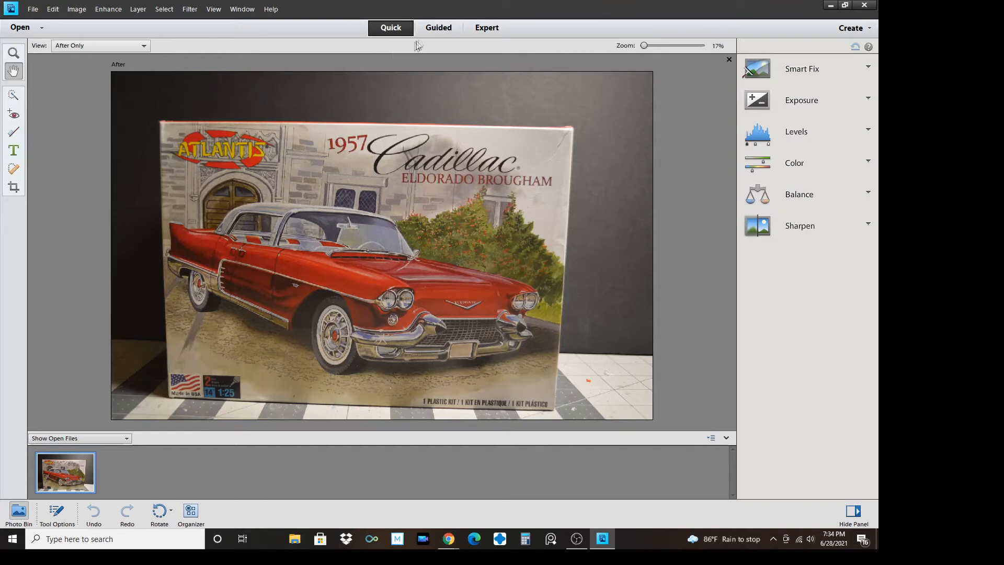
click(438, 28)
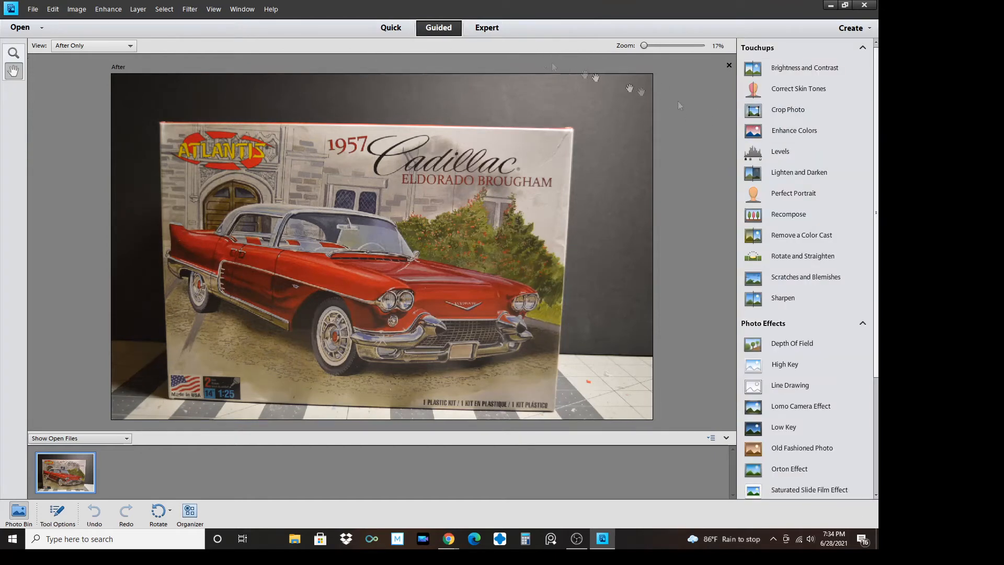
click(788, 109)
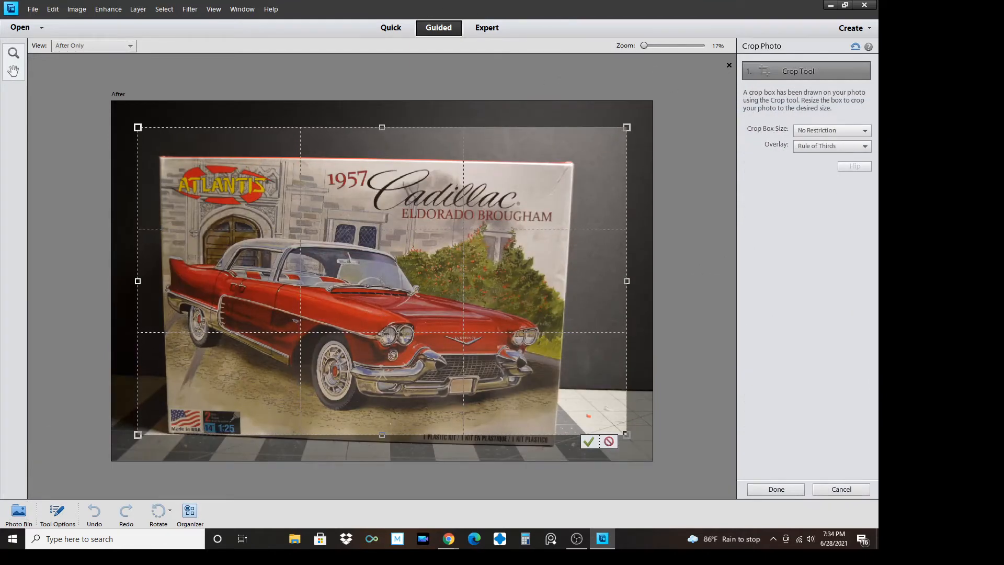
Set the crop box size to 16 x 9 in and apply the crop
click(831, 130)
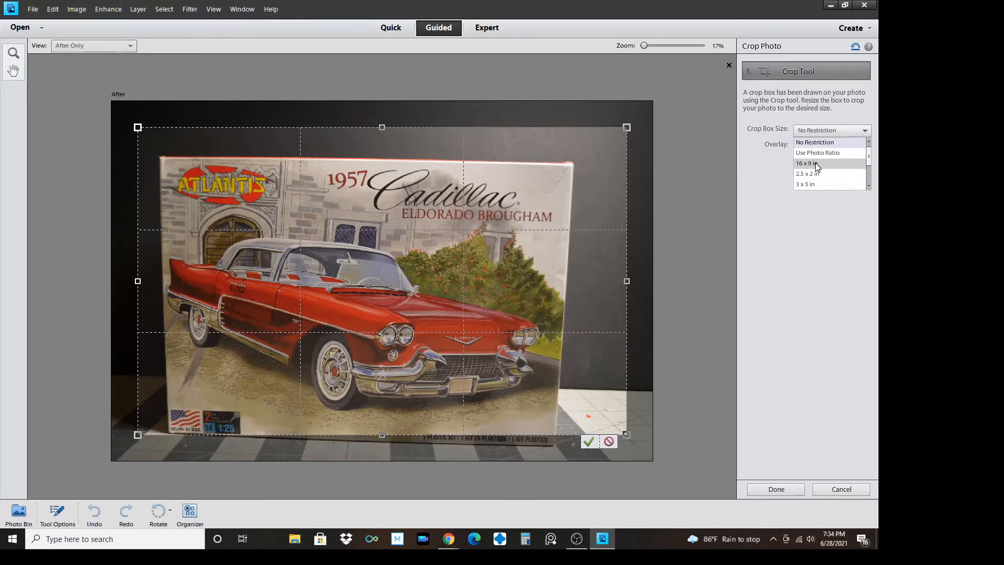
click(809, 163)
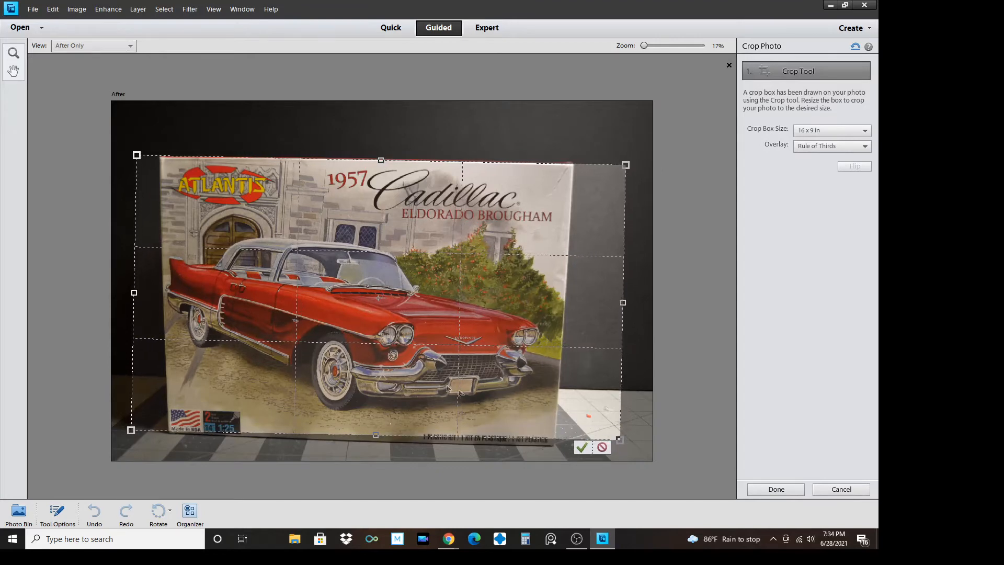
click(582, 447)
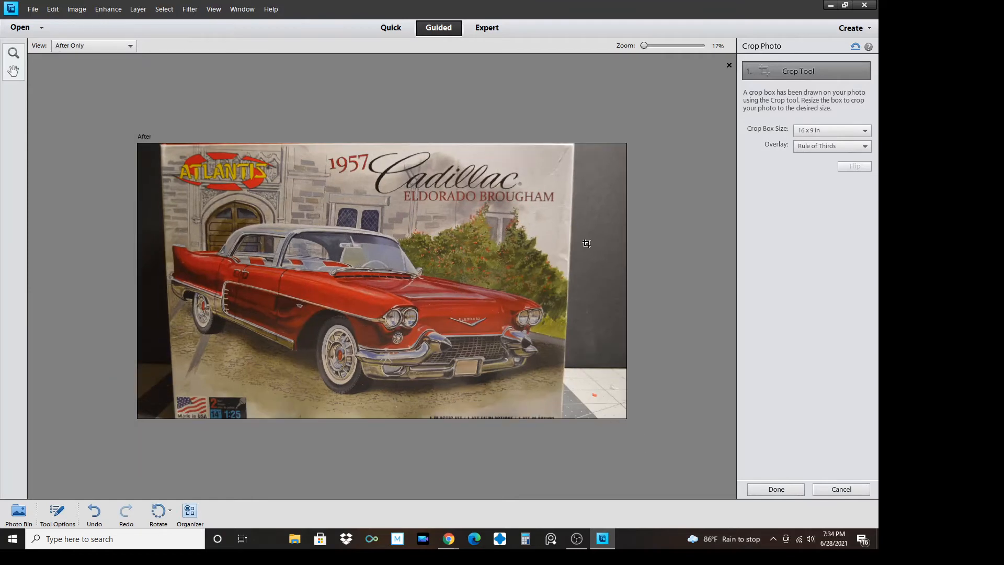
mouse_move(860, 500)
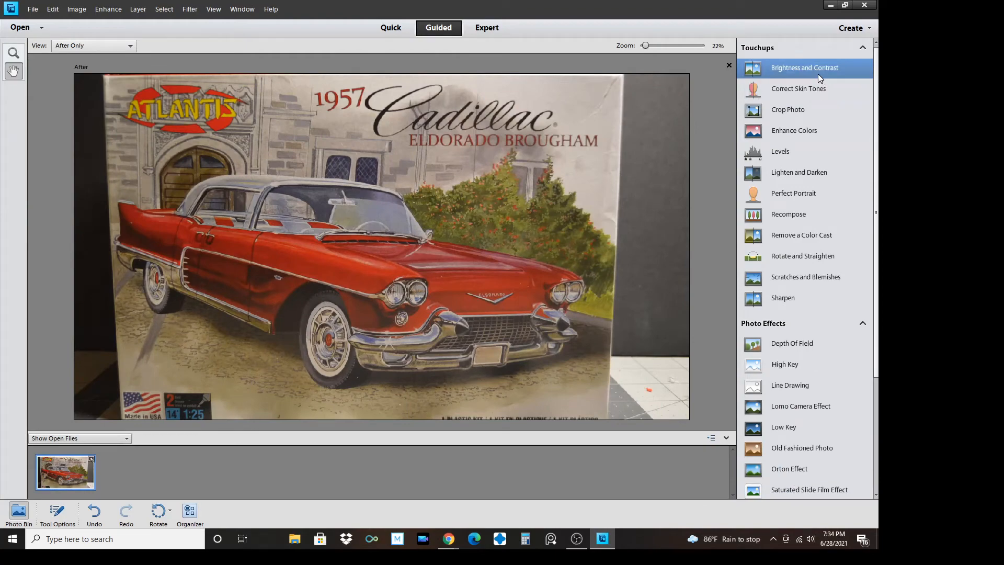
click(805, 67)
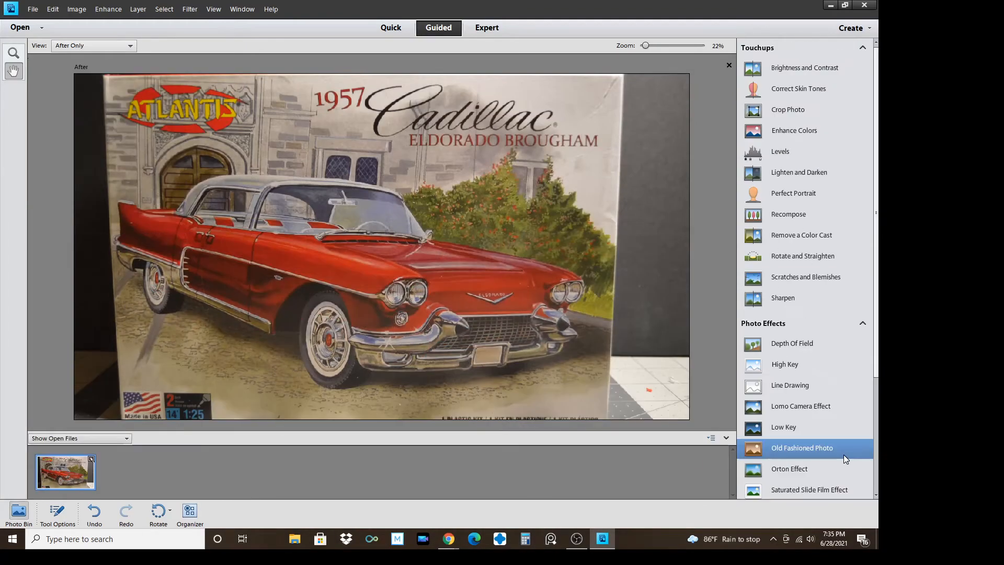
click(802, 448)
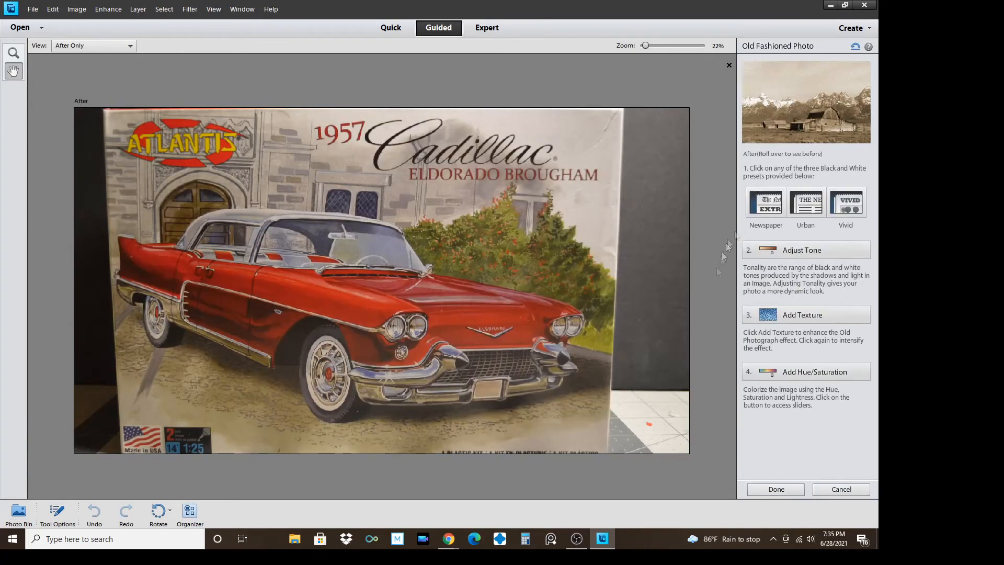
mouse_move(817, 464)
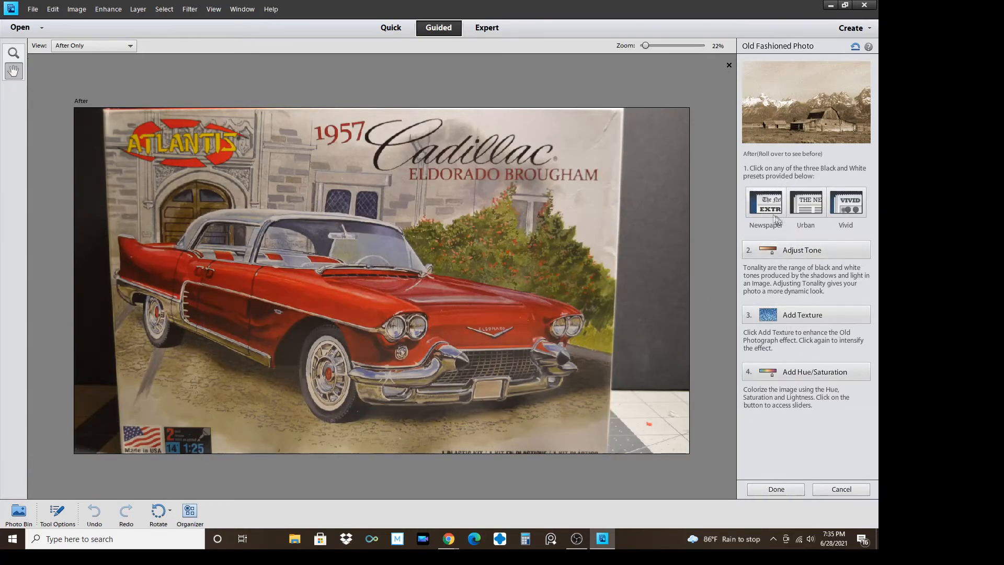
click(805, 202)
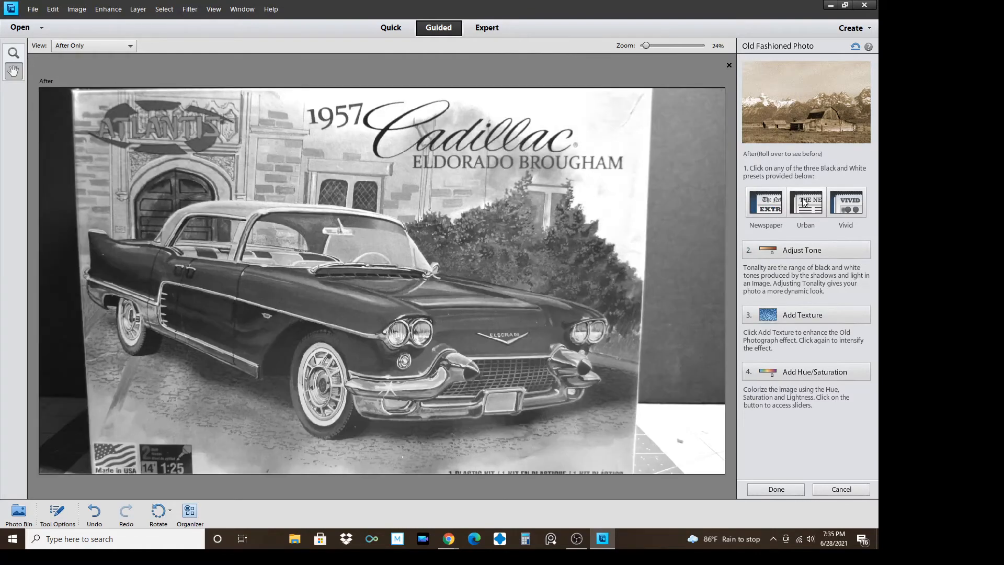
click(845, 202)
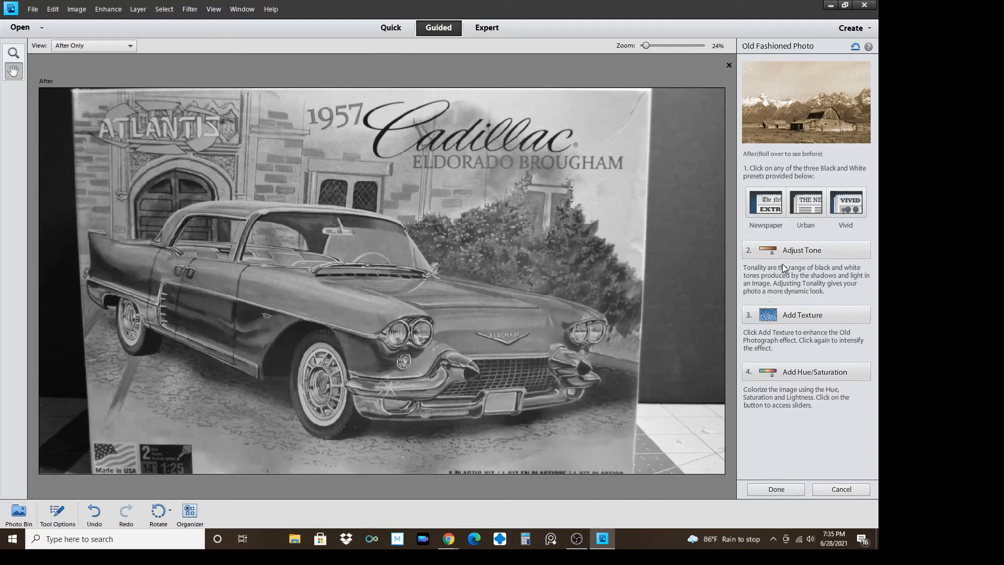
mouse_move(830, 408)
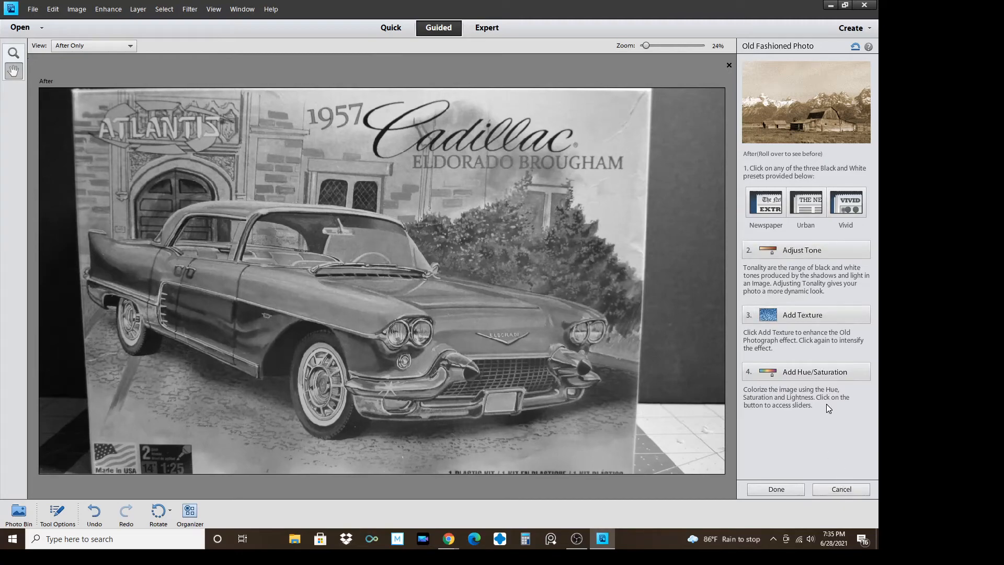
mouse_move(855, 496)
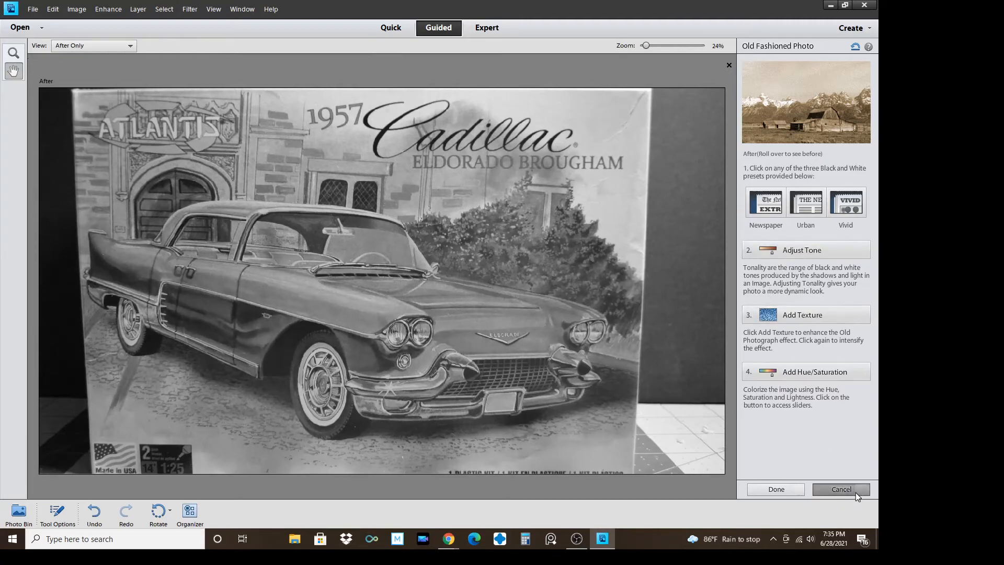
click(841, 489)
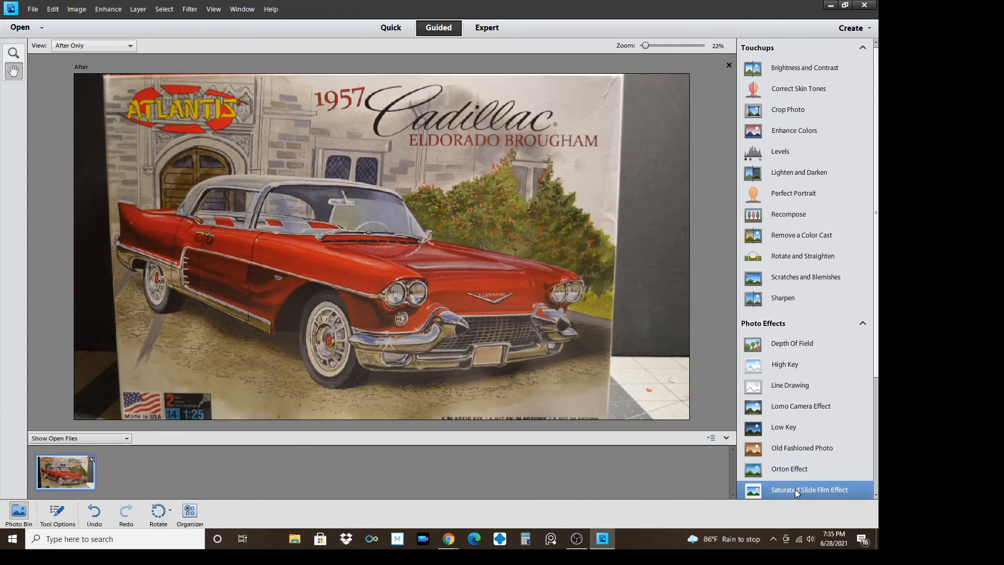
Apply the Saturated Slide Film look, then switch to the Expert workspace
click(809, 489)
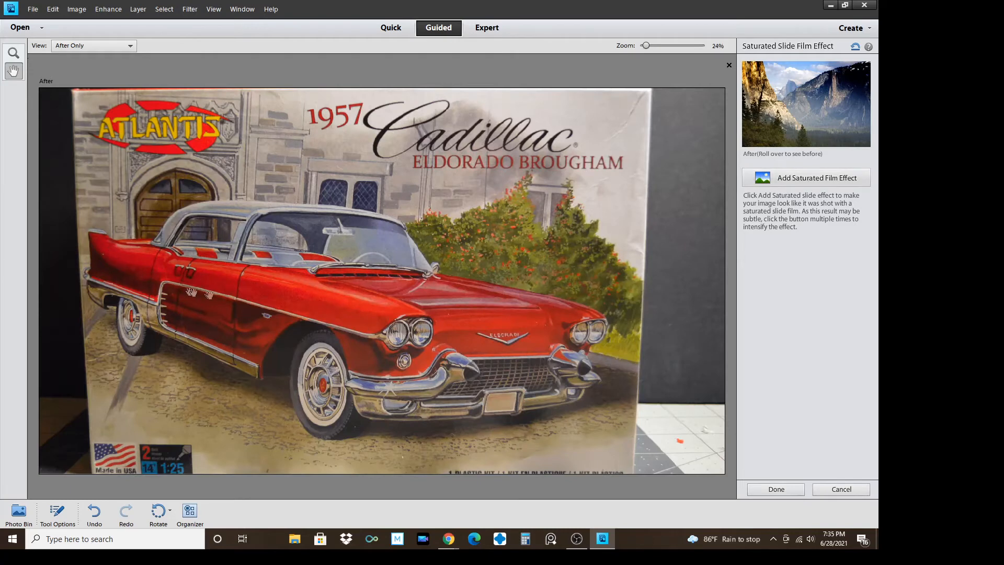
mouse_move(246, 295)
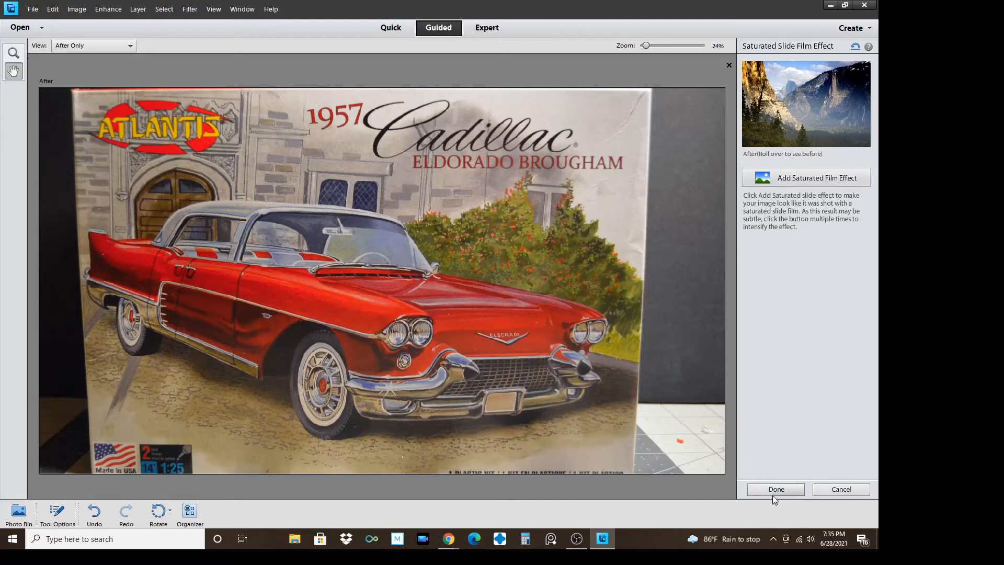
click(776, 489)
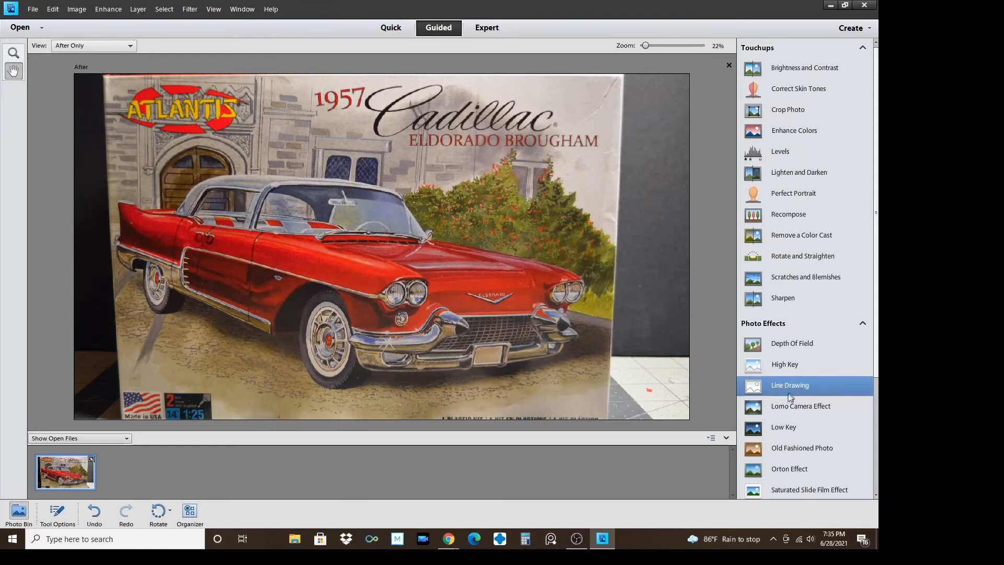
mouse_move(779, 444)
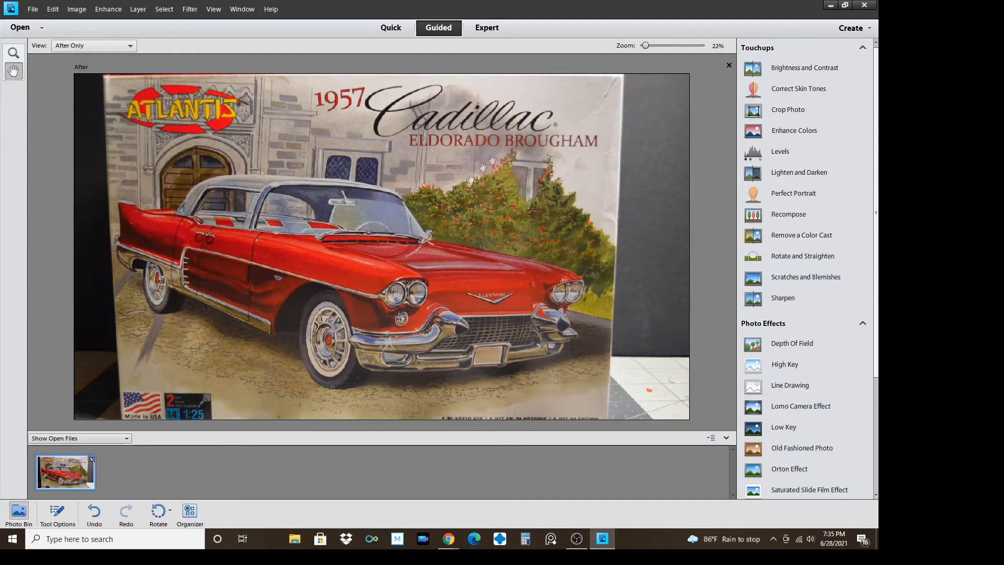
mouse_move(620, 141)
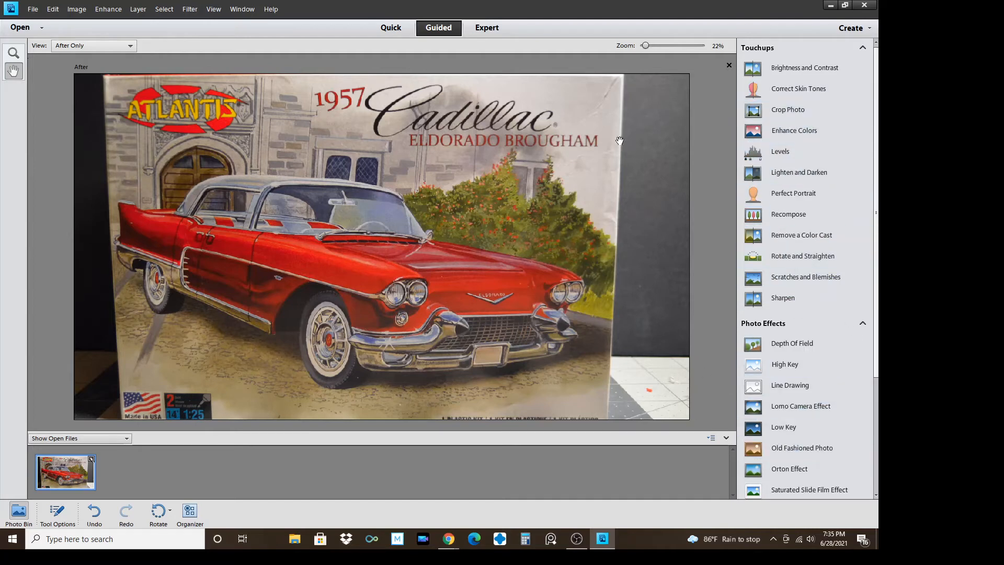
click(486, 27)
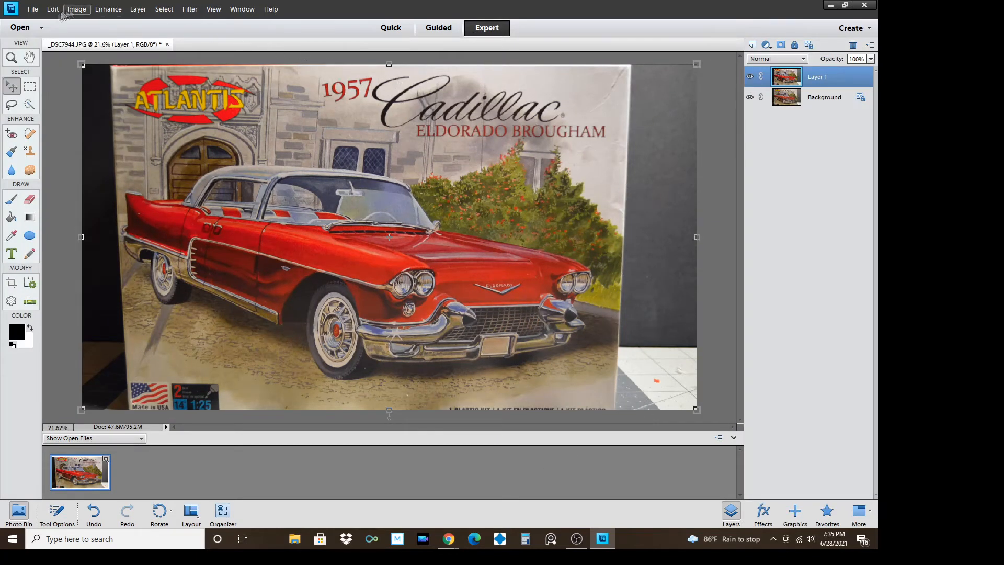
mouse_move(33, 9)
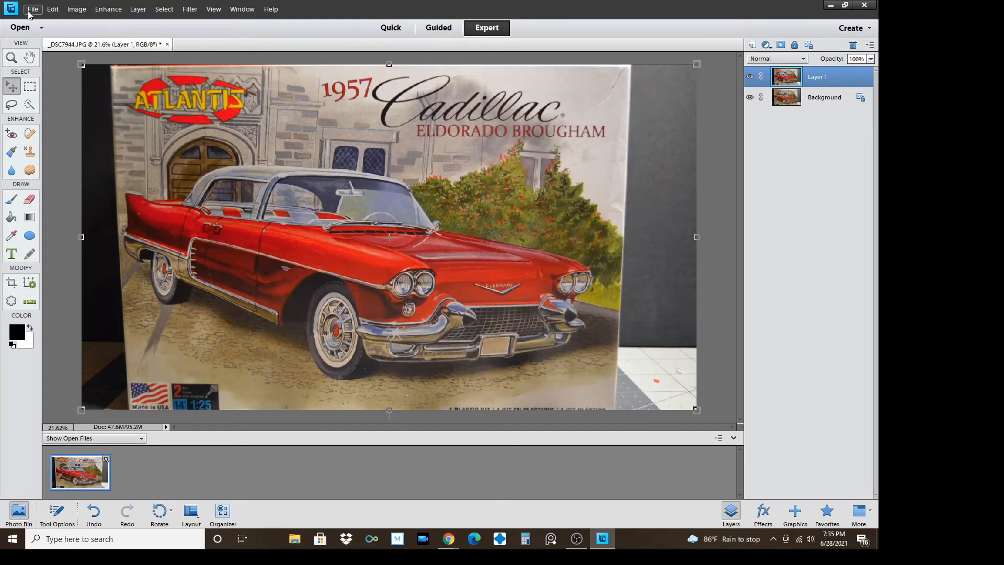
Place the colored RMC Logo file from the youtube/Logo folder onto the photo
click(33, 9)
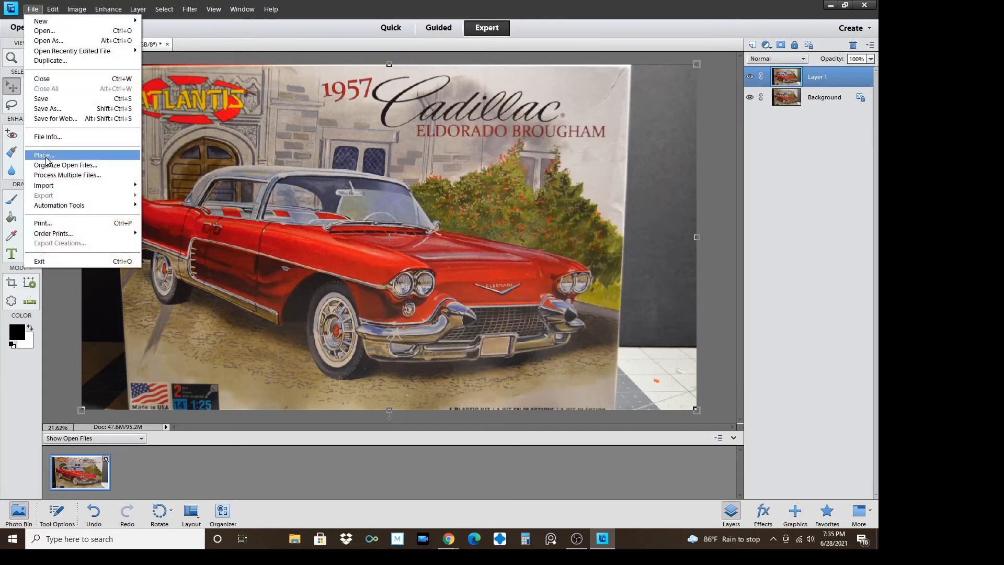
click(43, 155)
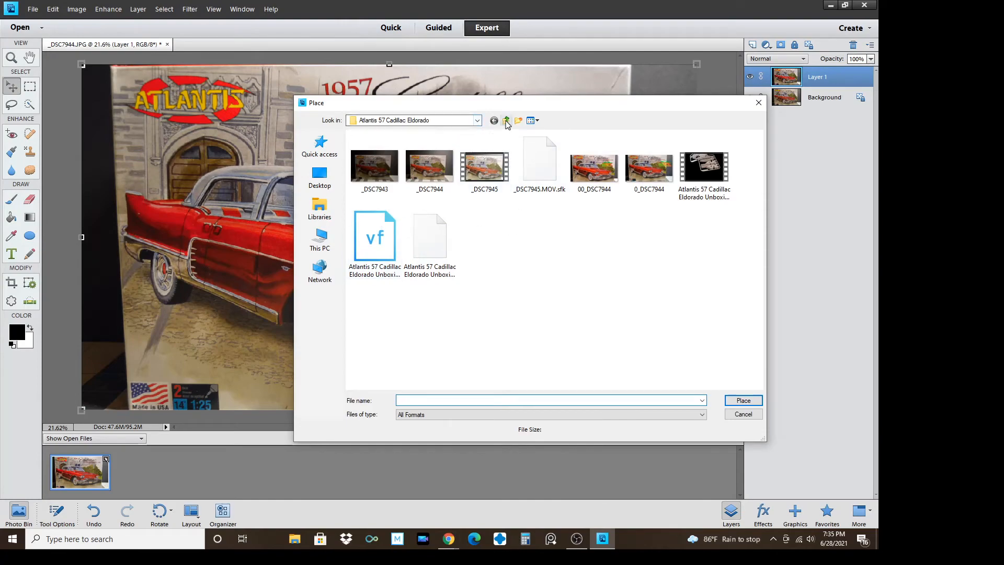
click(507, 121)
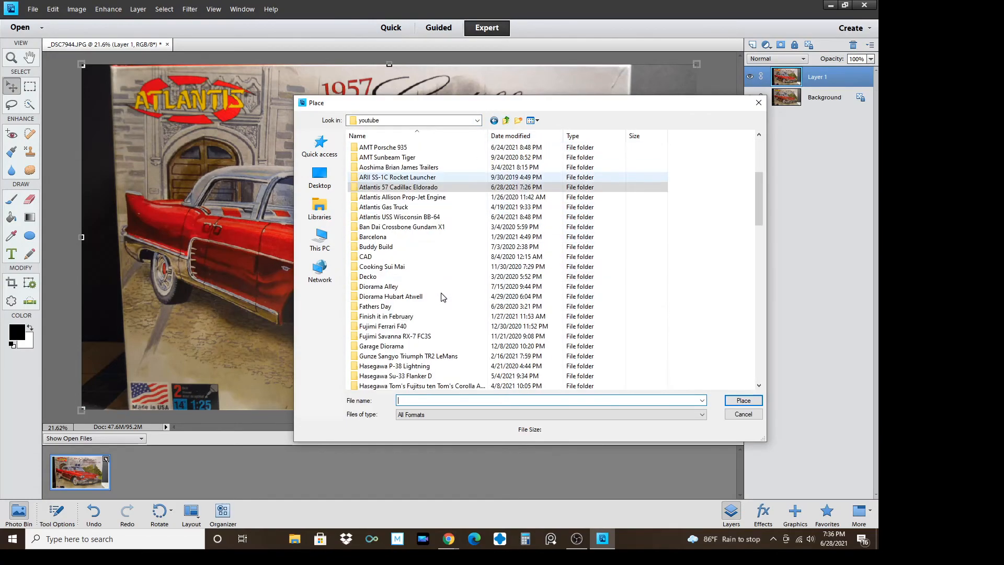
scroll(down, 3)
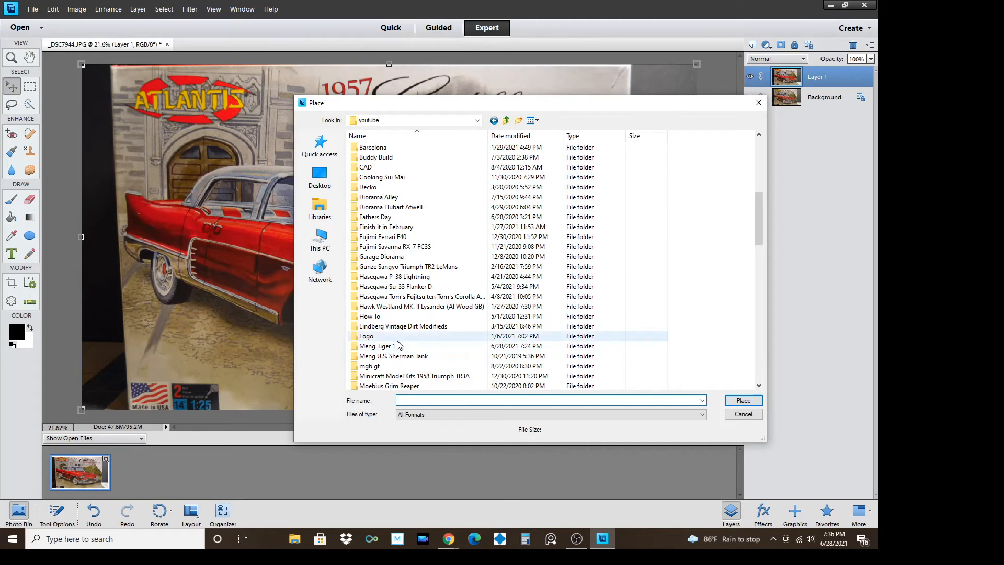
double_click(366, 336)
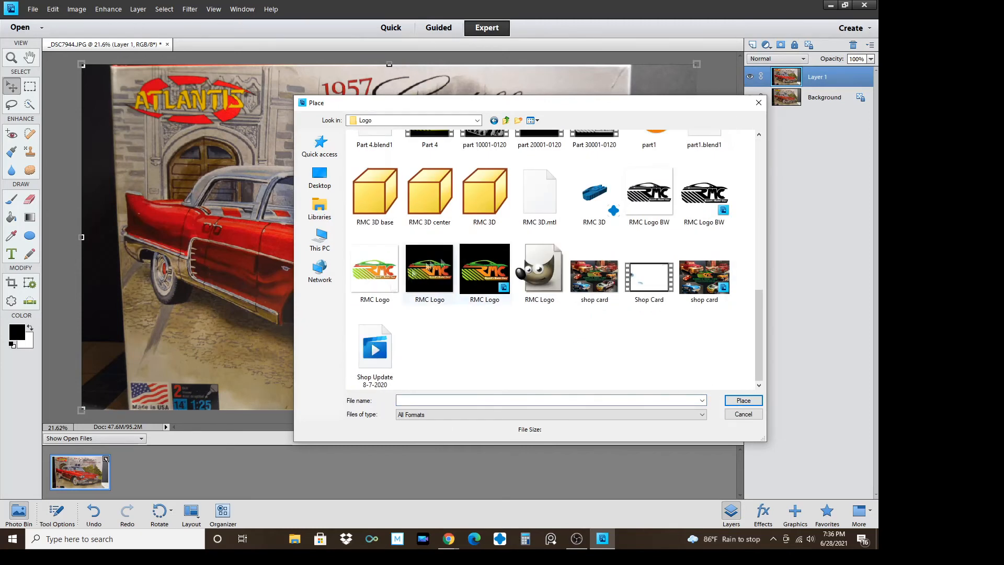
click(374, 268)
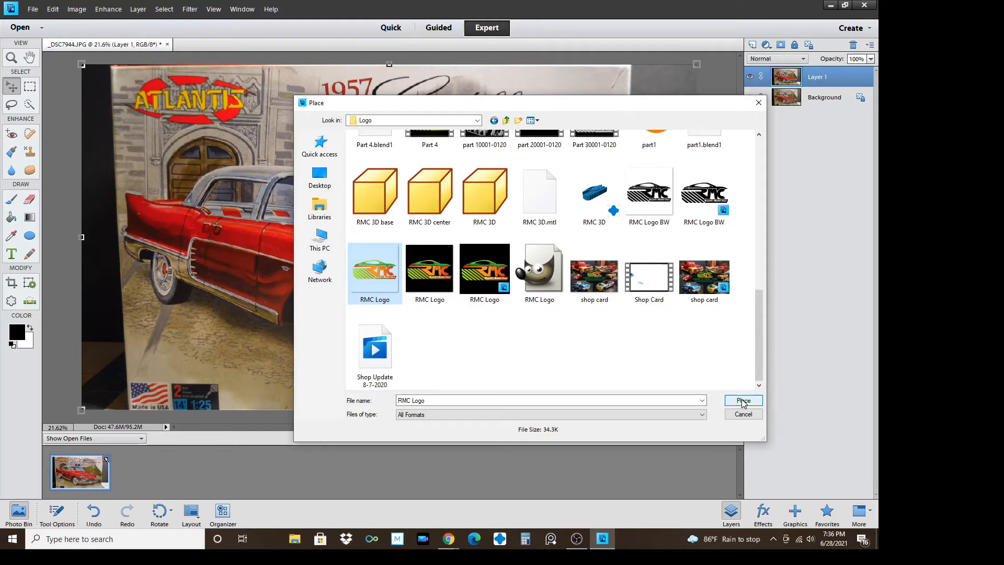
click(744, 401)
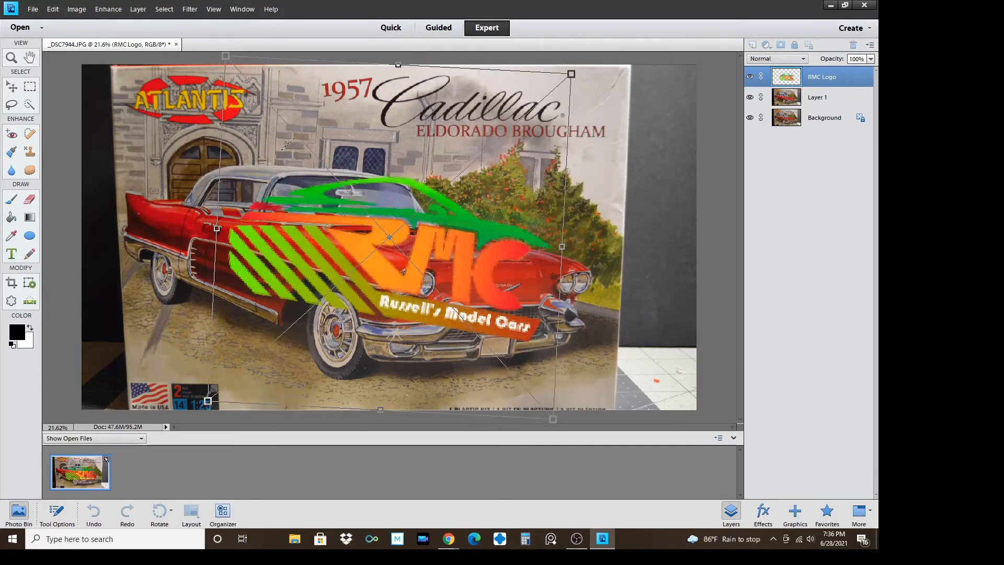
Shrink the RMC logo, move it over the bushes right of the car, and commit
drag(571, 75, 557, 61)
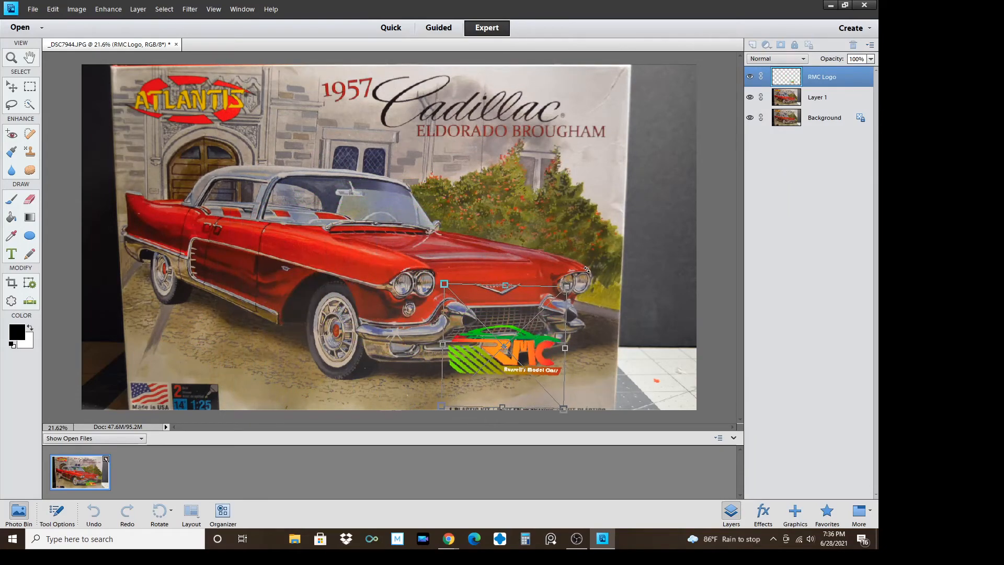
drag(506, 348, 540, 168)
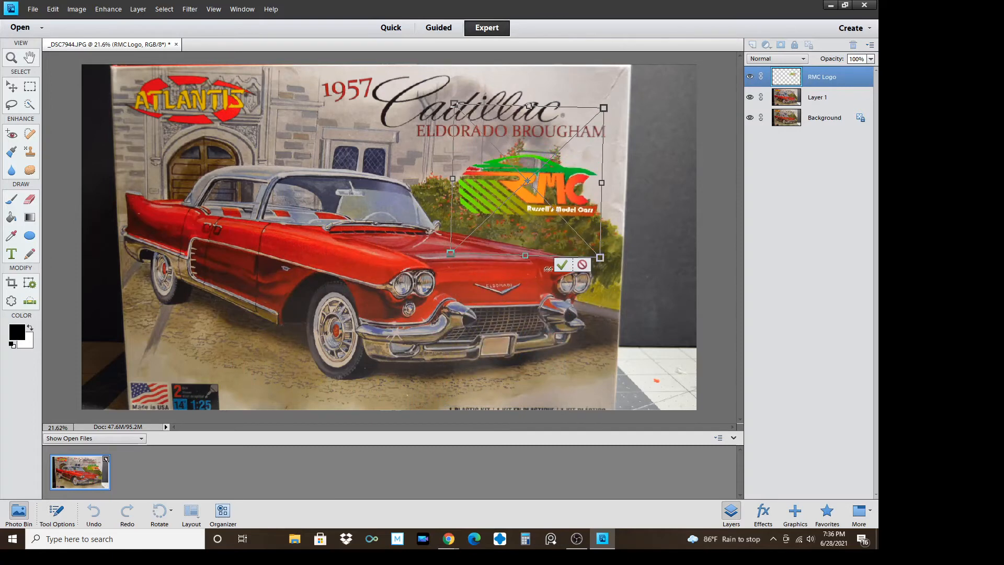
click(563, 265)
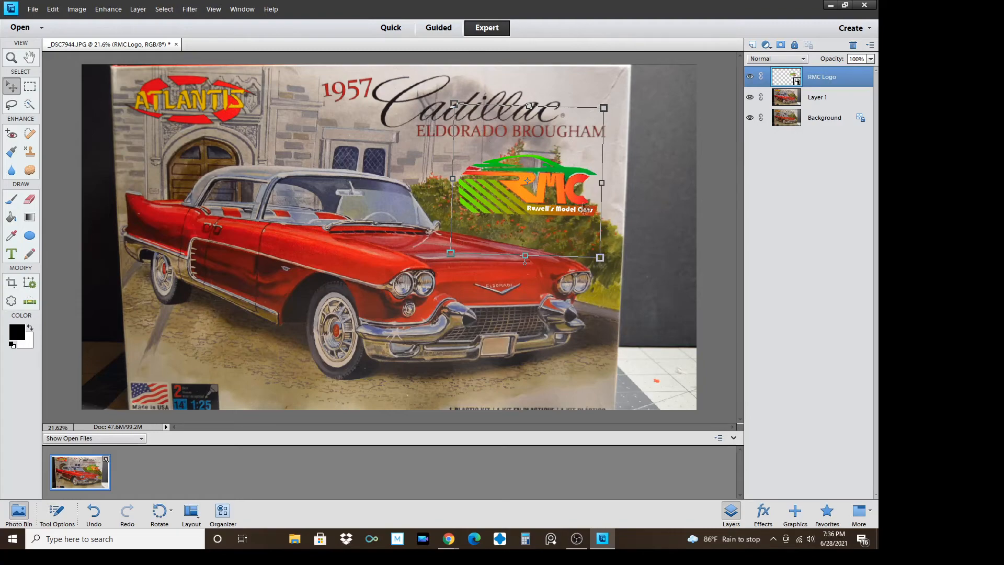
click(32, 9)
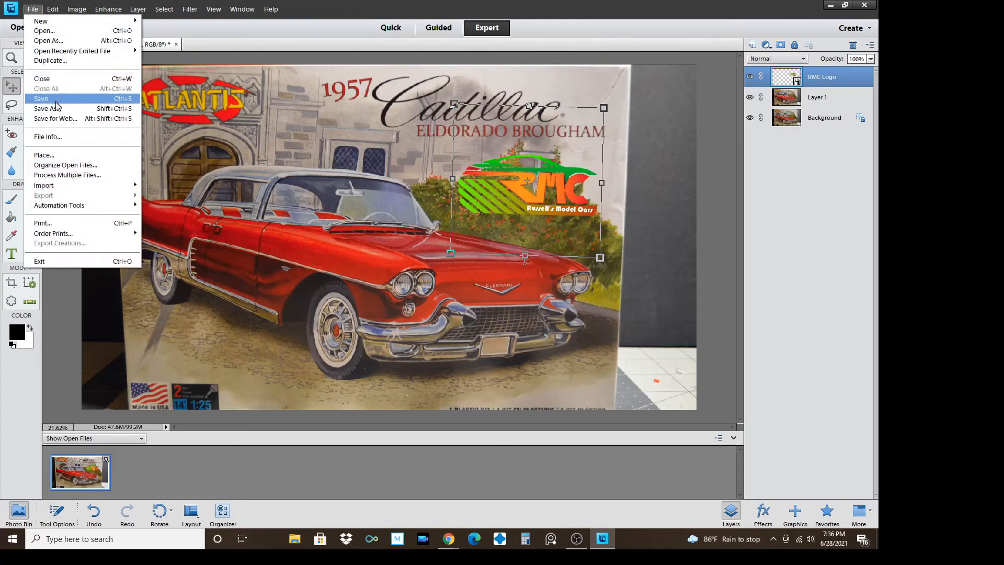
Save the composite as JPEG 00_DSC7944.jpg, replacing the existing file
click(46, 108)
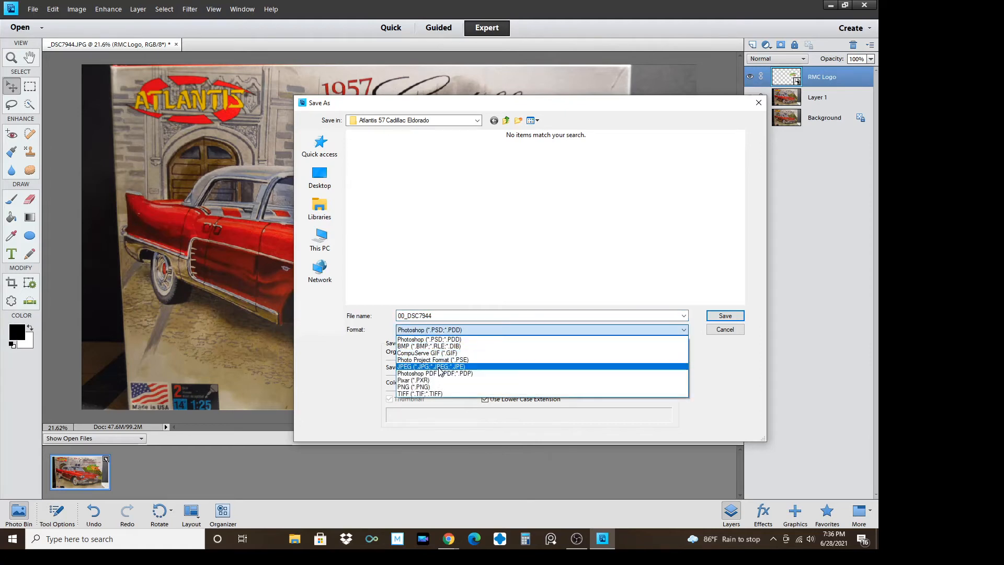
click(431, 367)
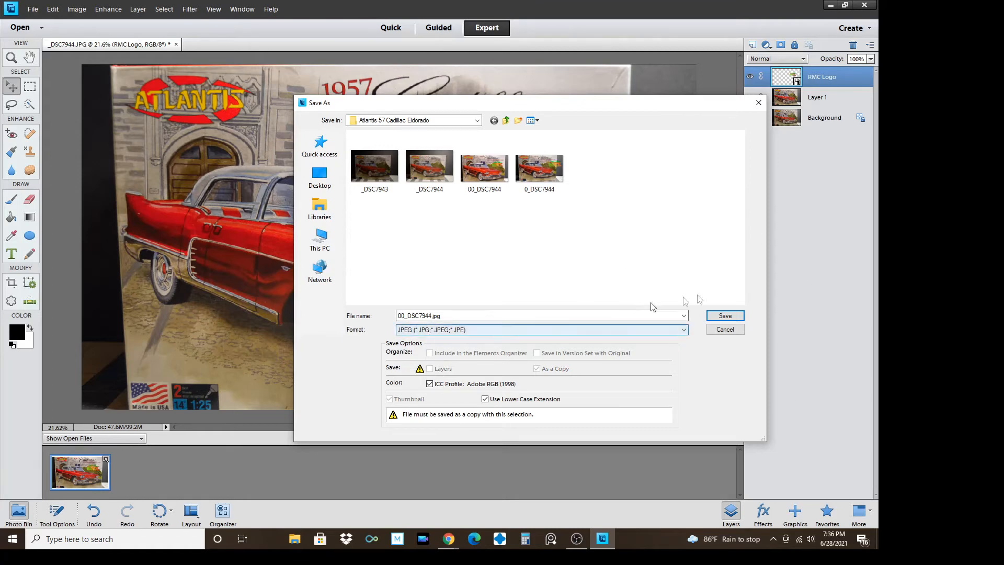
click(725, 315)
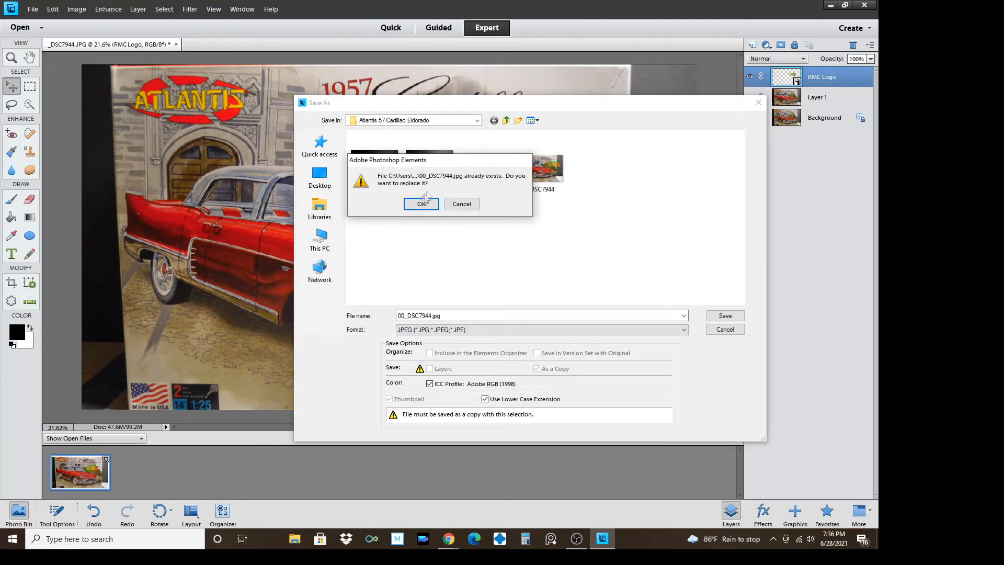
click(421, 204)
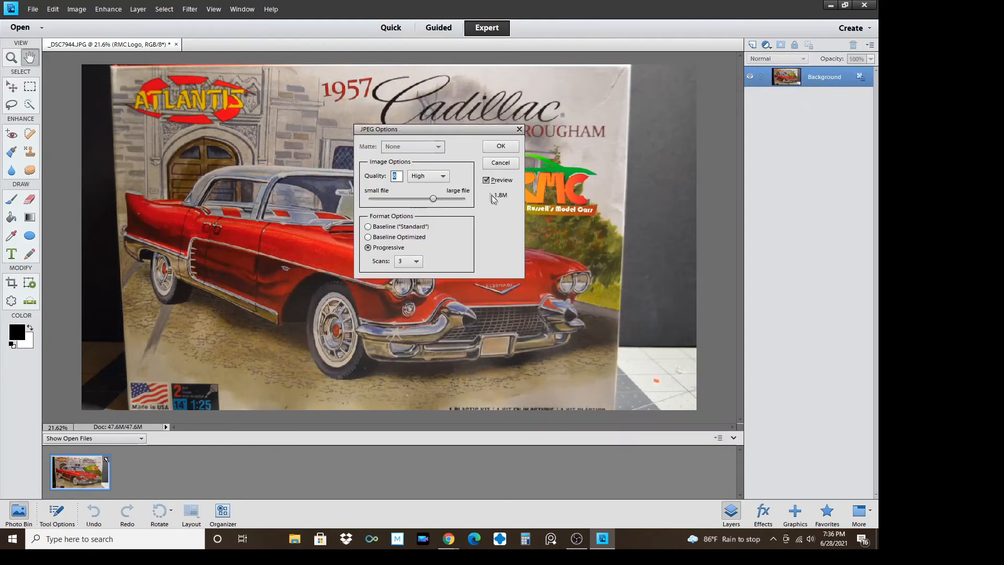
mouse_move(277, 144)
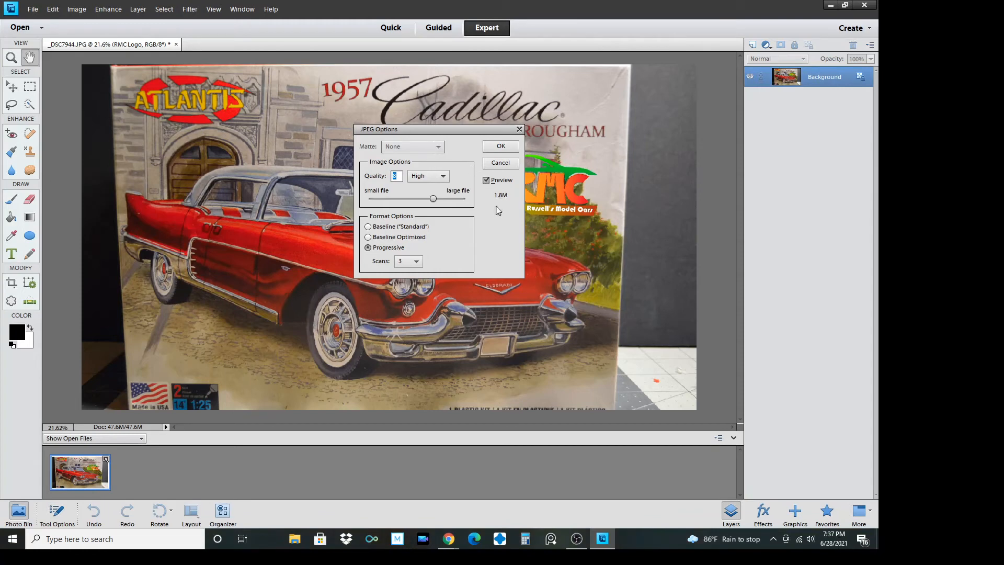
mouse_move(500, 201)
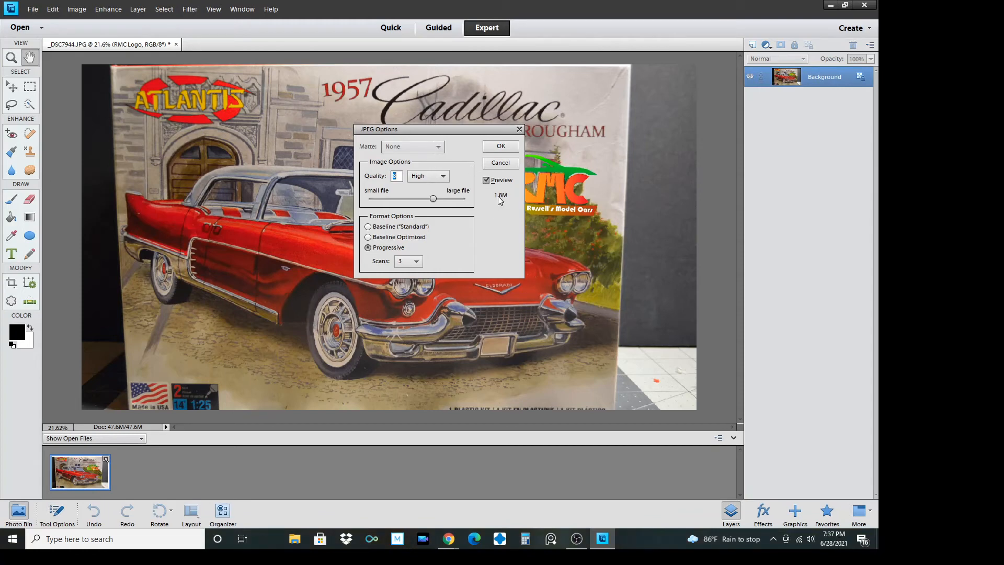
mouse_move(504, 199)
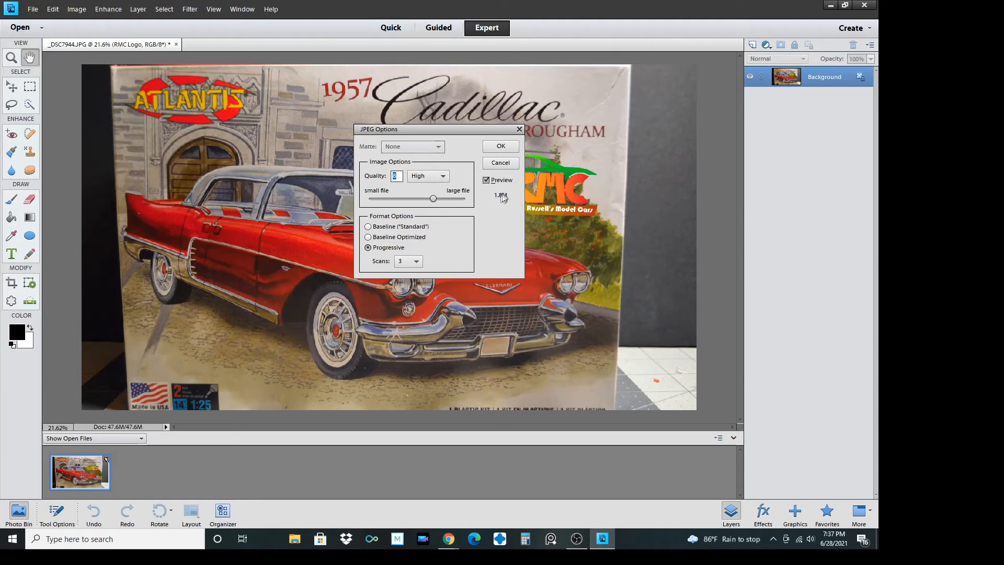
mouse_move(509, 209)
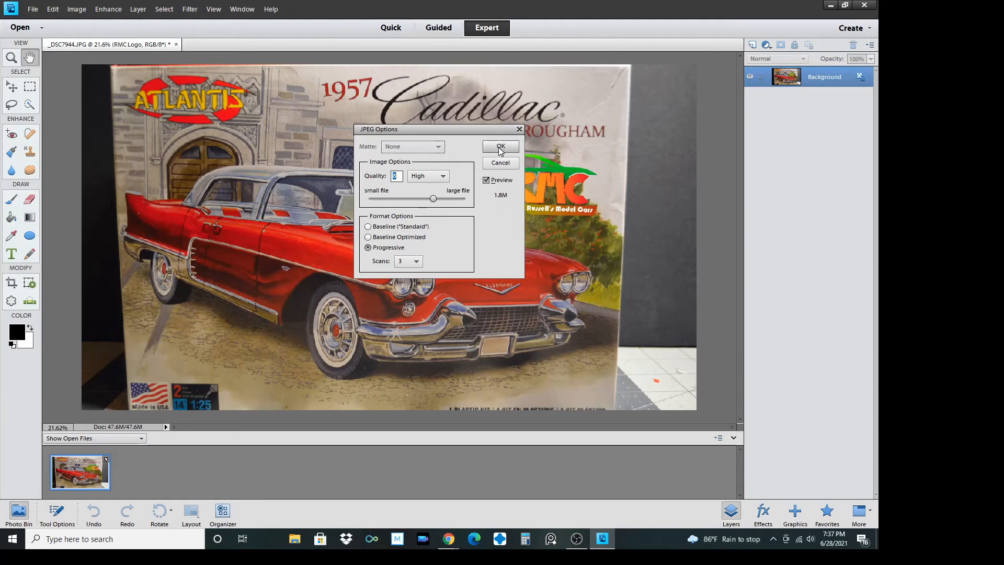
Accept the high-quality JPEG options to finish saving 00_DSC7944.jpg
click(500, 147)
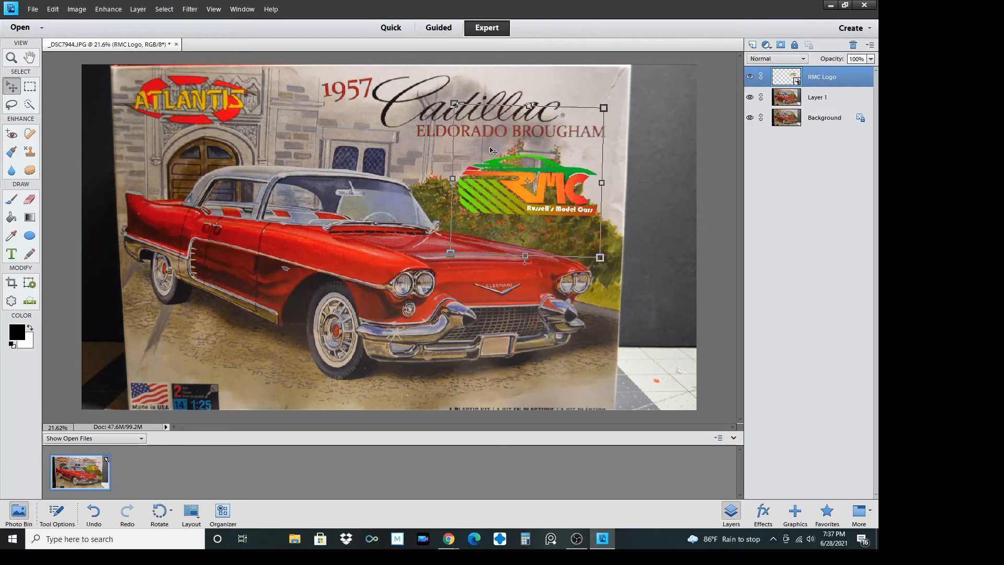
mouse_move(270, 261)
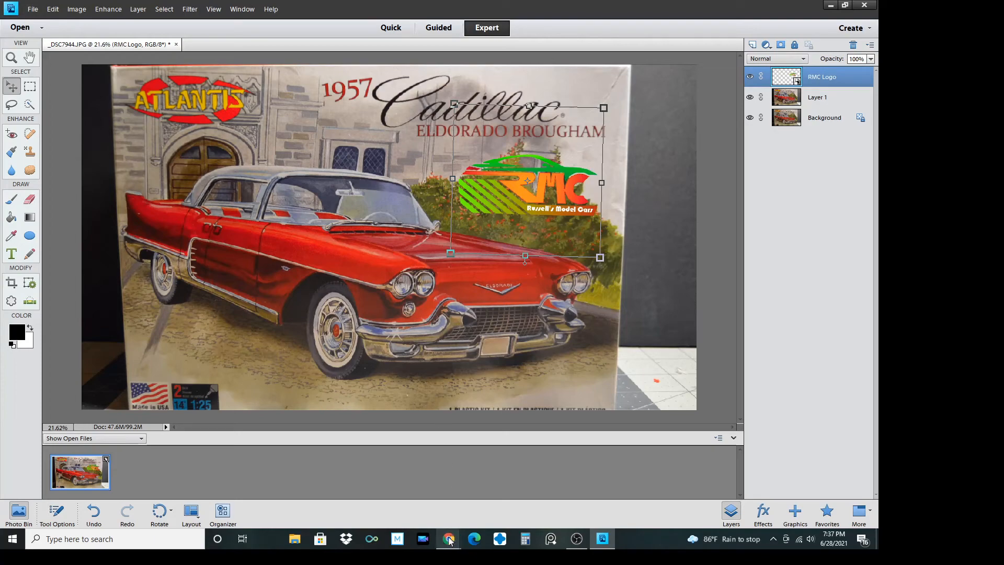
mouse_move(449, 539)
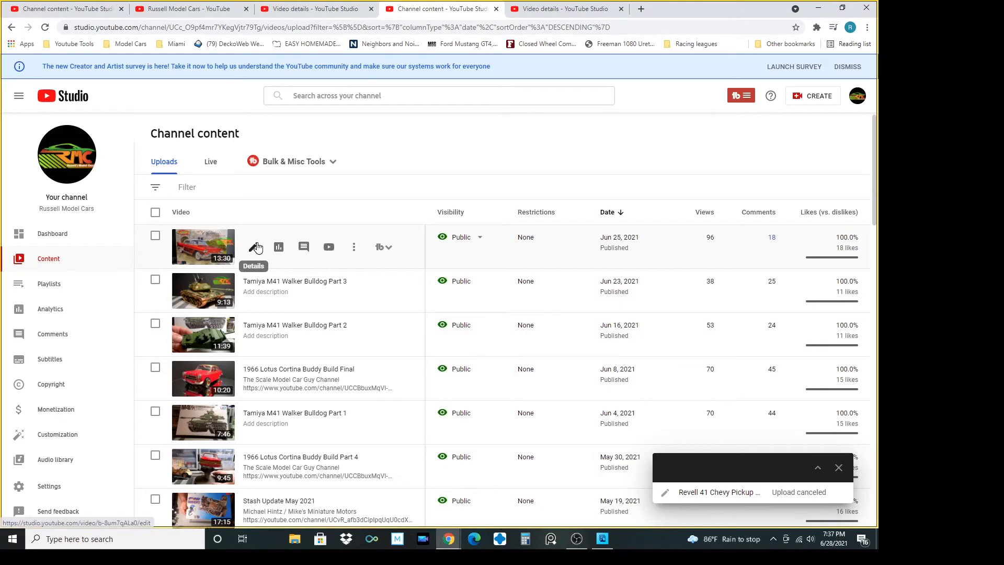
Reopen the Cadillac unboxing video's details and choose Change on its thumbnail
click(254, 247)
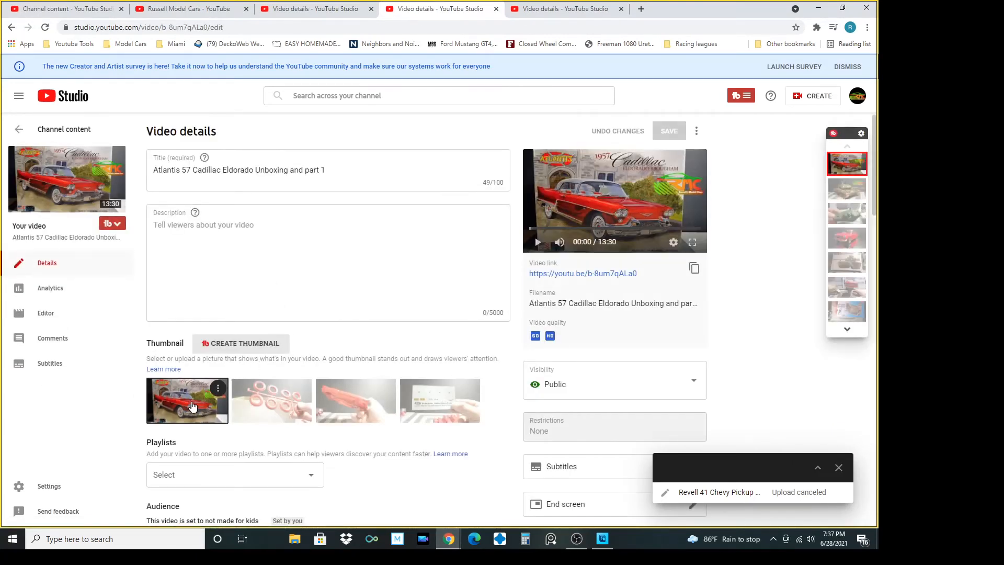
mouse_move(180, 399)
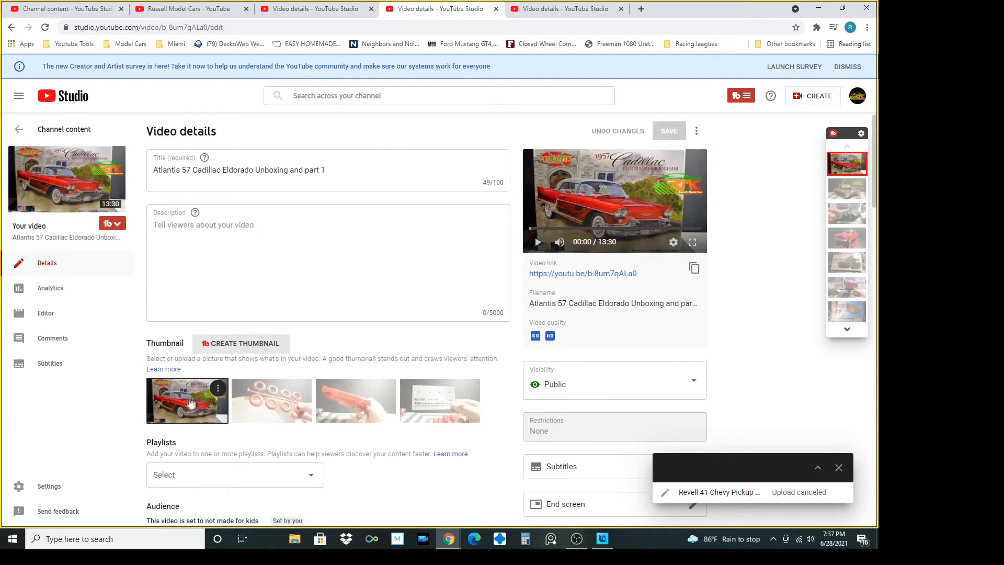
mouse_move(216, 390)
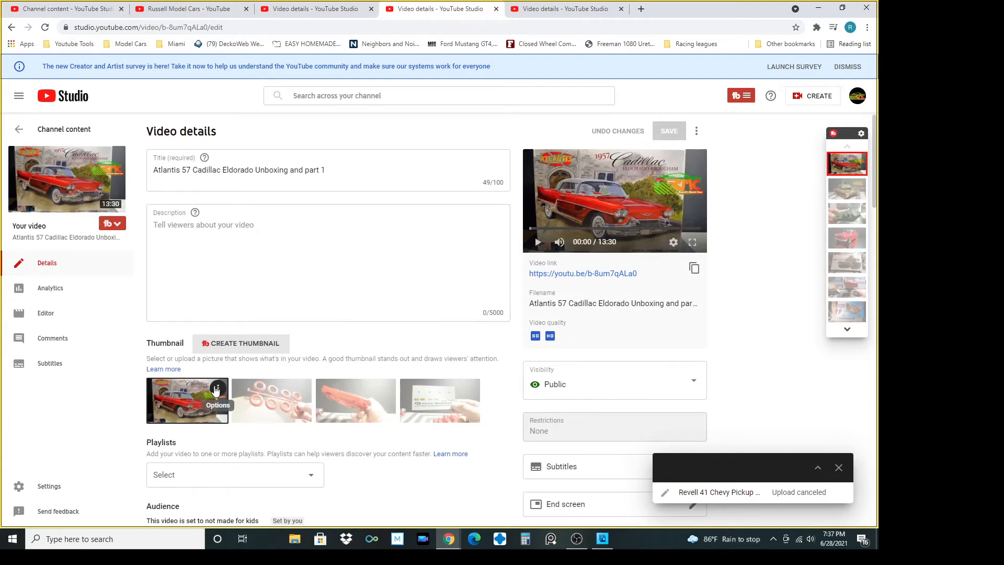
click(217, 390)
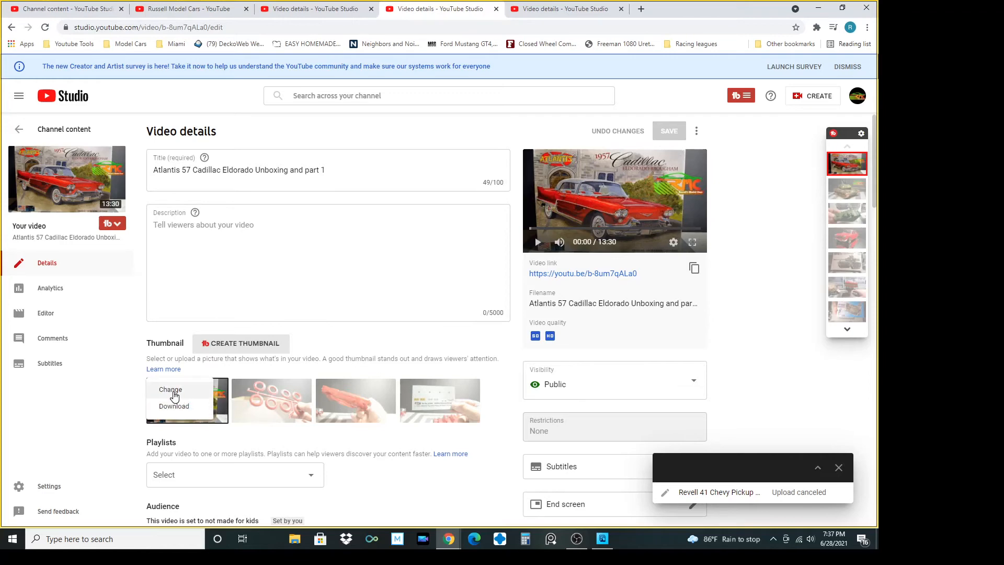
click(170, 389)
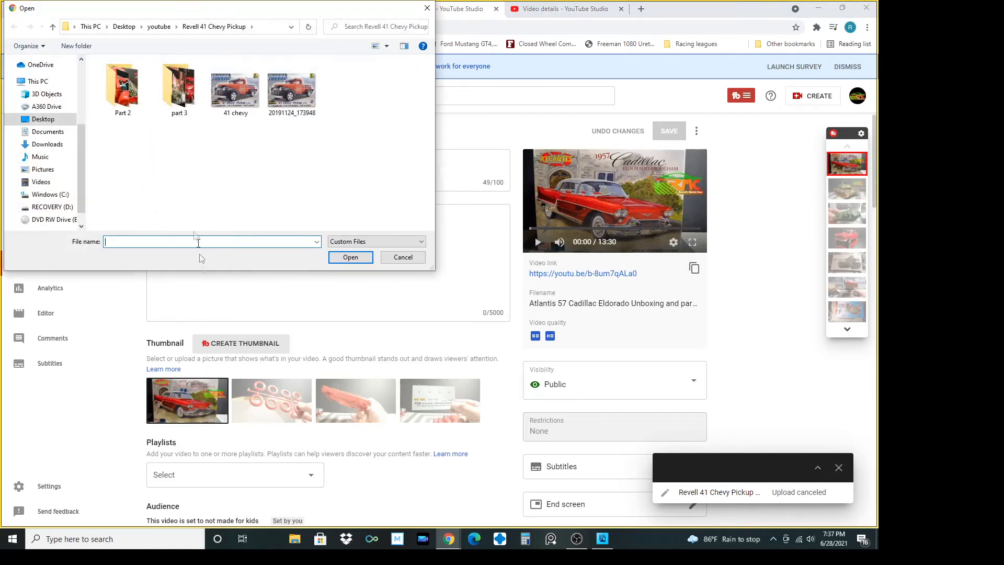
Upload 00_DSC7944 from the Atlantis 57 Cadillac Eldorado folder as the thumbnail
click(159, 27)
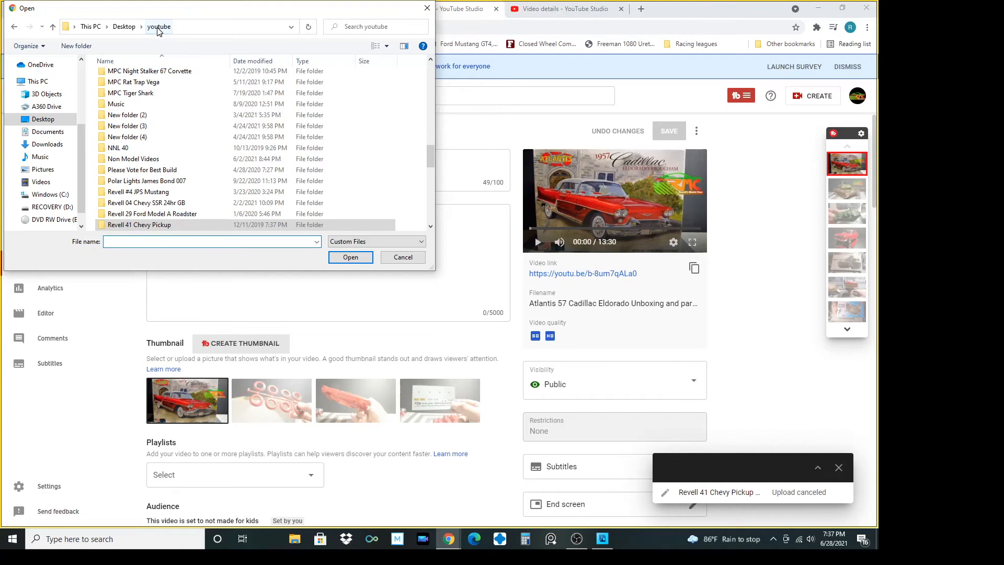
scroll(down, 3)
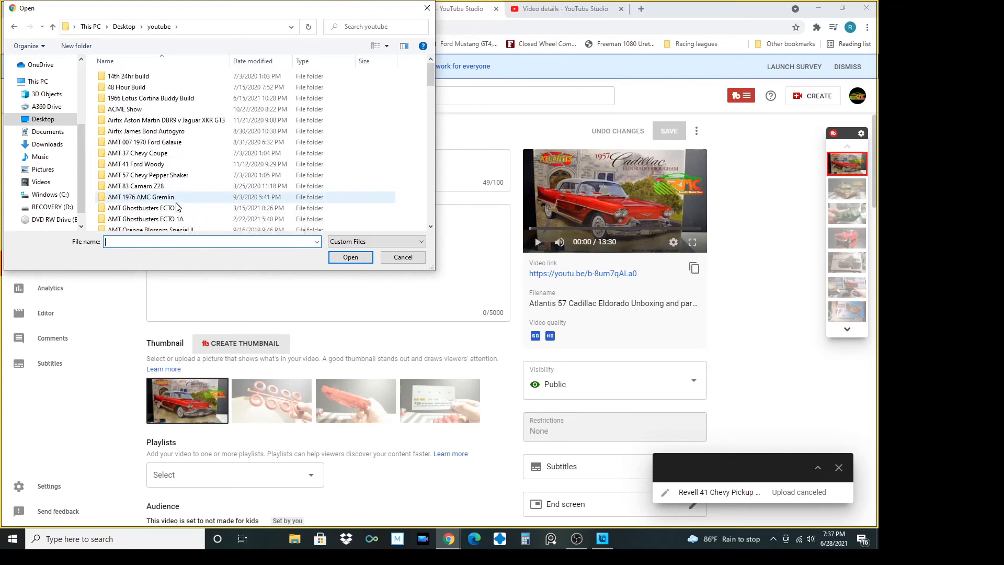
scroll(down, 3)
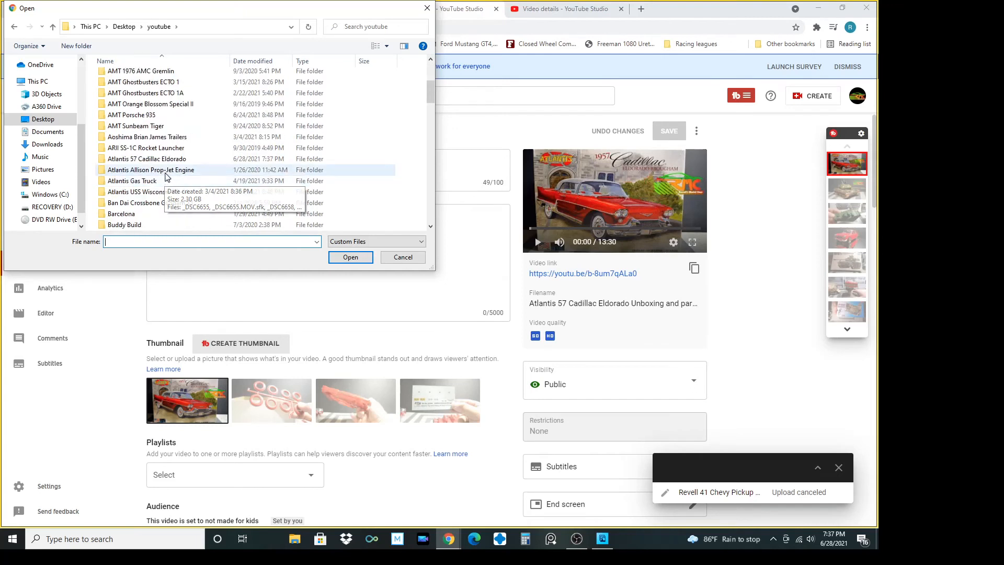
double_click(146, 158)
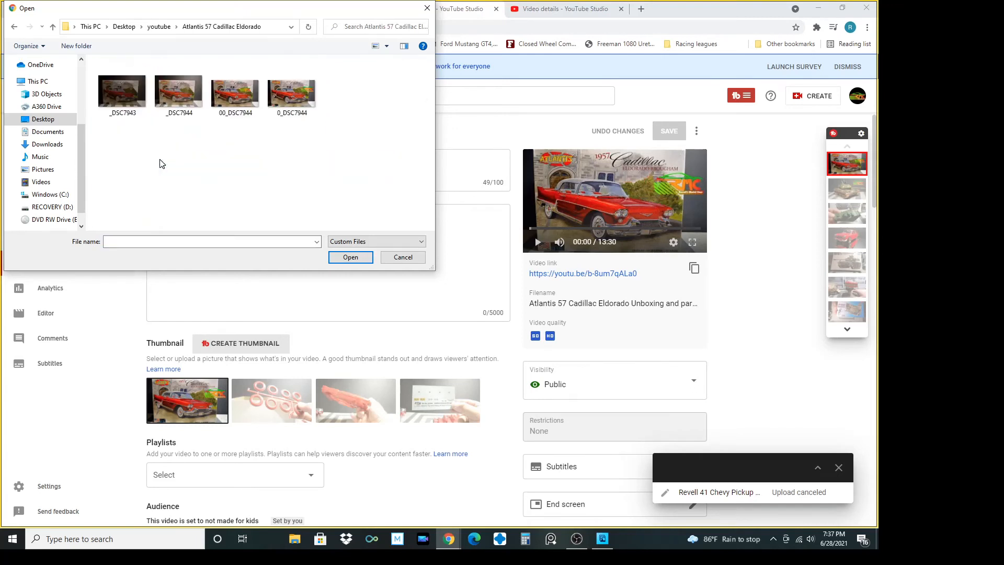
click(234, 91)
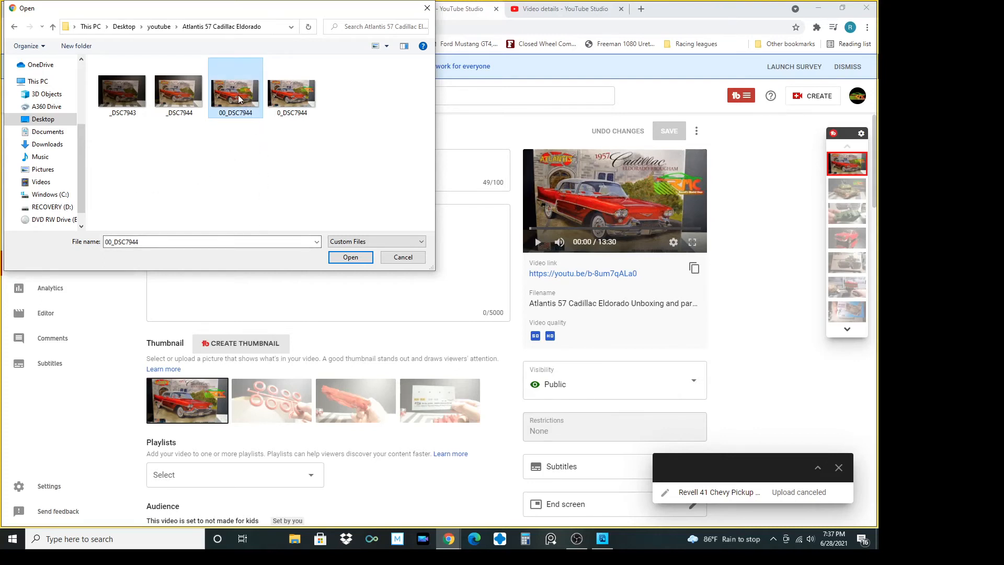
mouse_move(242, 98)
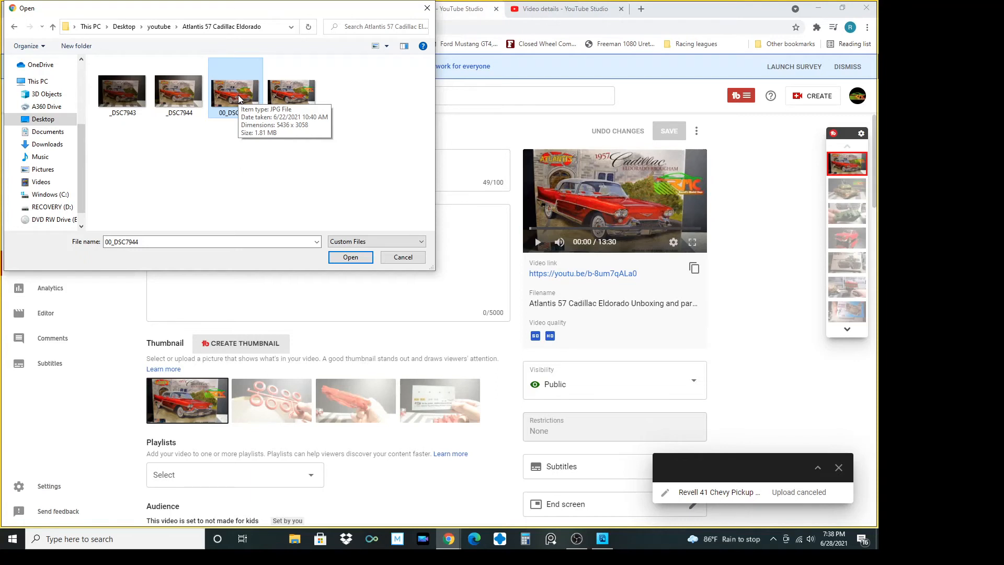
mouse_move(283, 96)
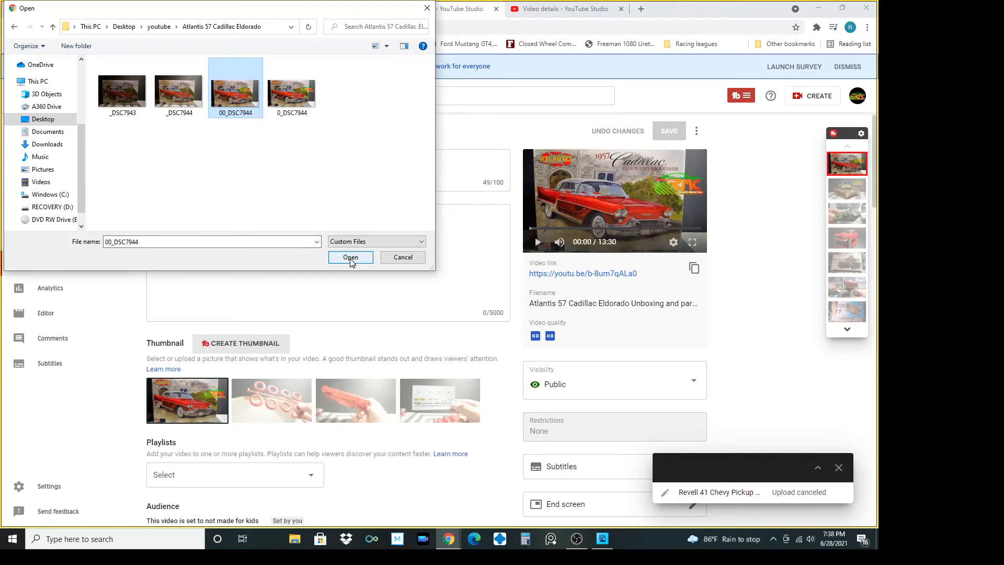
click(351, 258)
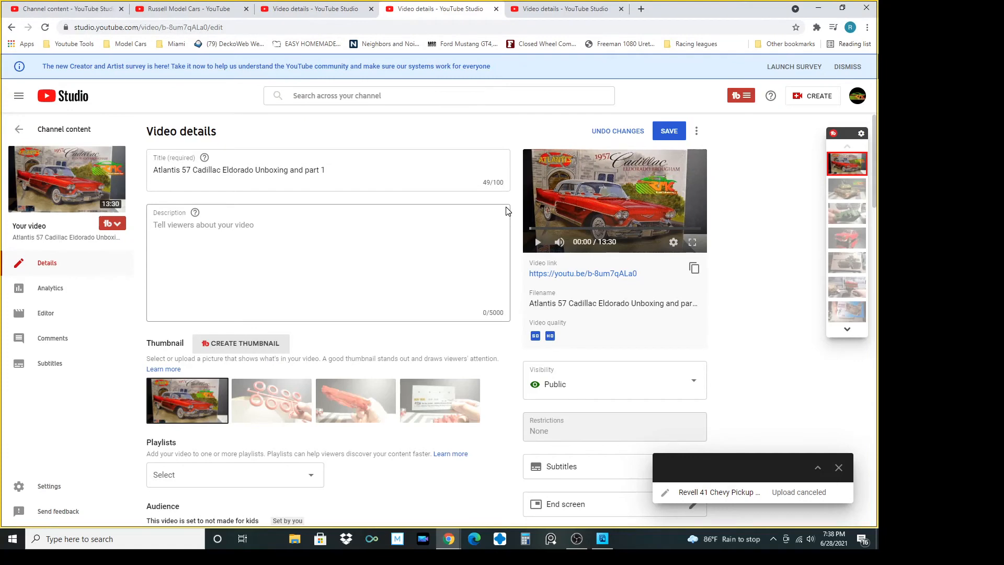
mouse_move(582, 222)
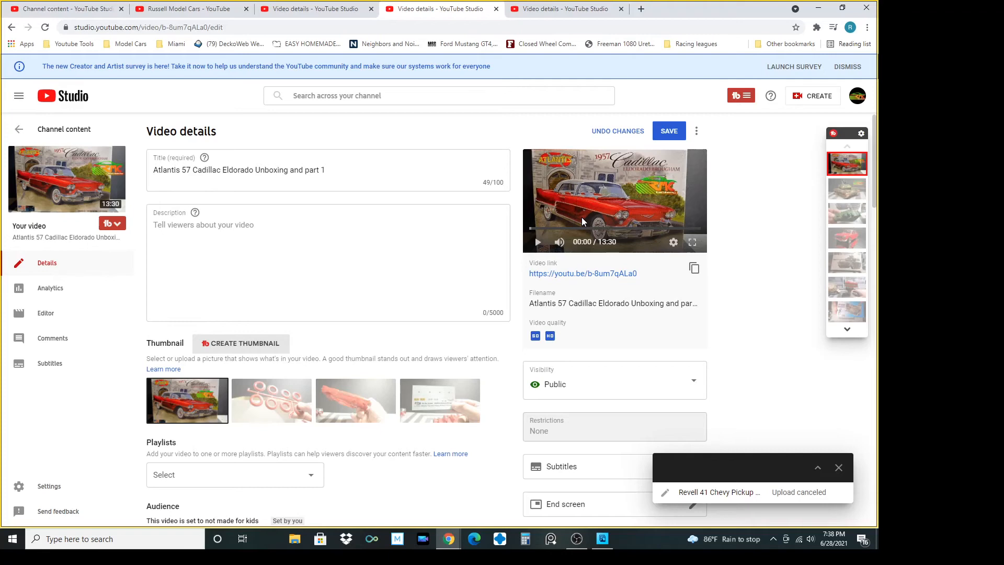
mouse_move(708, 130)
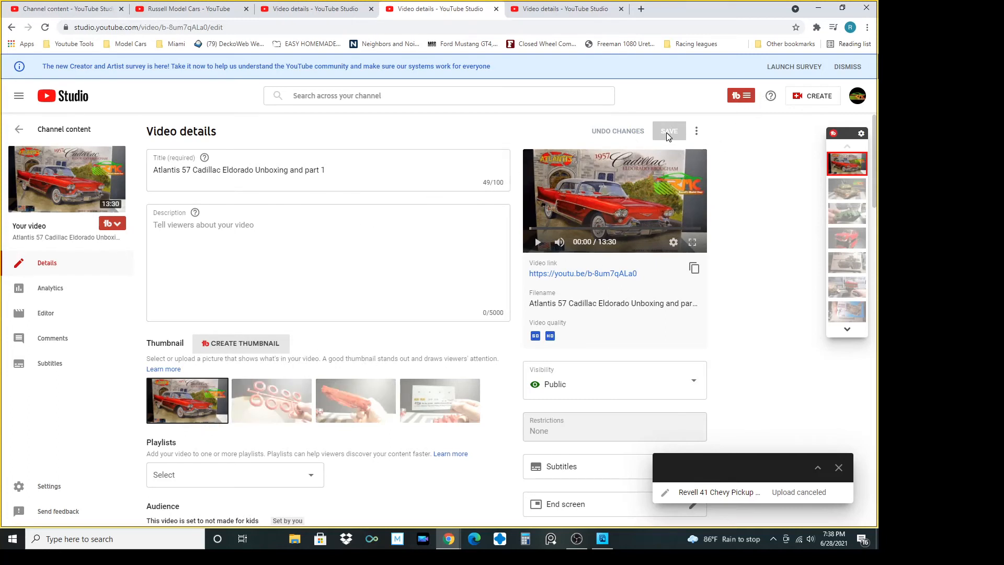
mouse_move(593, 359)
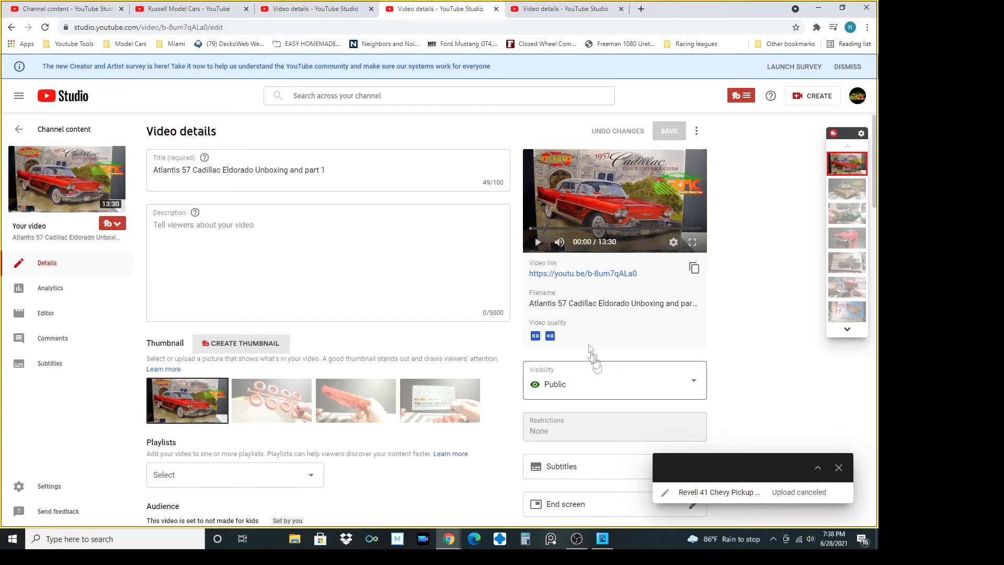
mouse_move(478, 216)
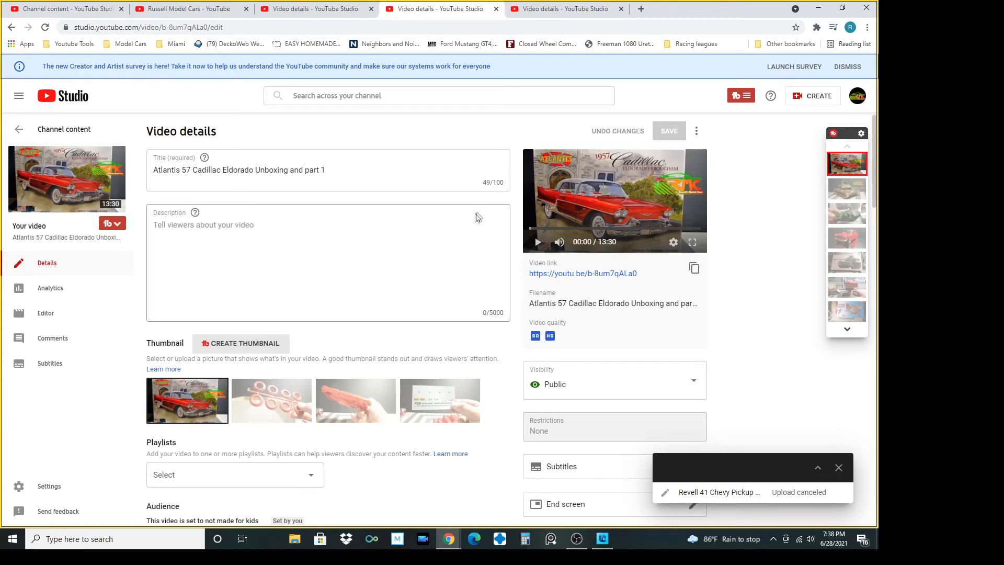
Scroll down the Cadillac video's details page with the new thumbnail saved
scroll(down, 3)
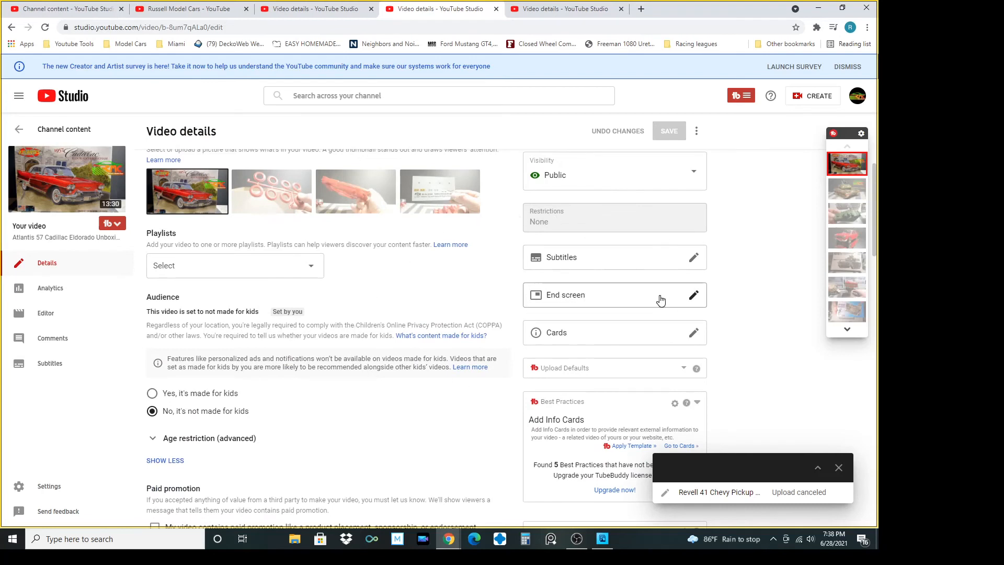
mouse_move(627, 296)
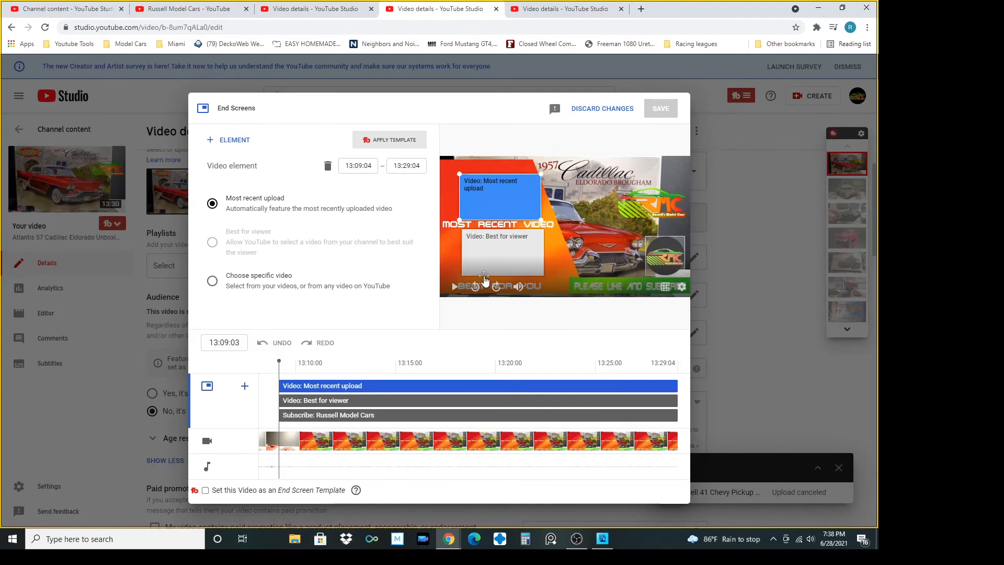
mouse_move(245, 386)
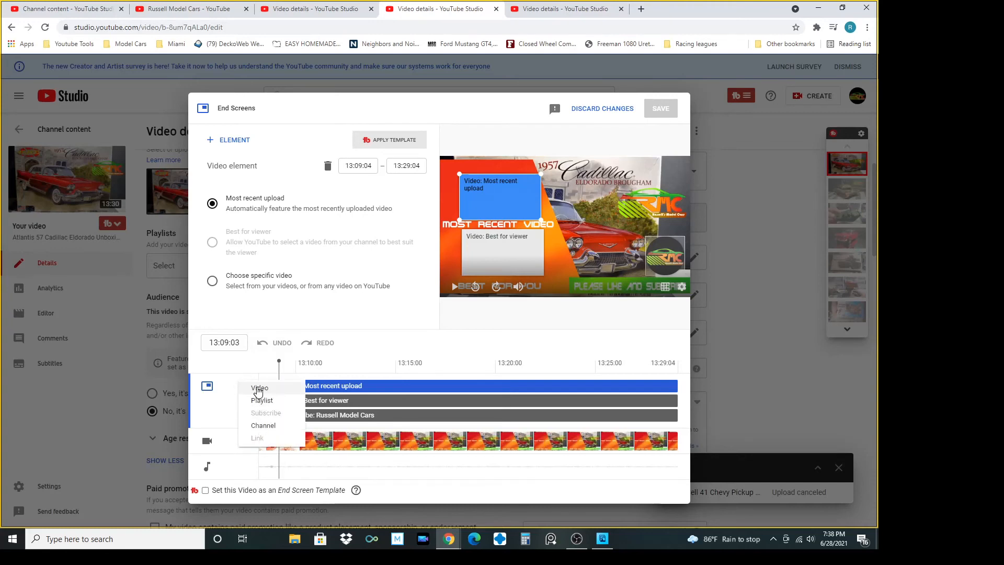
Add a new video element to the Cadillac video's end screen
click(259, 389)
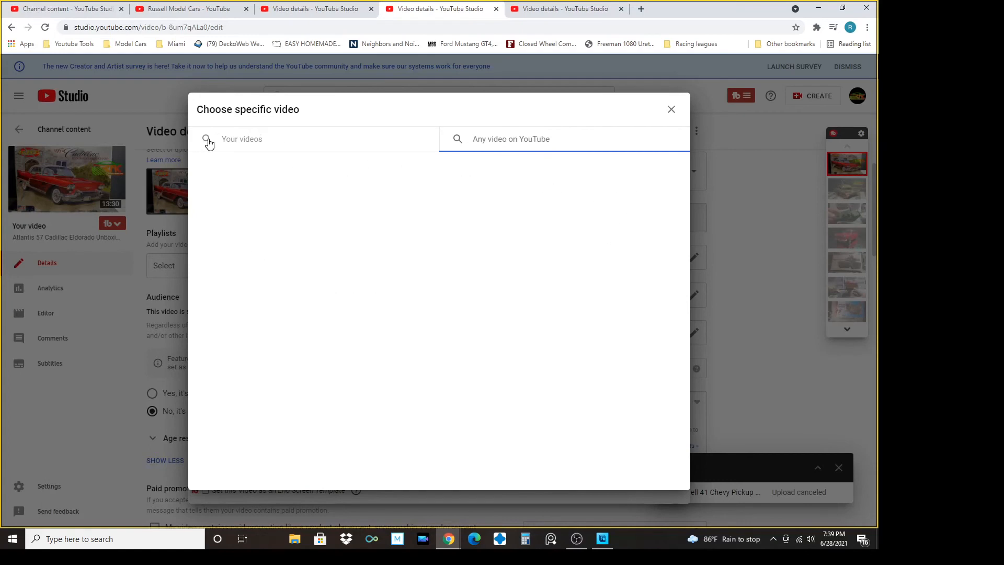
List your own uploads in the video chooser, then close it without picking one
click(241, 139)
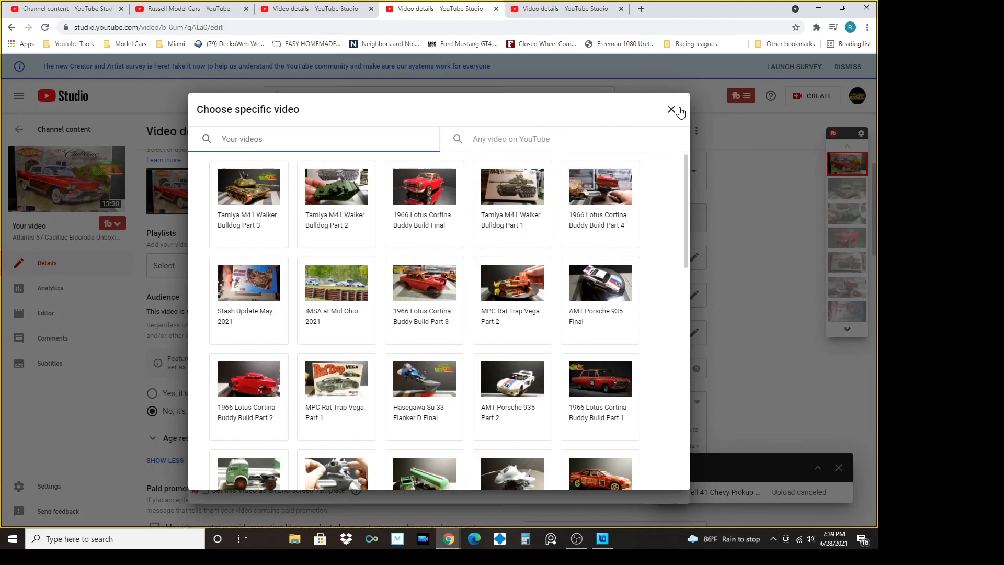
click(672, 110)
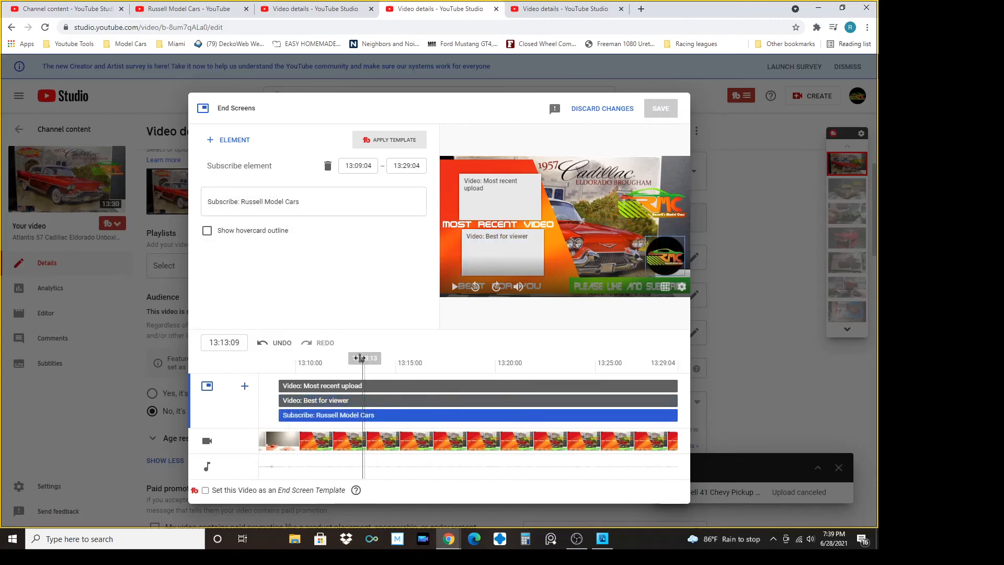
Rewind the end screen preview to about 13:09, just before the end screen elements appear
drag(364, 362, 282, 362)
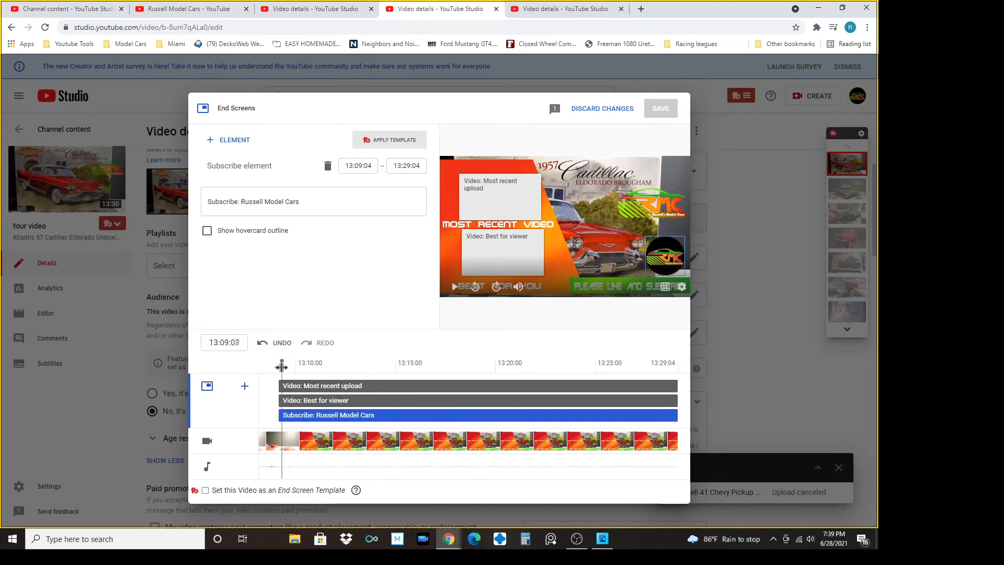
drag(282, 362, 271, 362)
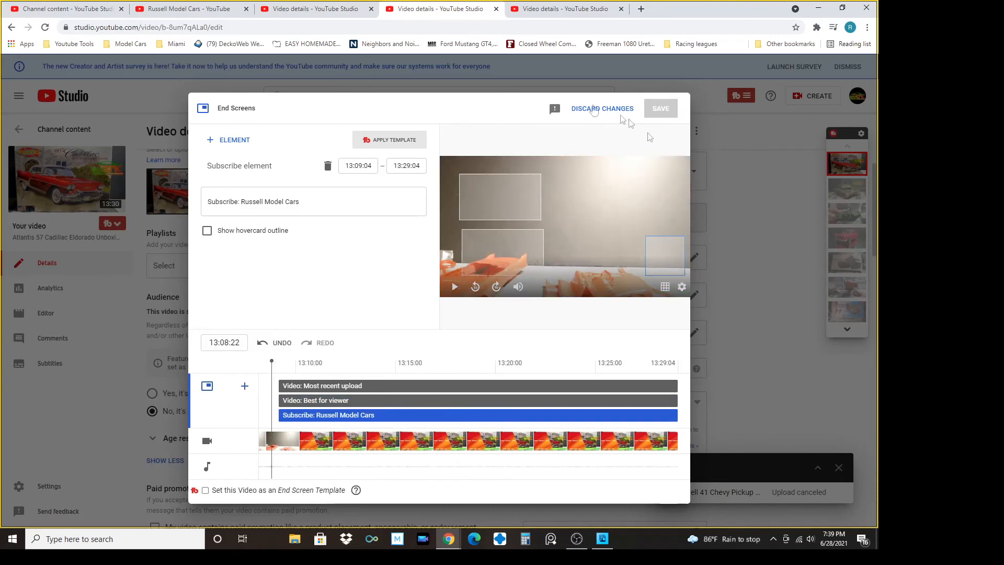
mouse_move(624, 119)
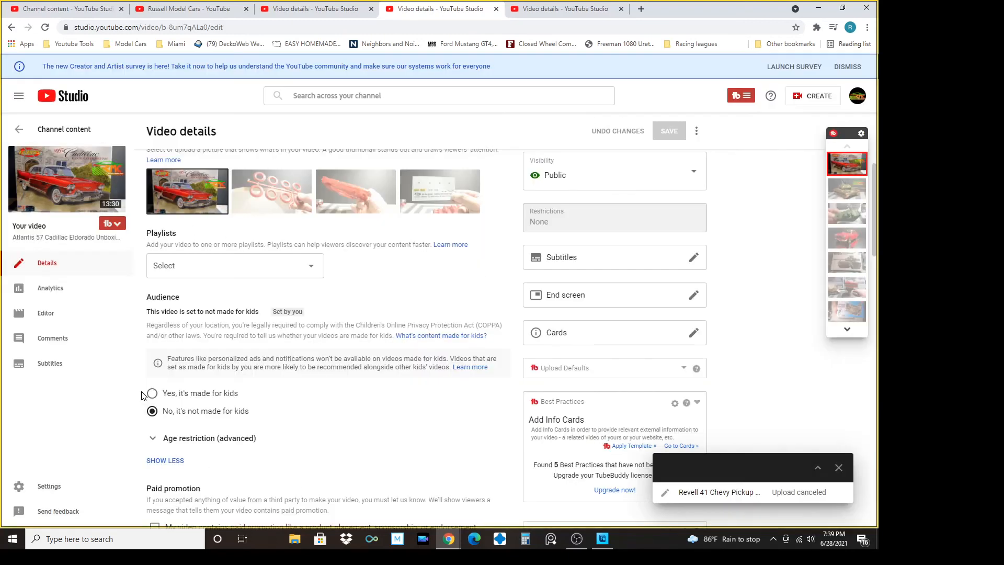
mouse_move(151, 392)
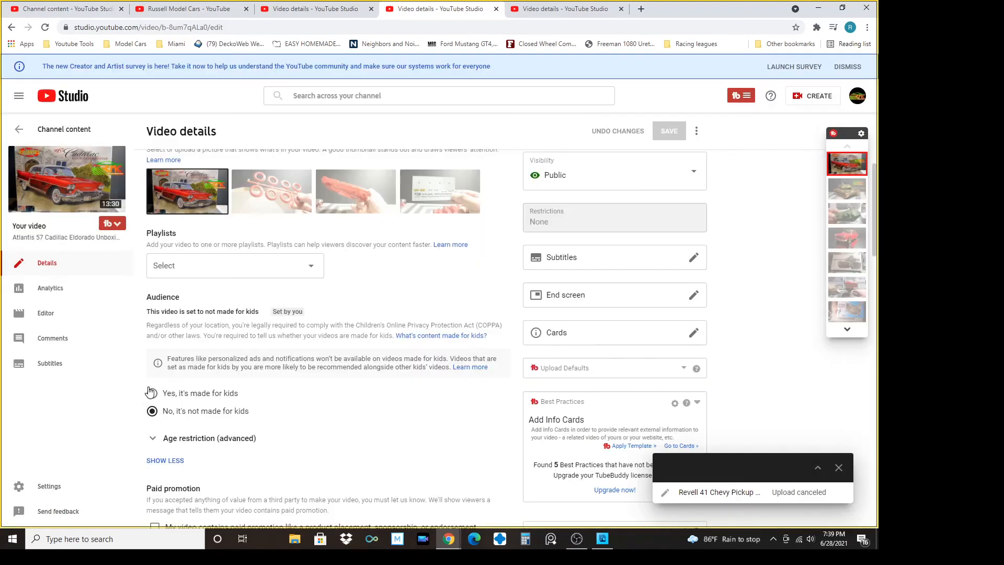